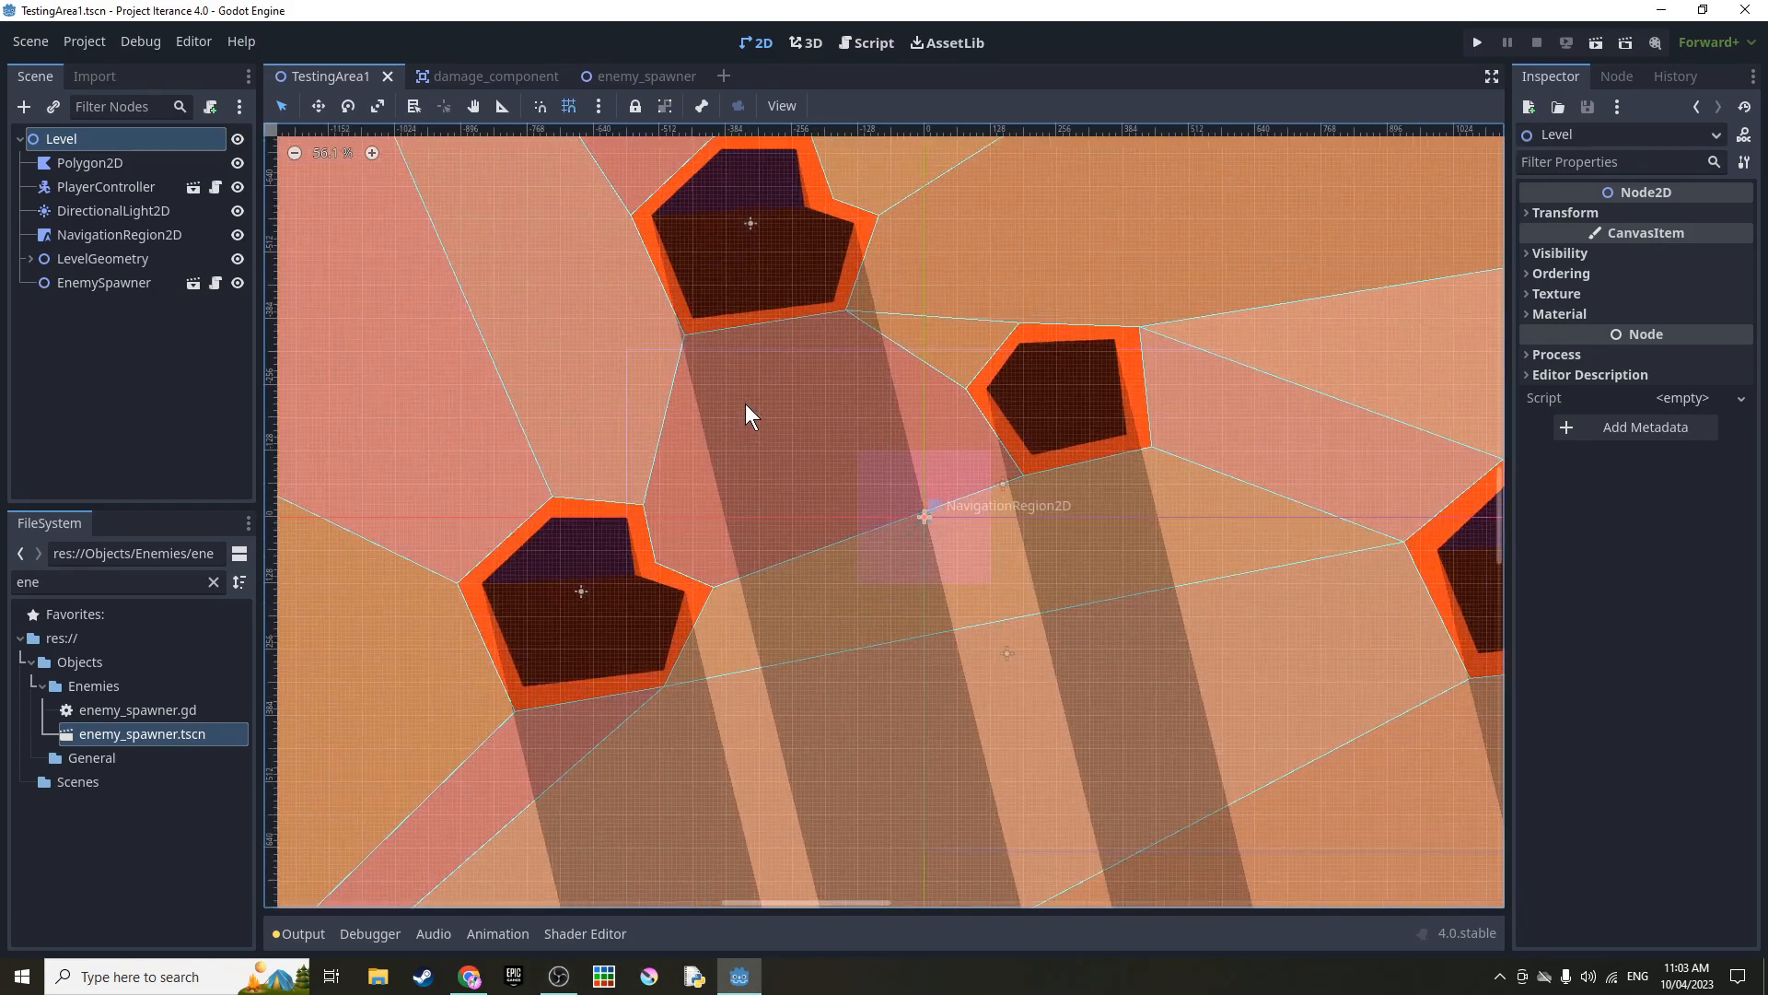
# - Run and stop the game, glance at enemy_spawner, then return to TestingArea1
pyautogui.click(1476, 43)
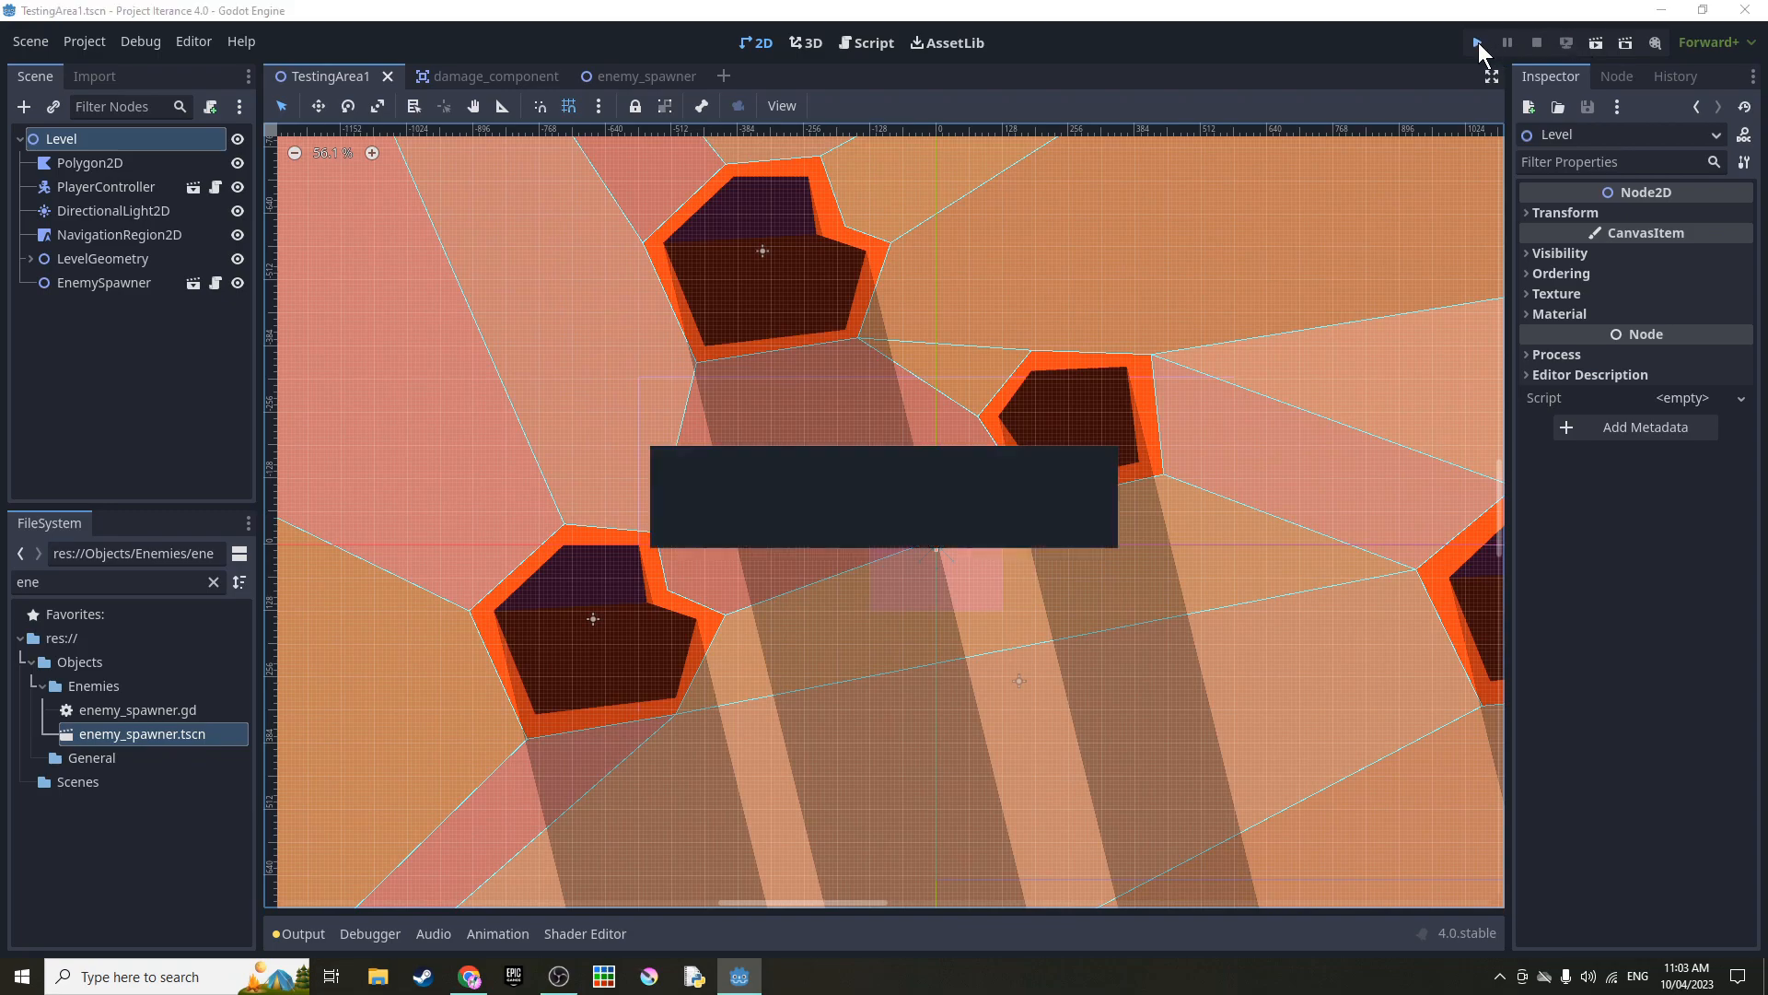
pyautogui.click(1476, 44)
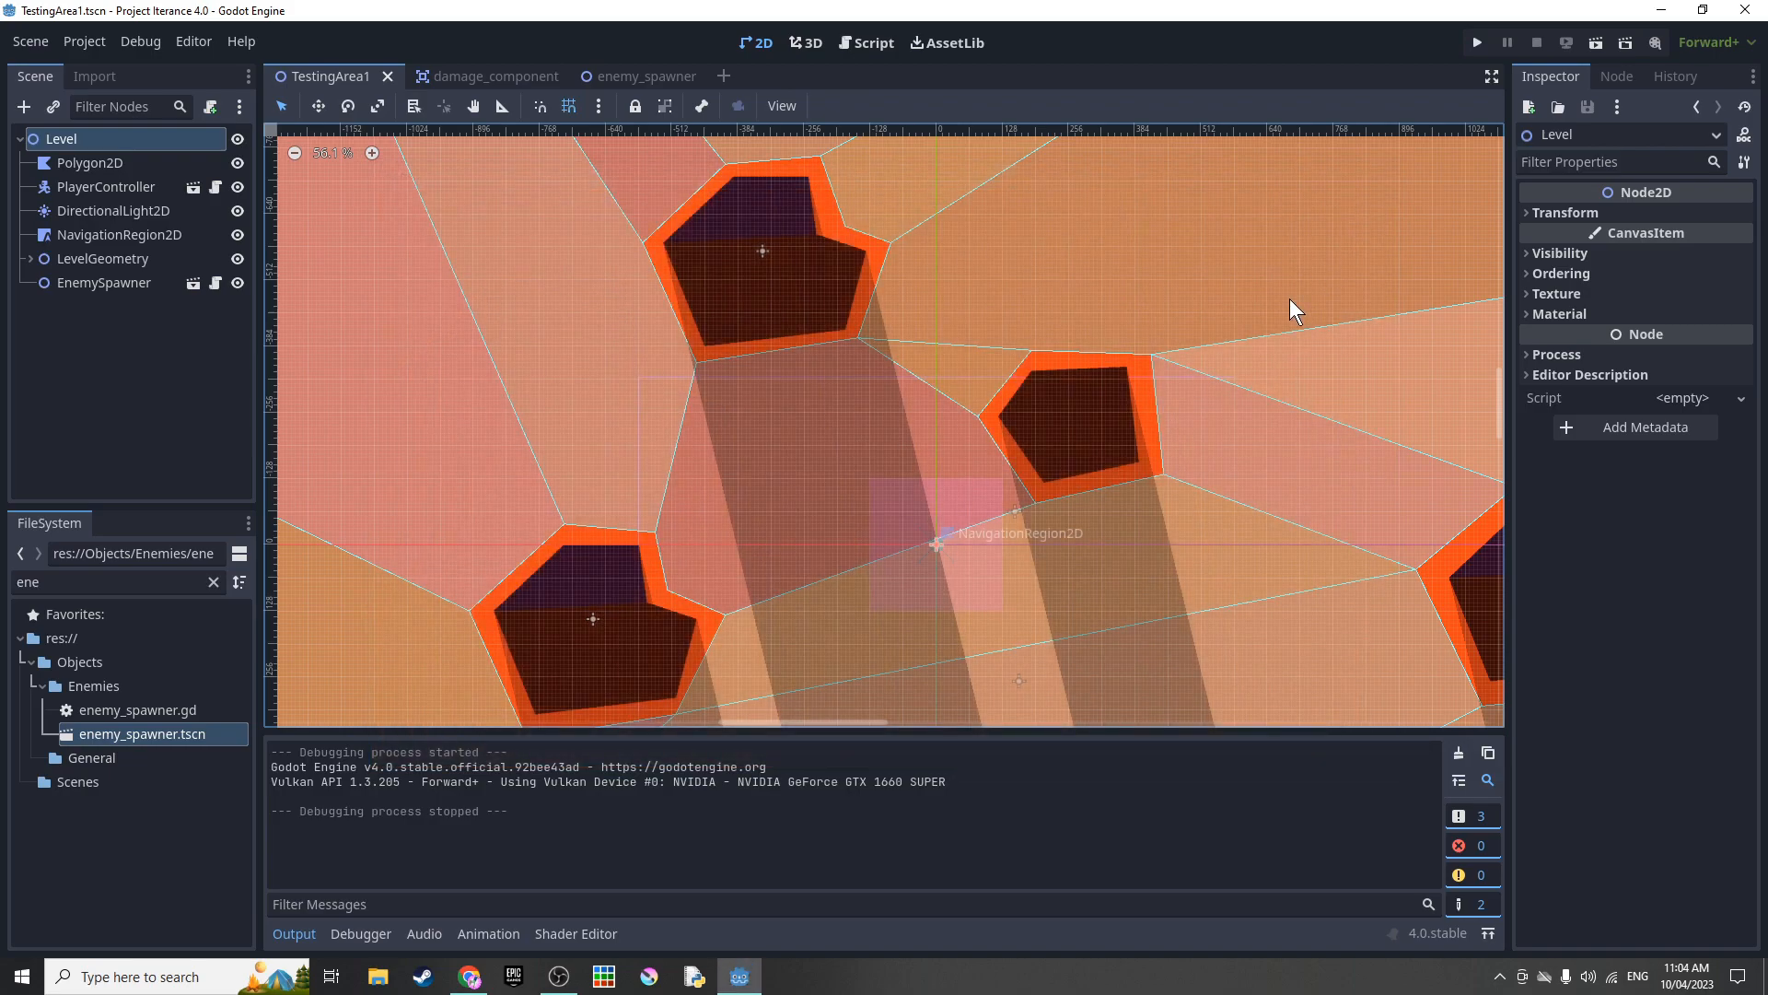
pyautogui.click(619, 75)
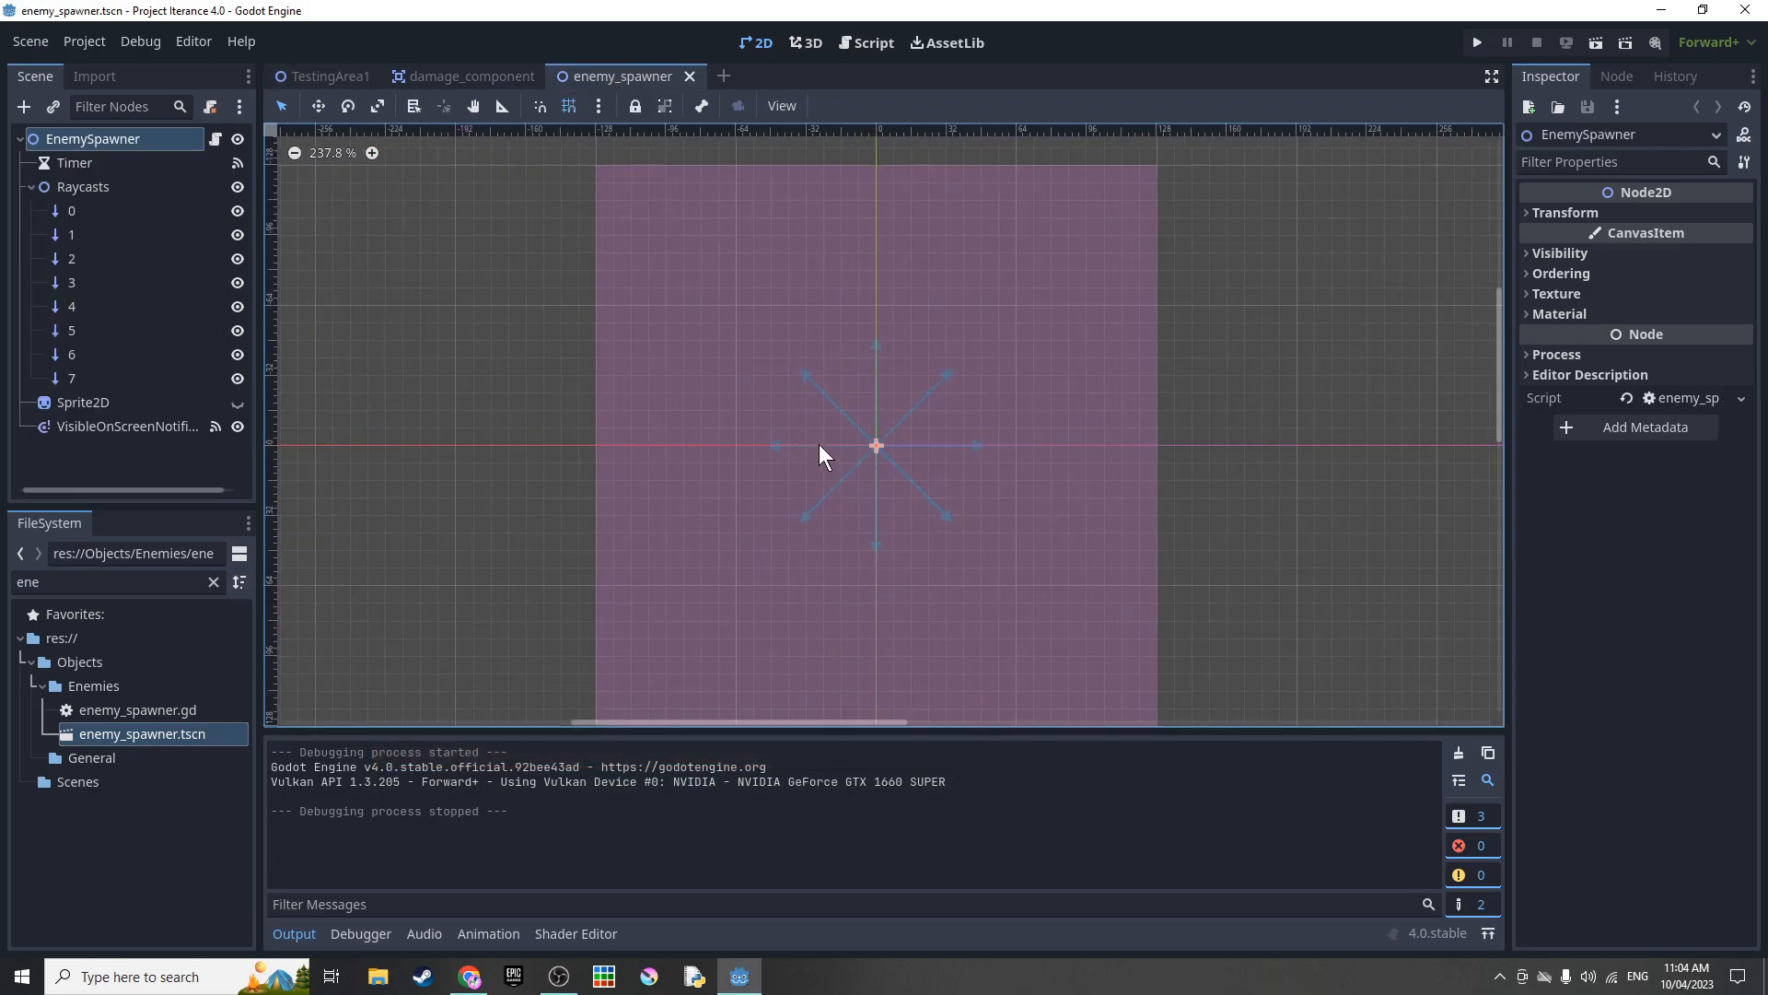
pyautogui.click(328, 76)
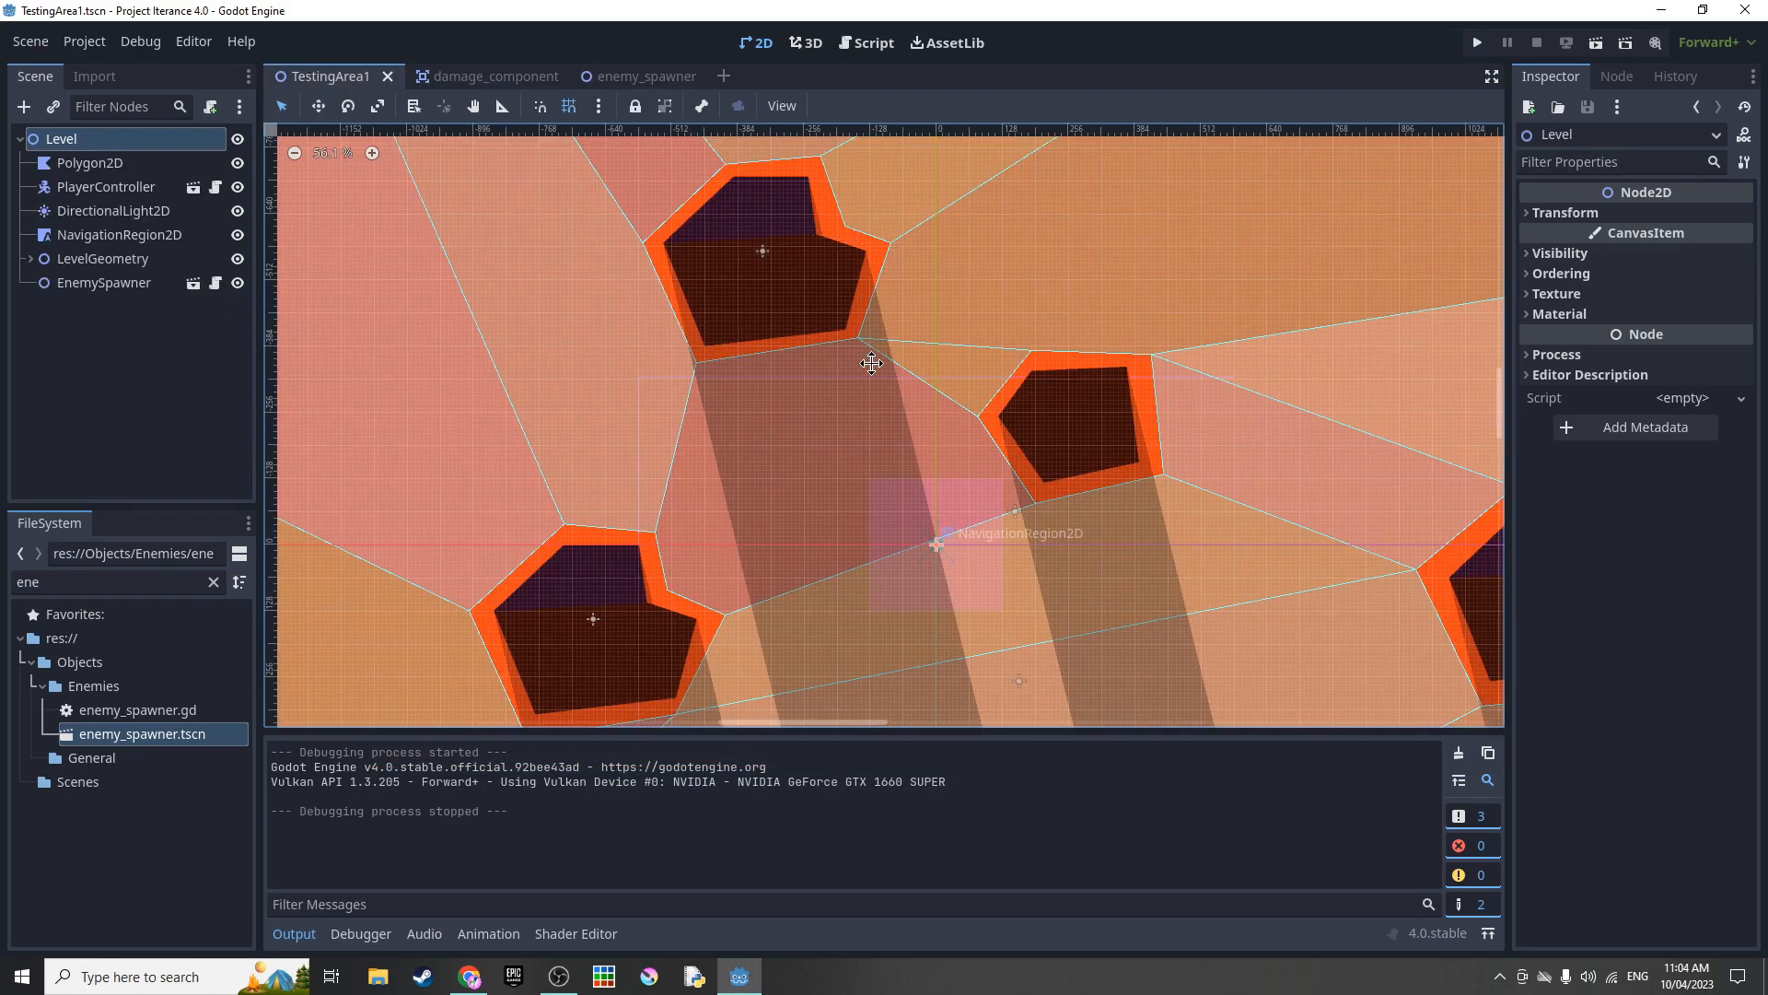
pyautogui.click(1476, 41)
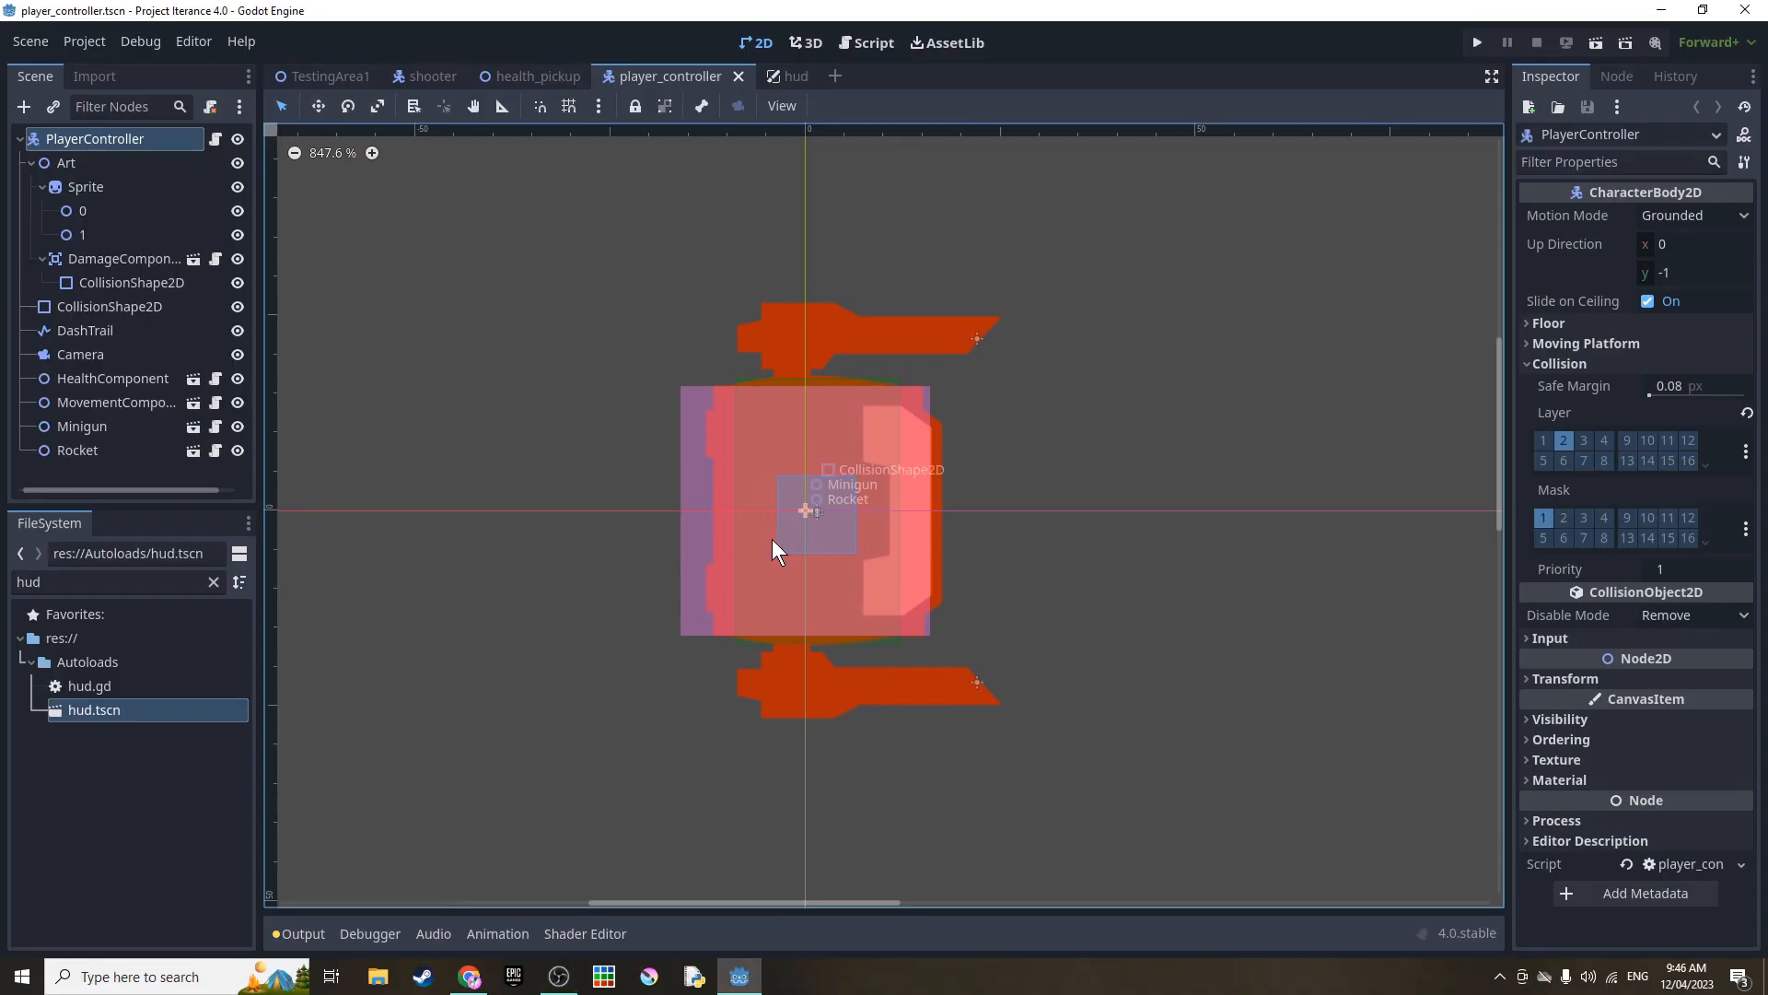
# - Zoom the player_controller view, check the HUD and shooter scenes, and open grunt.tscn
pyautogui.scroll(3)
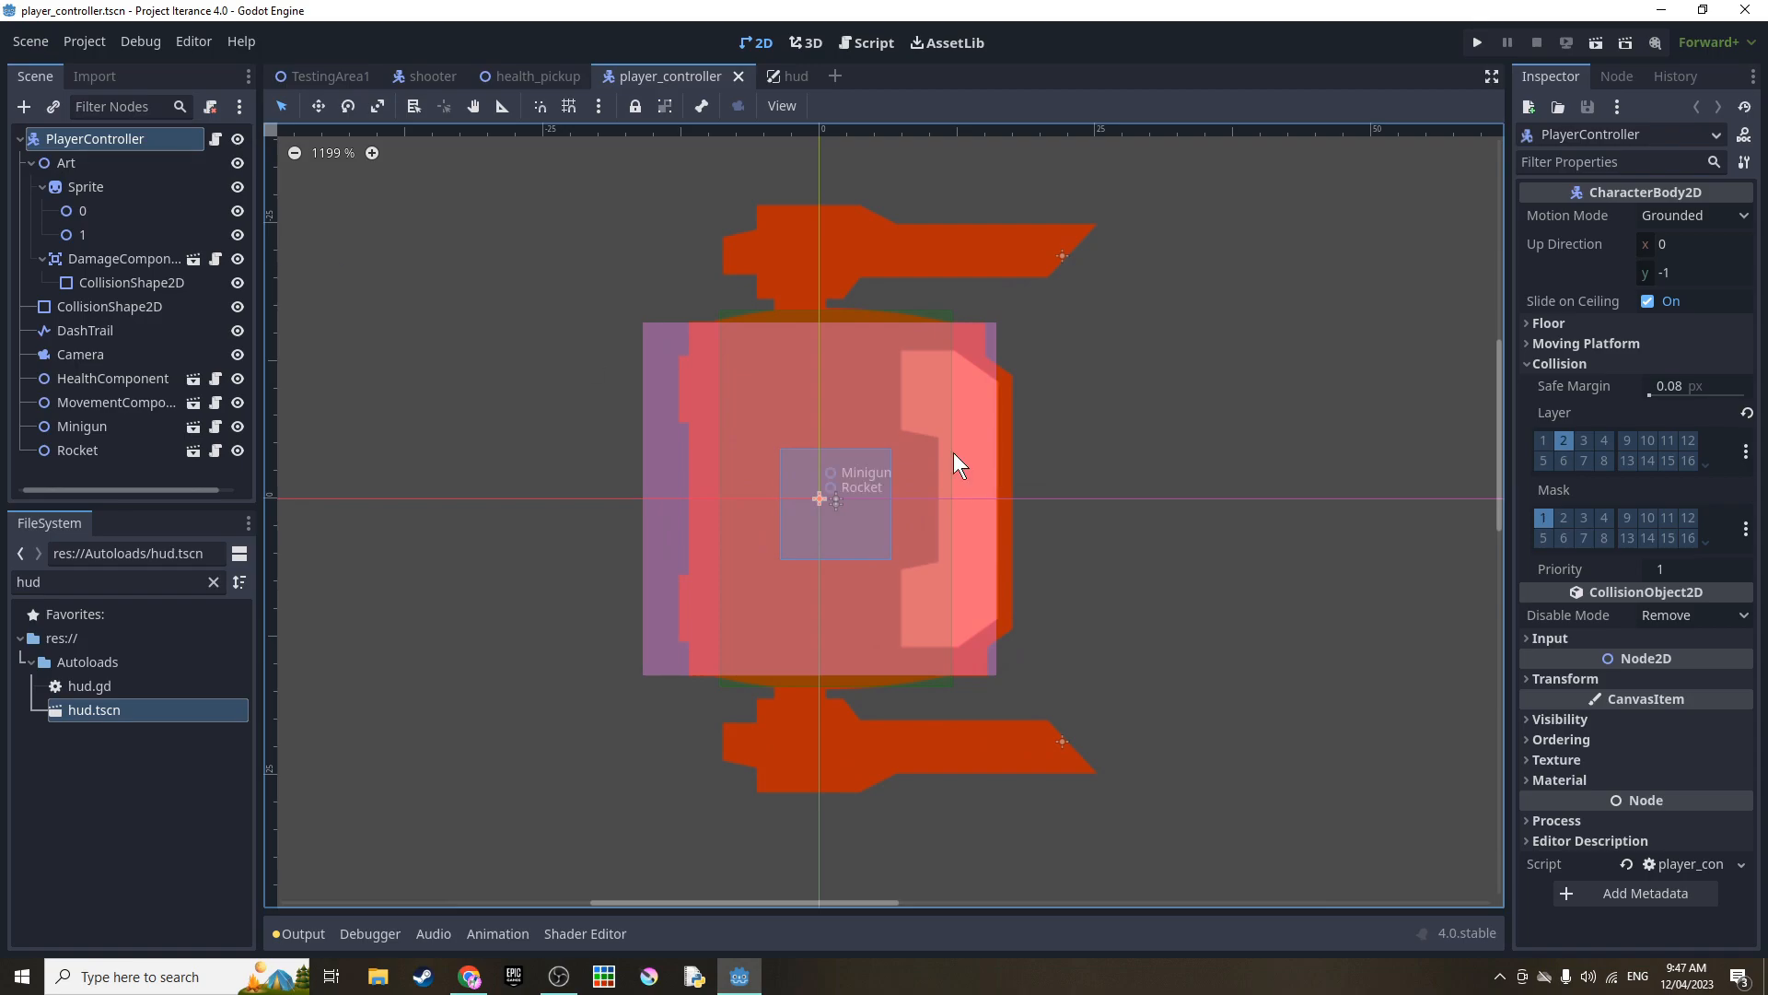
pyautogui.scroll(-3)
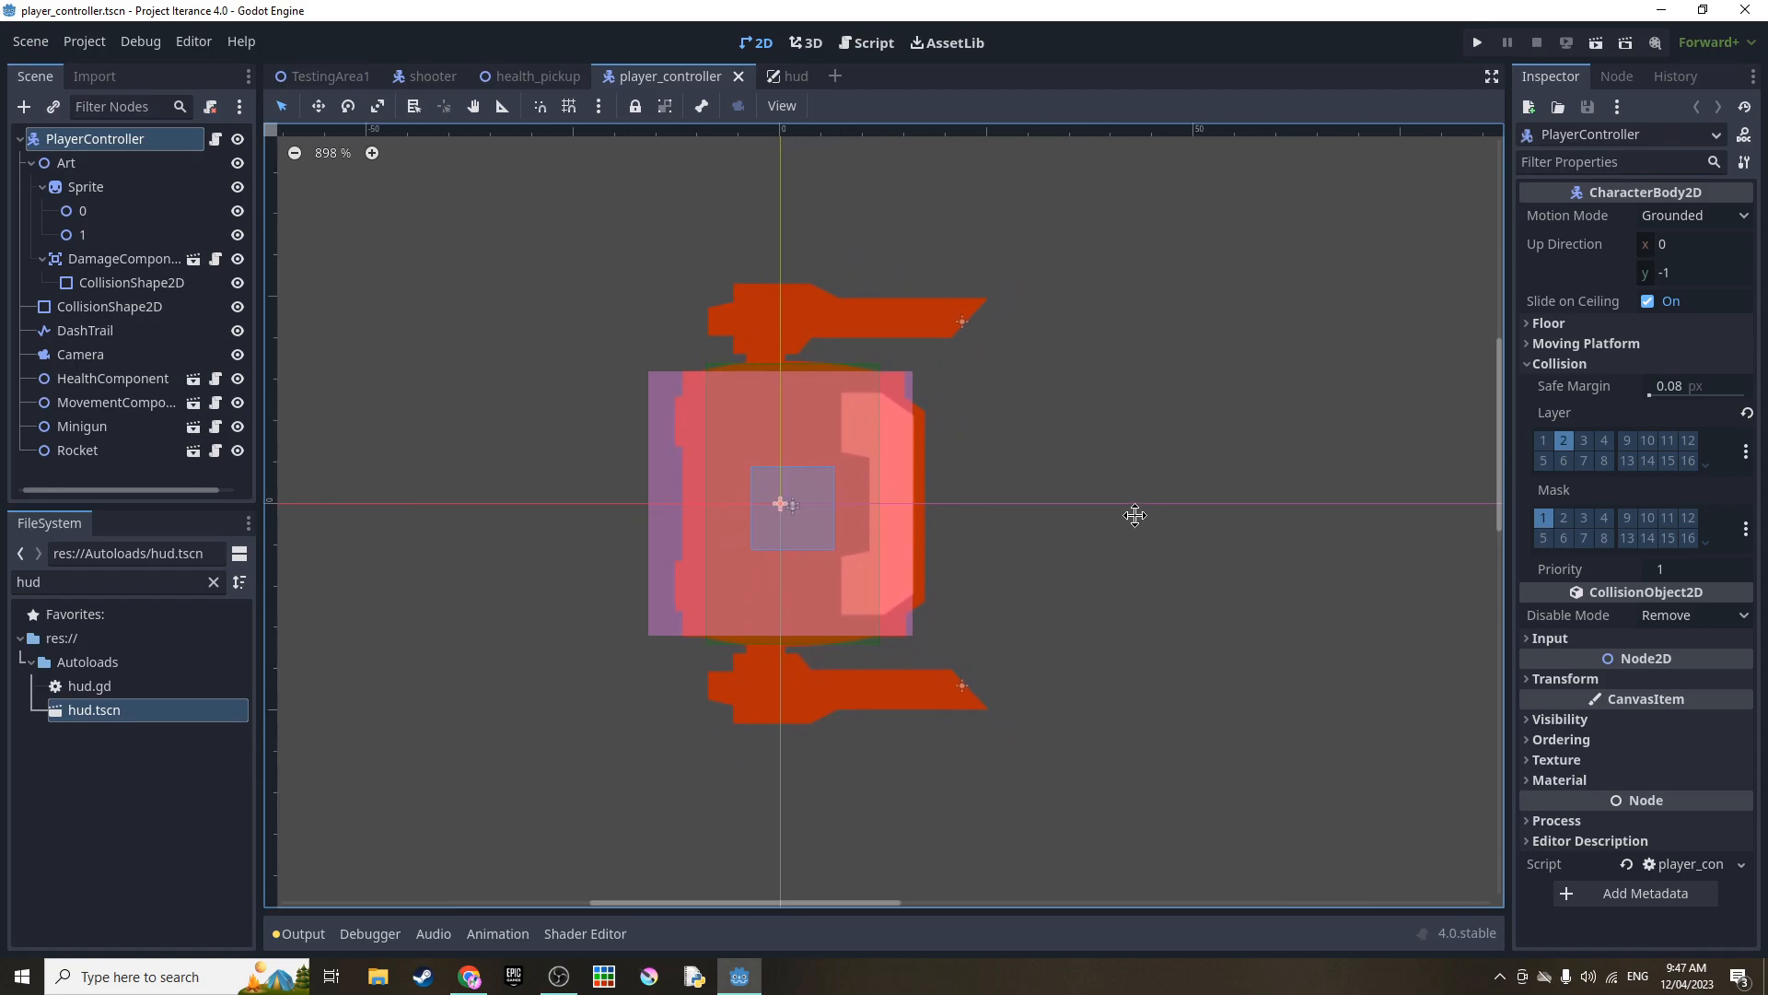
pyautogui.click(768, 76)
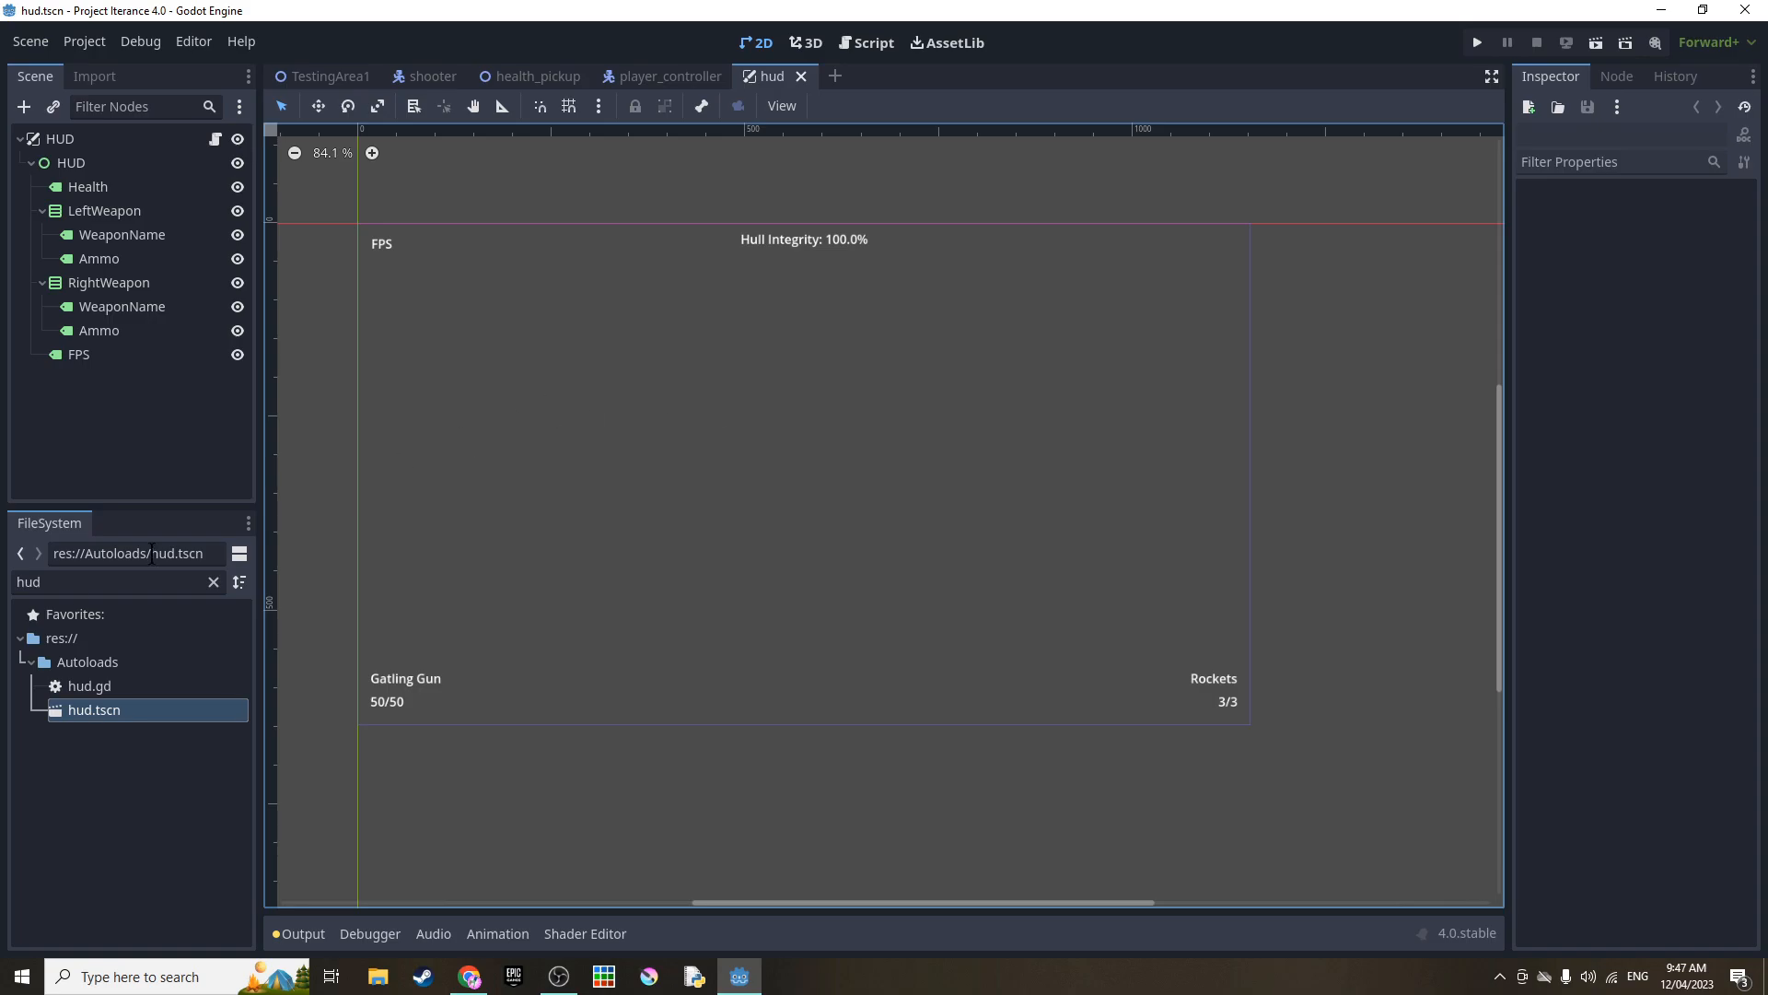
pyautogui.click(430, 76)
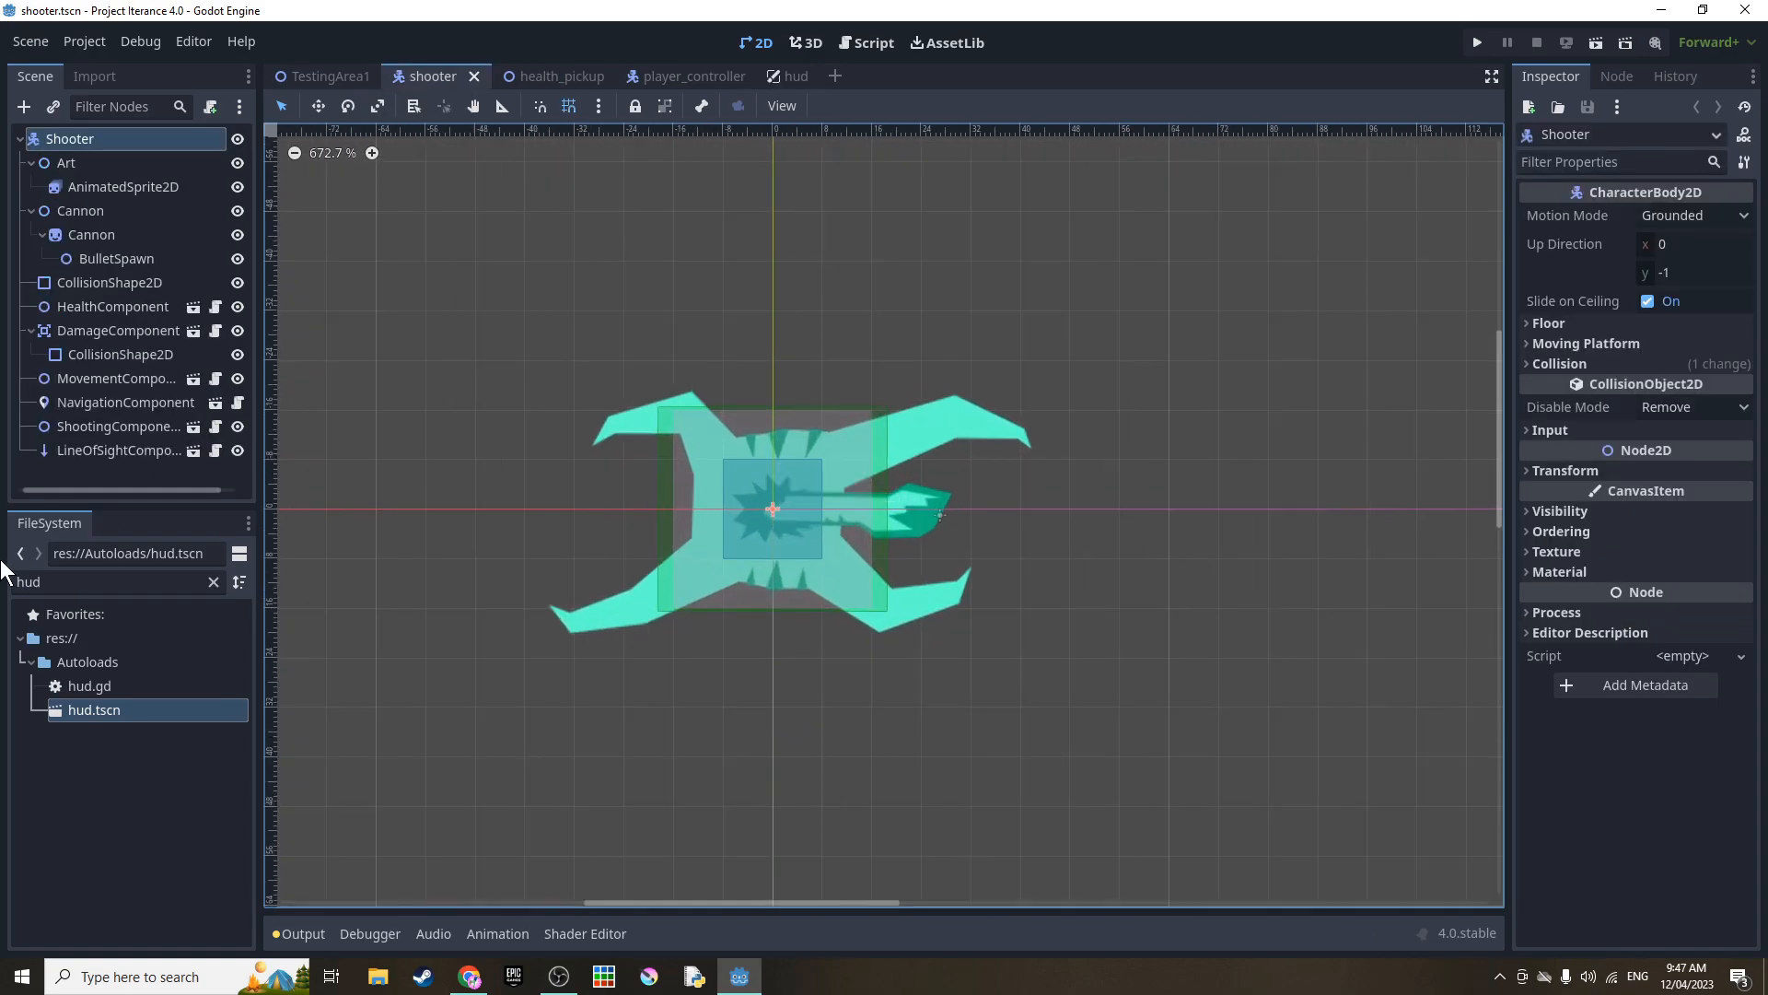
pyautogui.doubleClick(110, 733)
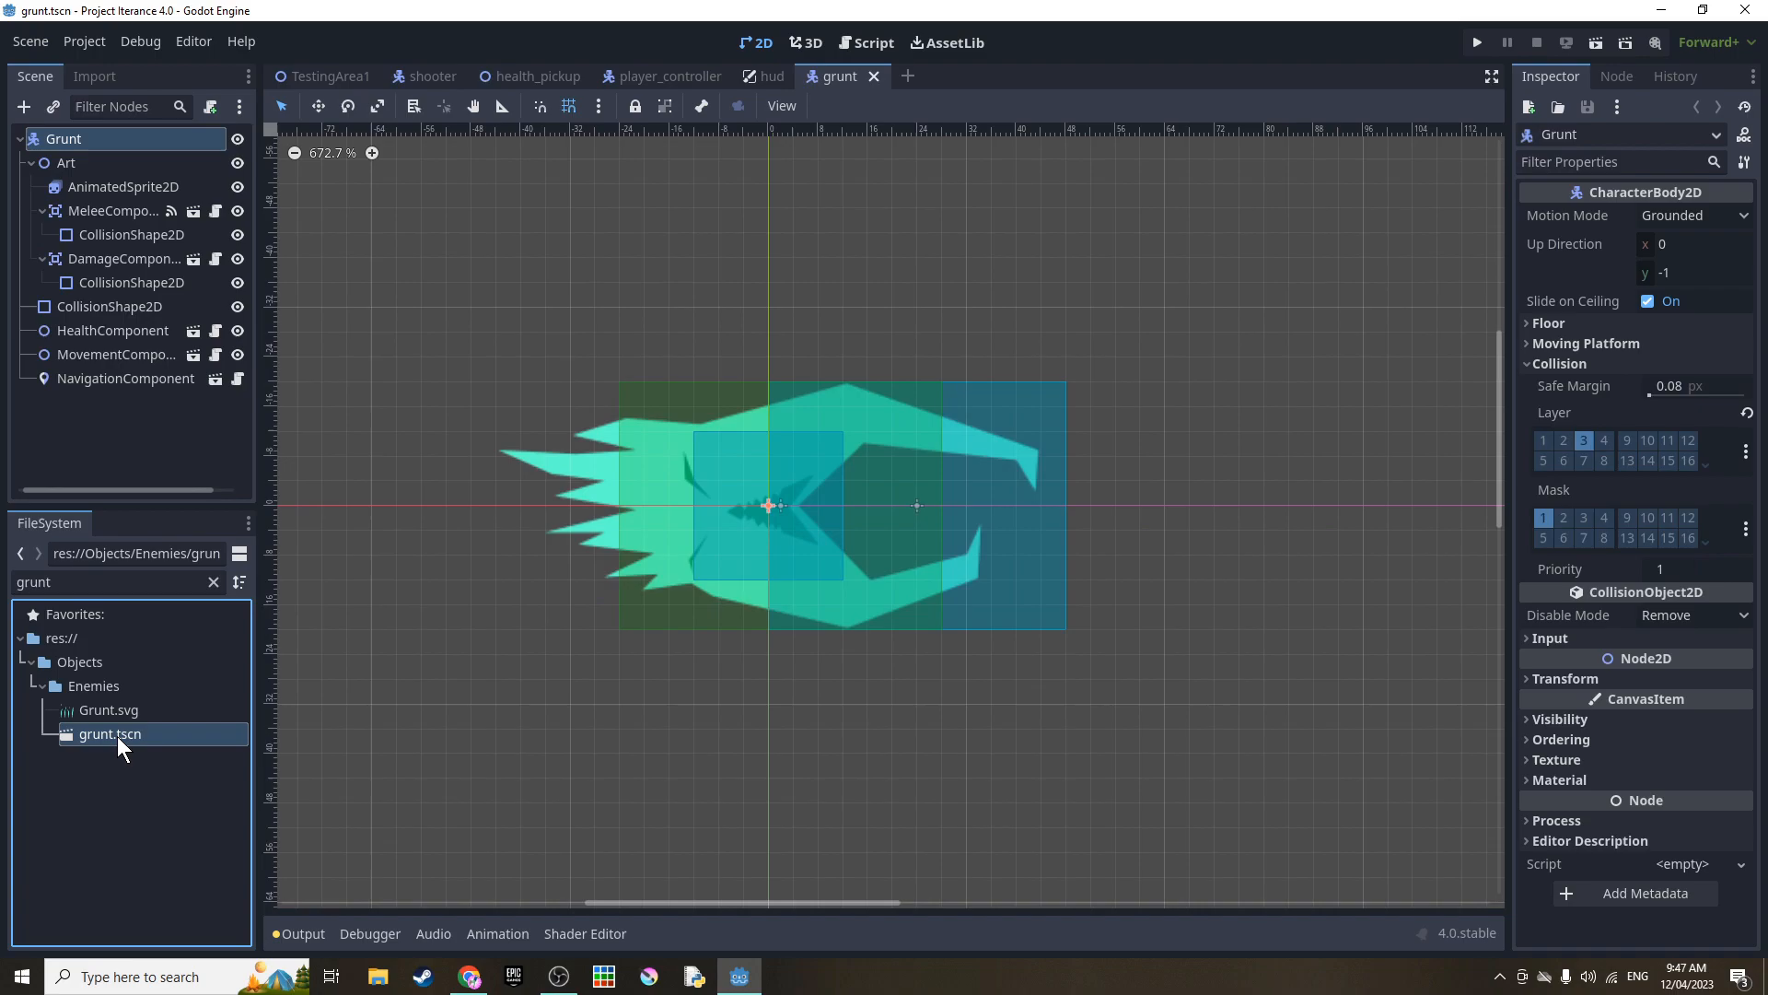
pyautogui.scroll(3)
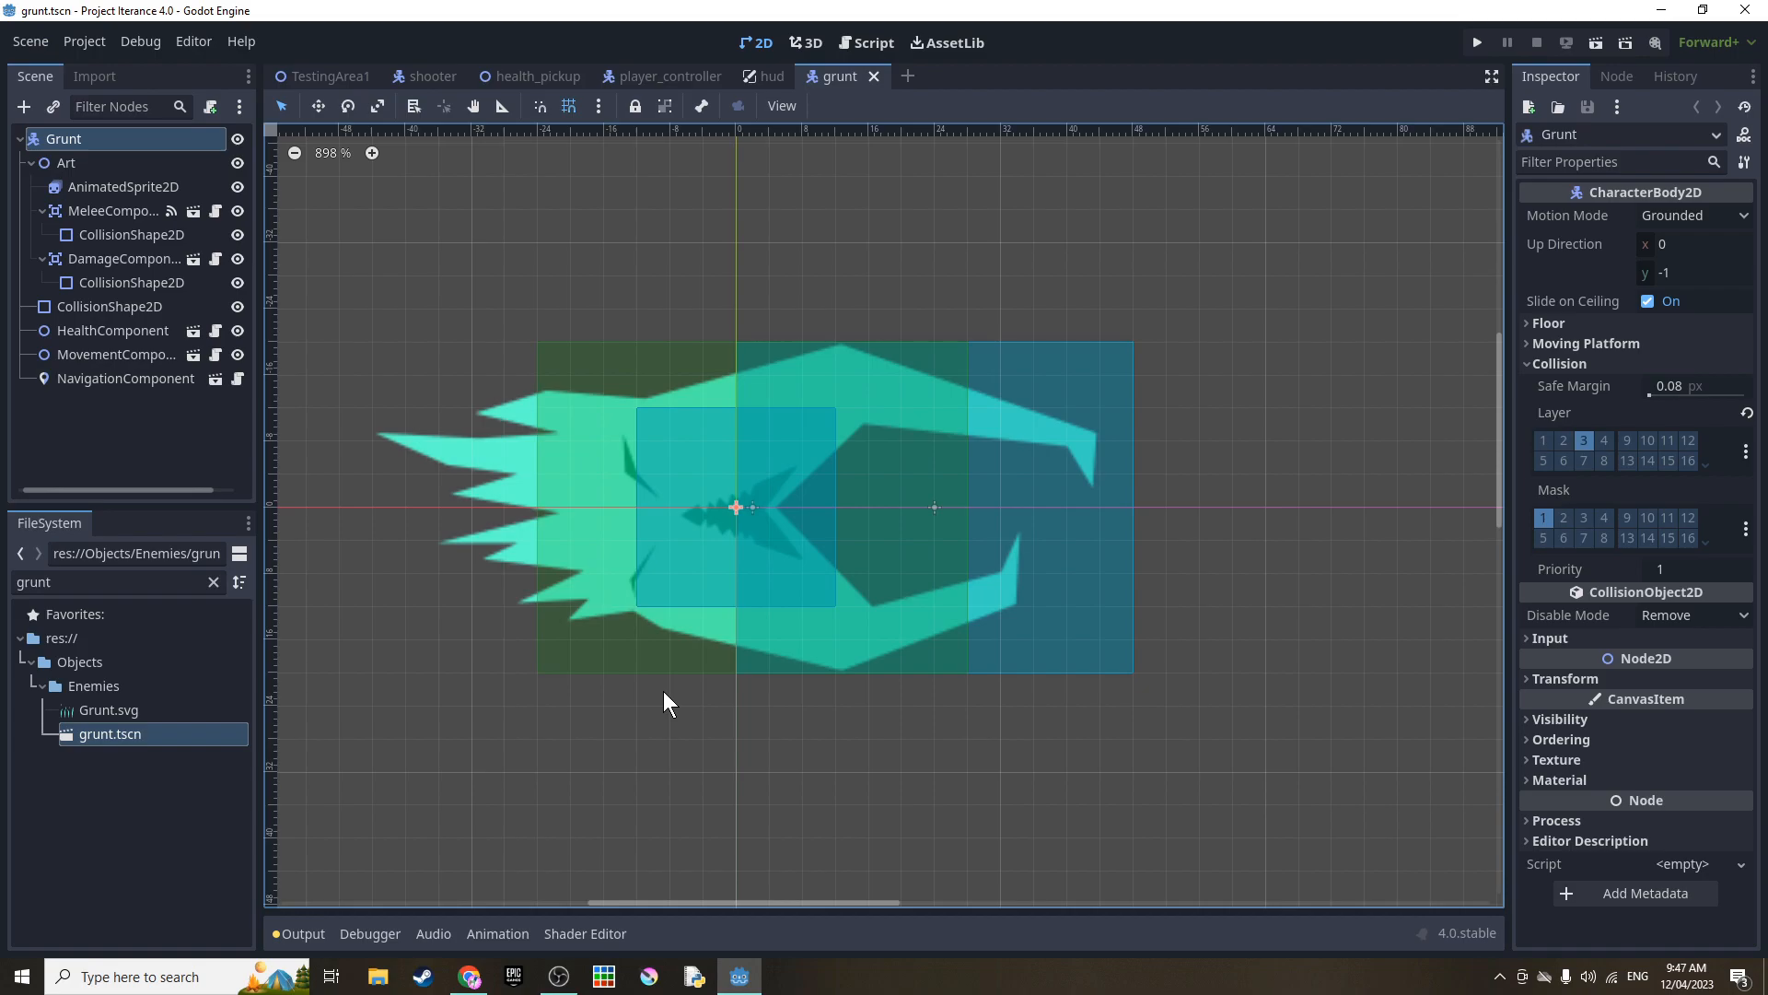
pyautogui.moveTo(649, 614)
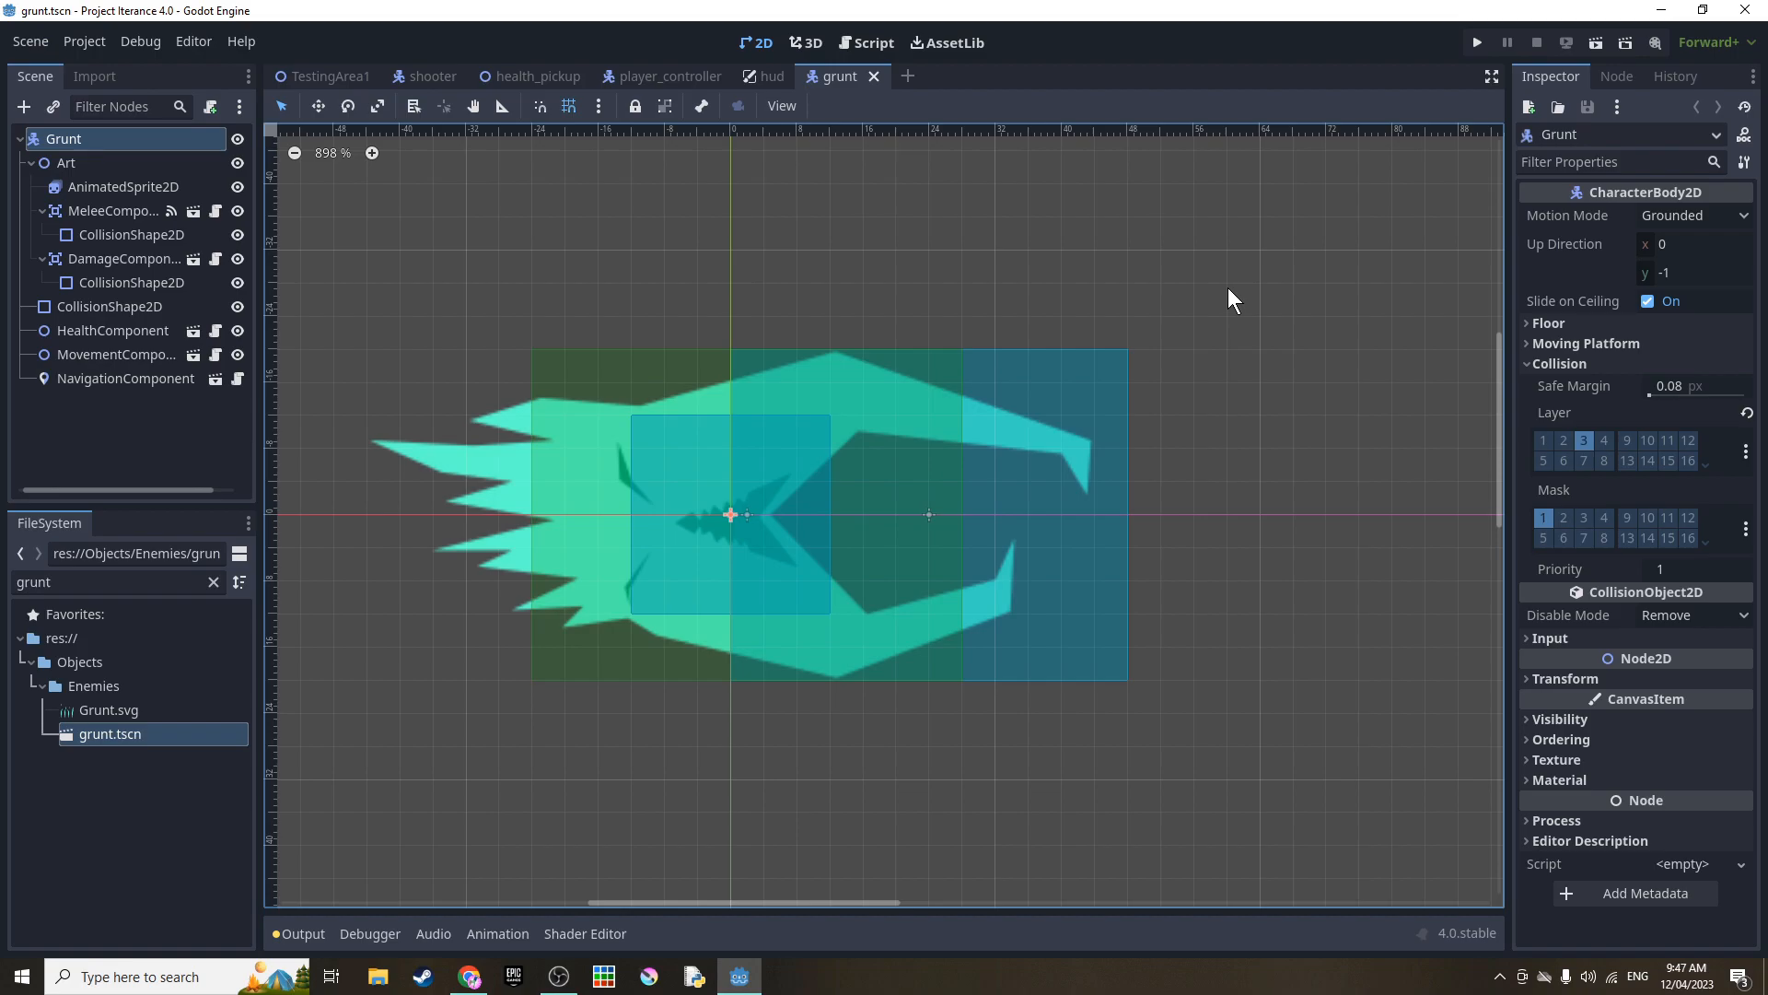
pyautogui.moveTo(1467, 59)
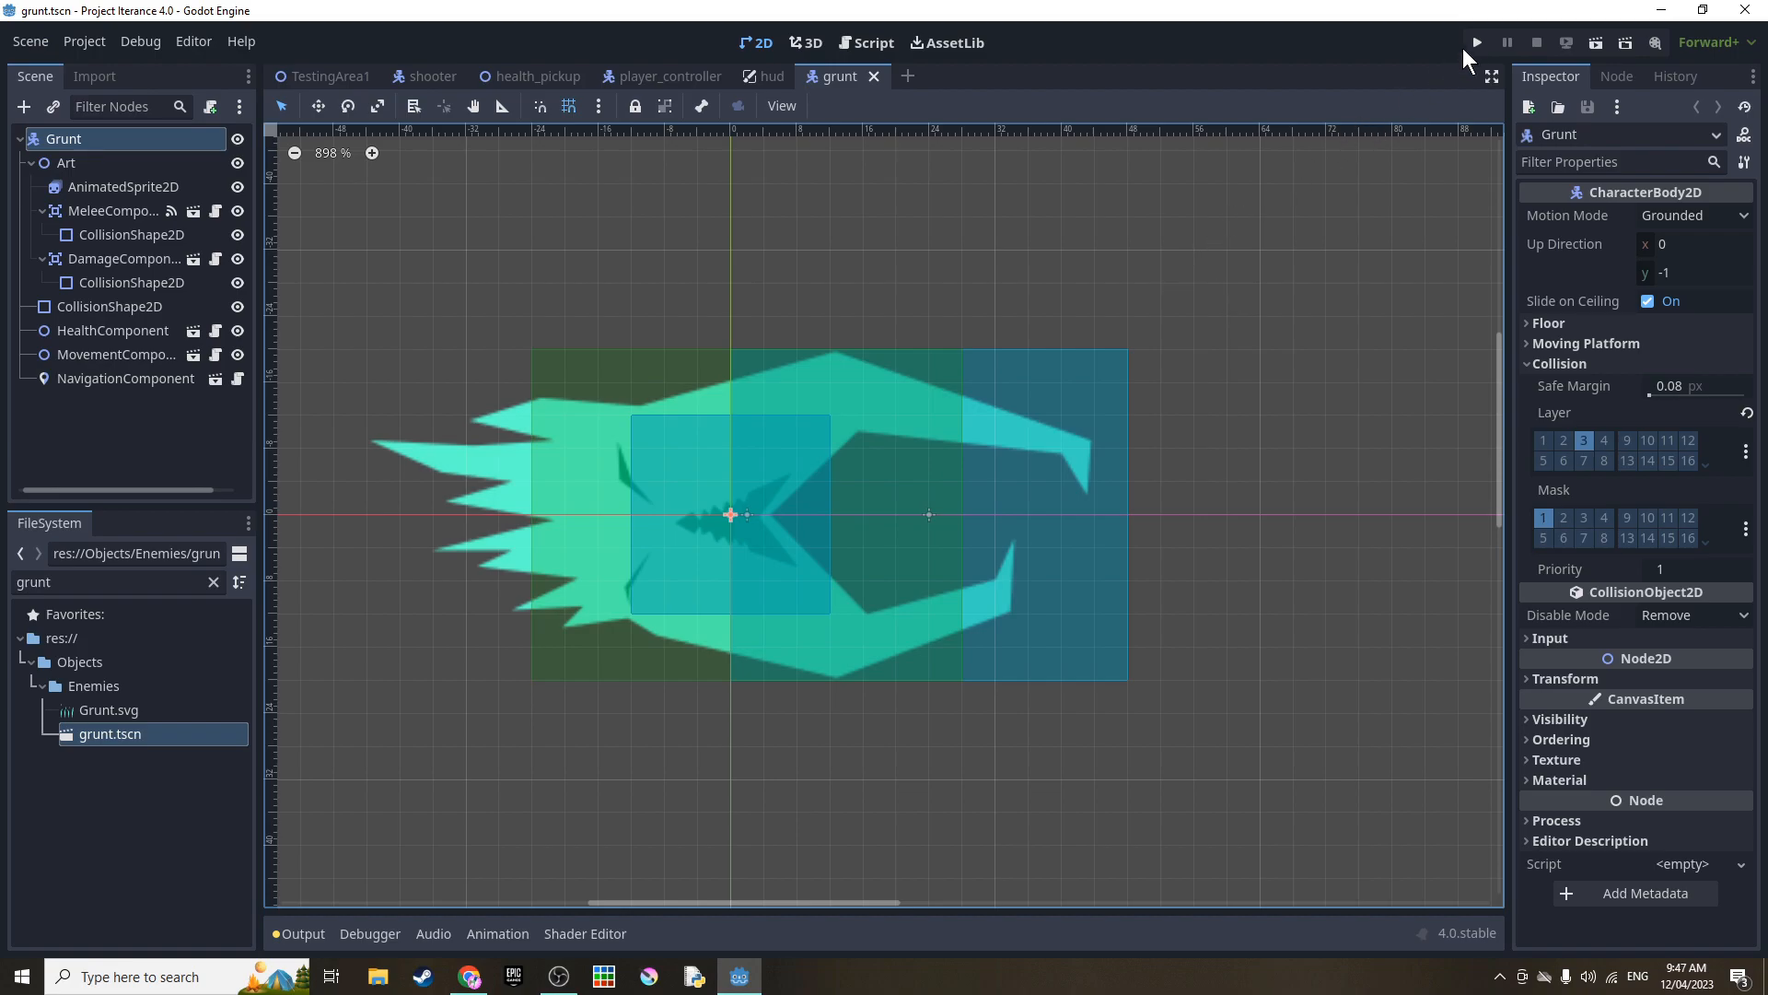
# - Run the project and play until hull integrity falls to 0%
pyautogui.click(1475, 41)
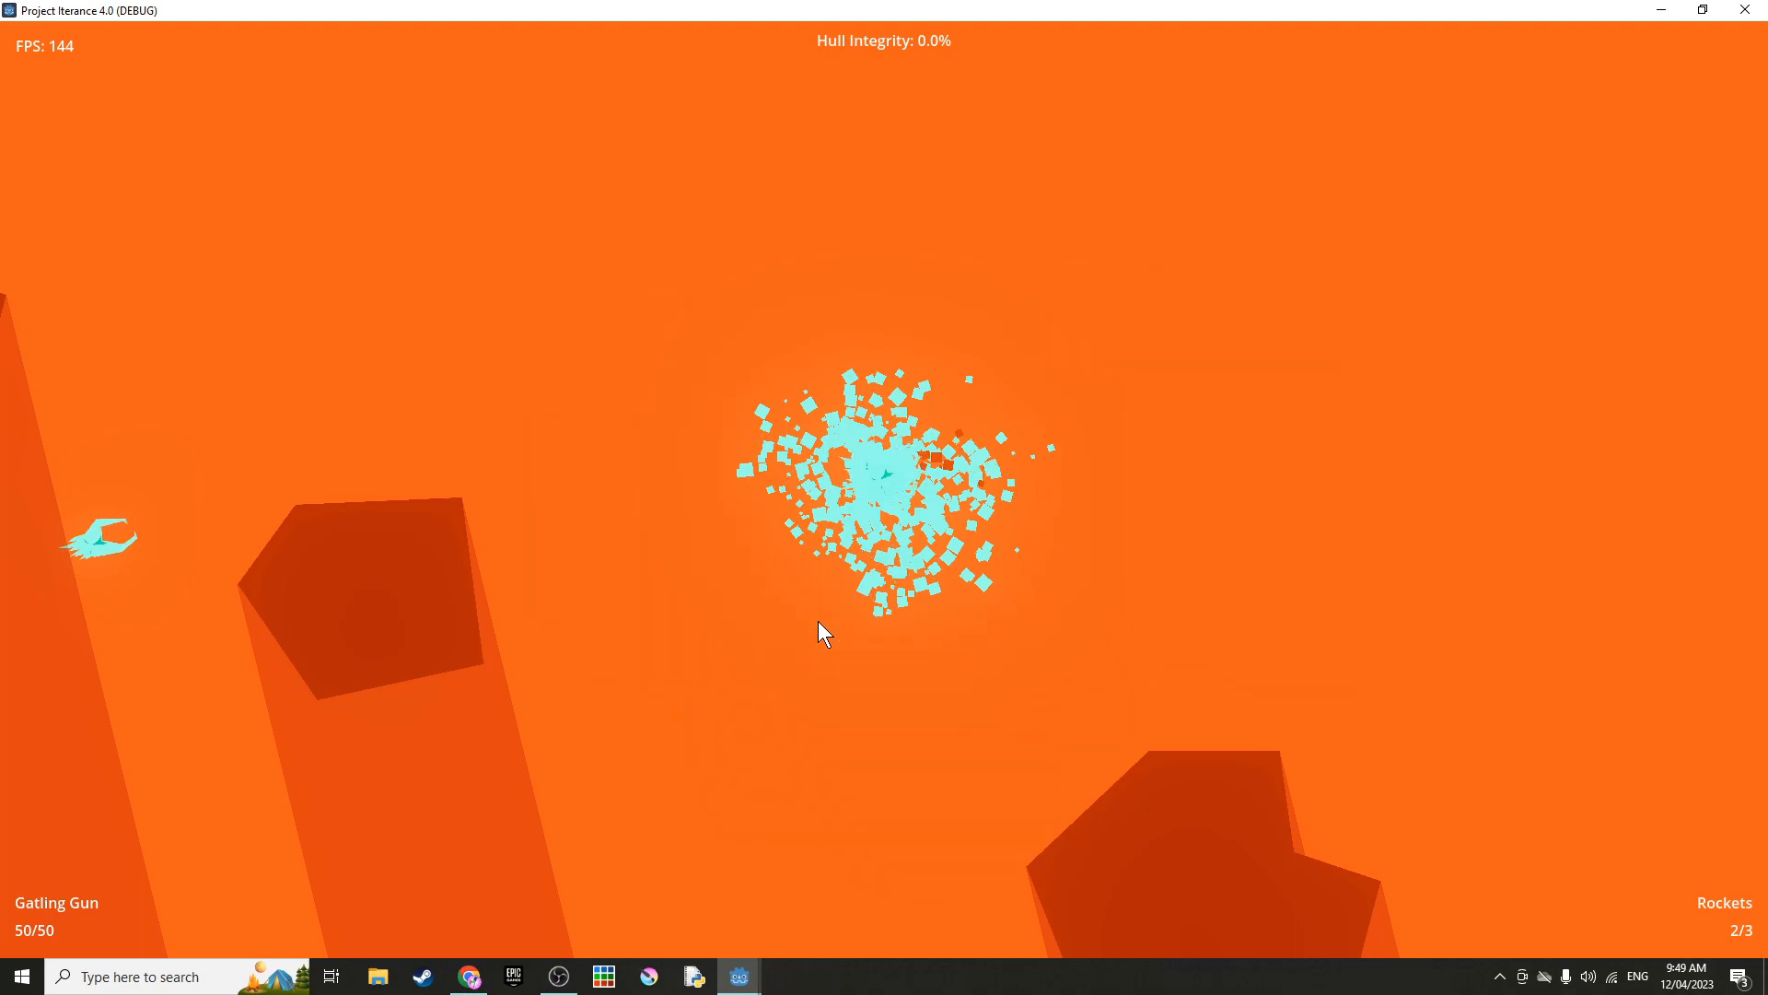
pyautogui.moveTo(130, 527)
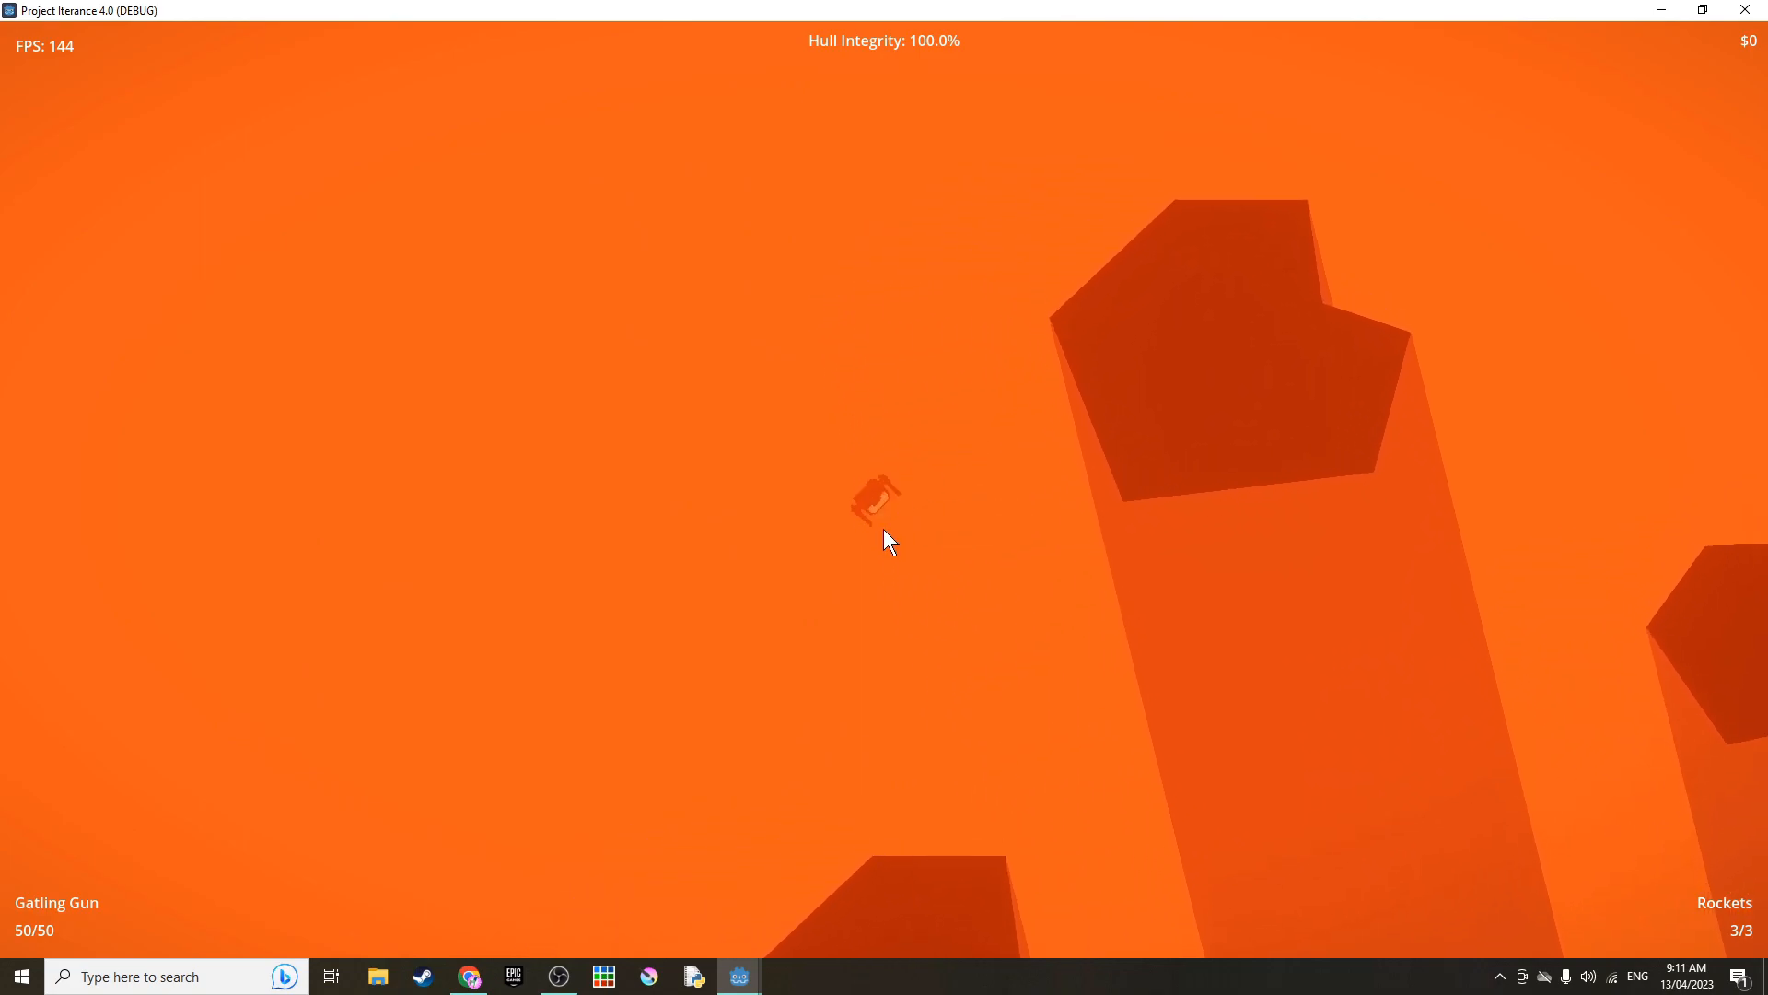
# - Play a fresh run against shooter enemies, reaching $335 at 95% hull
pyautogui.click(584, 344)
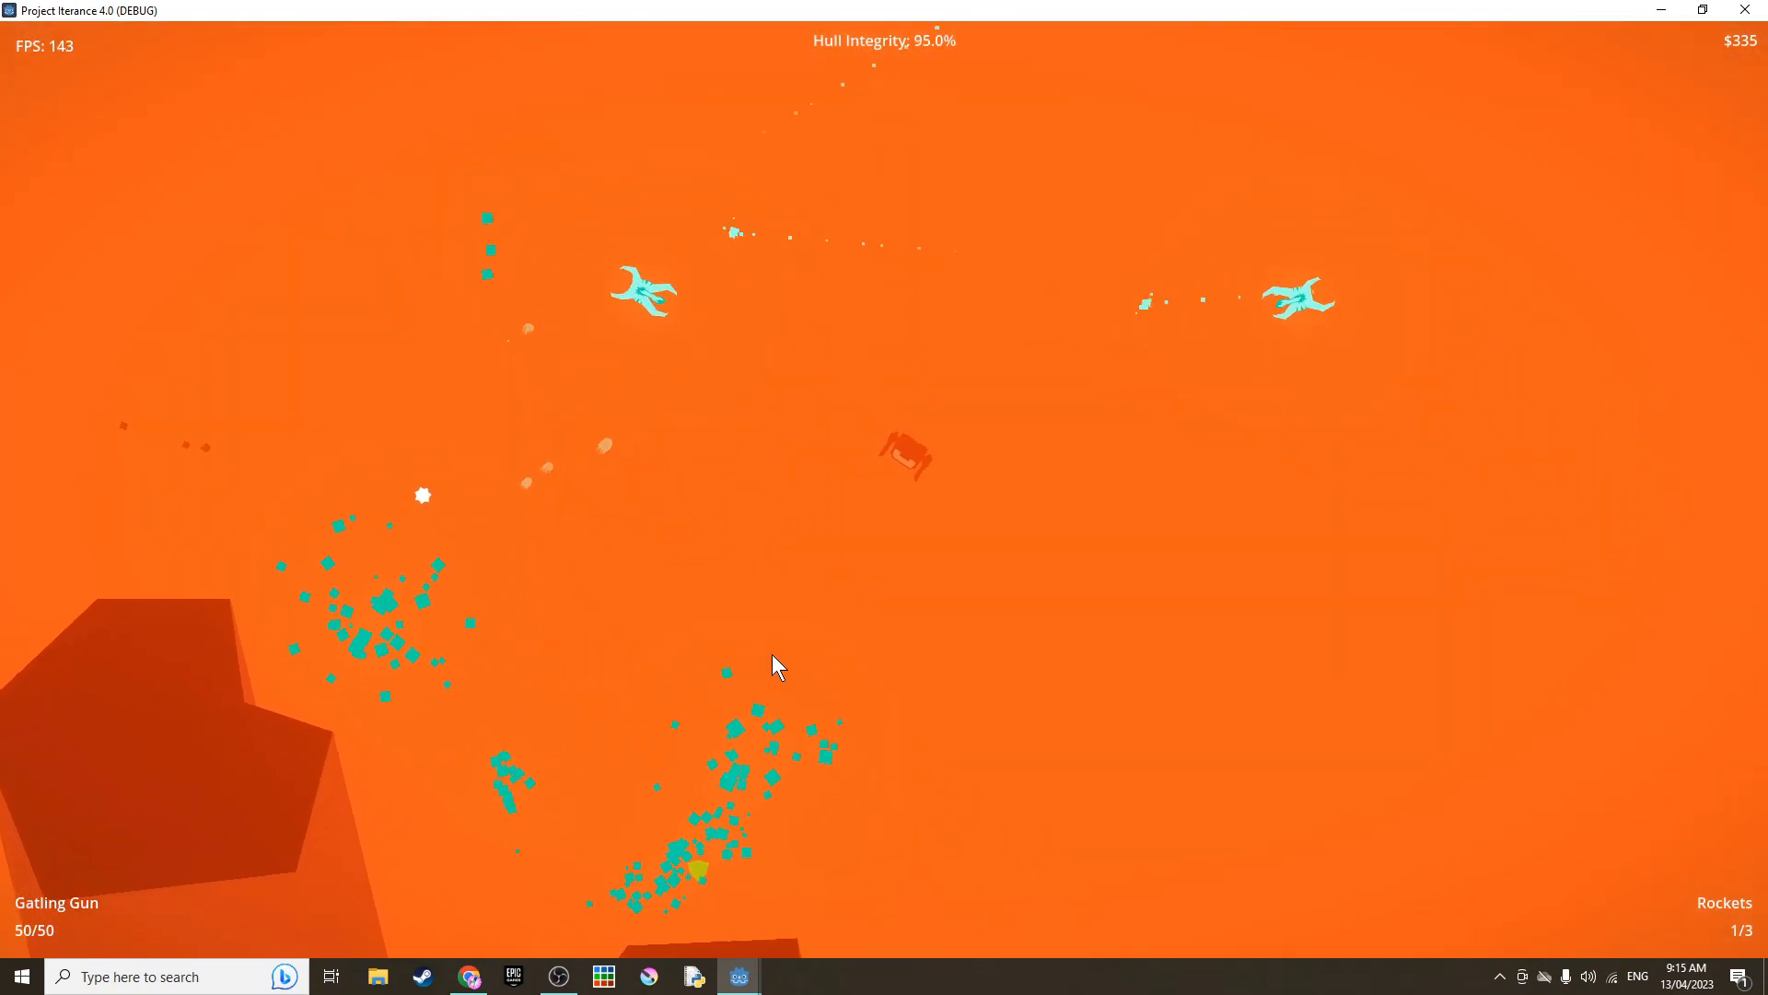
pyautogui.moveTo(681, 585)
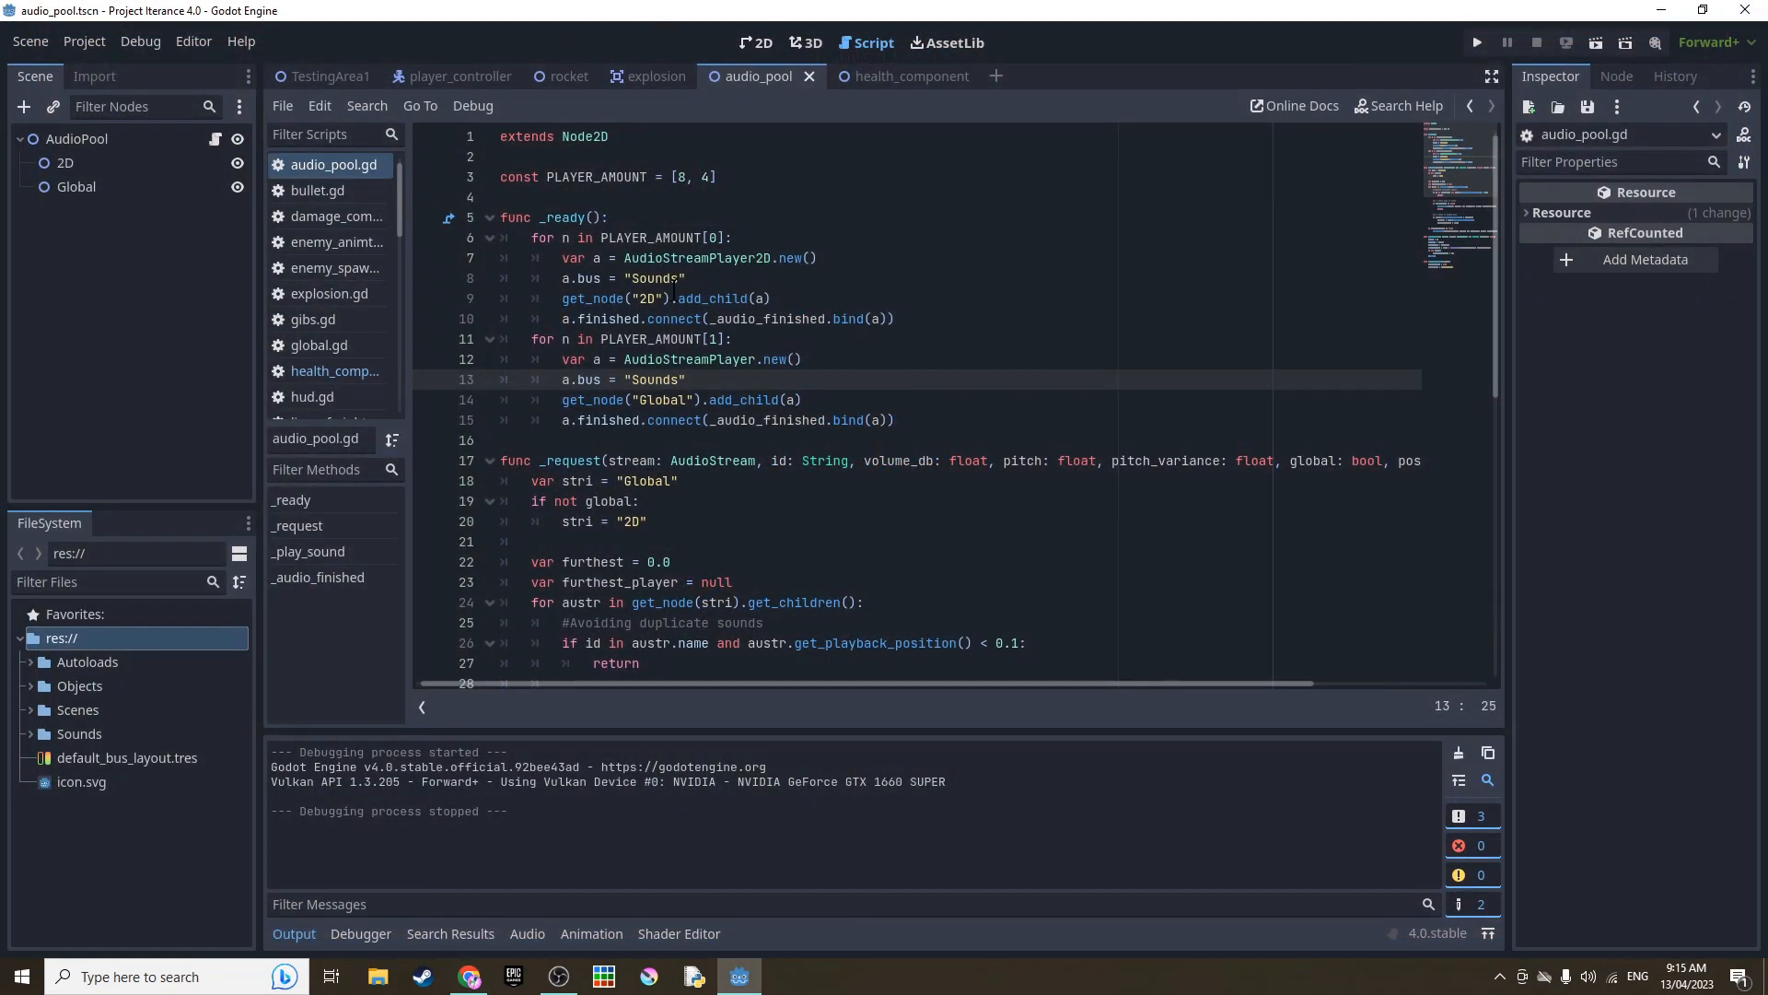
# - Review explosion.gd's AudioPool._request sound line, then view the explosion scene in 2D
pyautogui.click(755, 43)
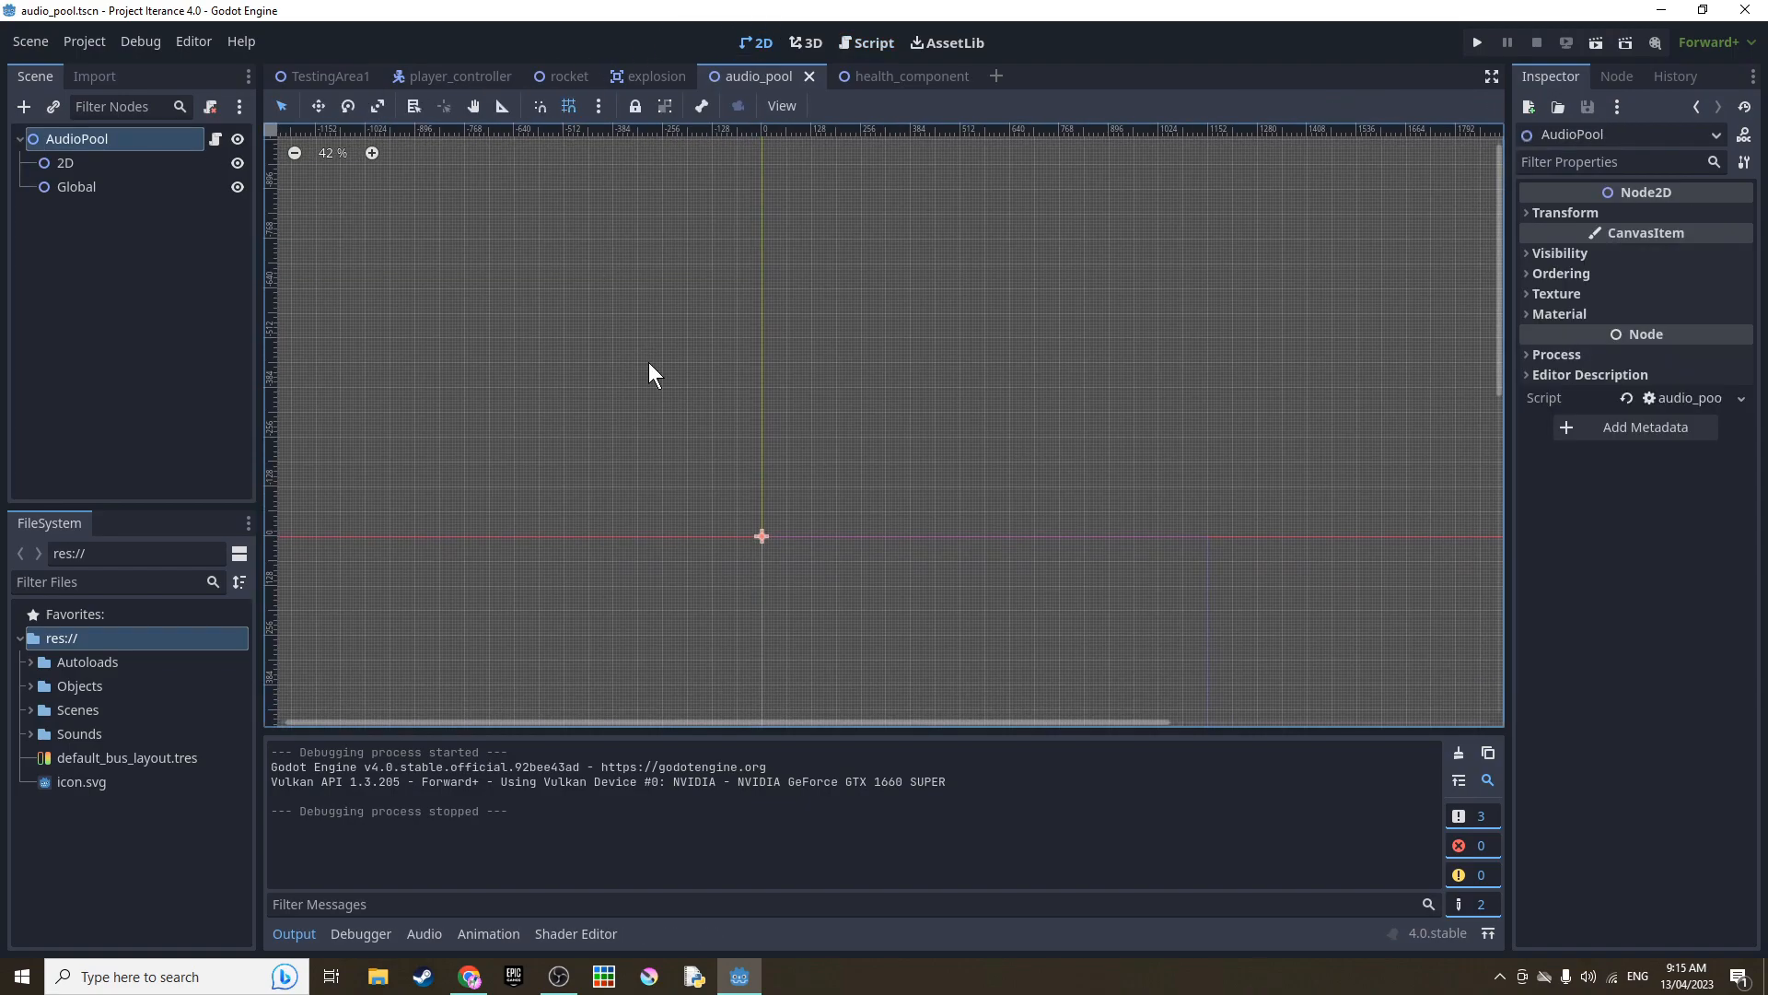
pyautogui.moveTo(326, 292)
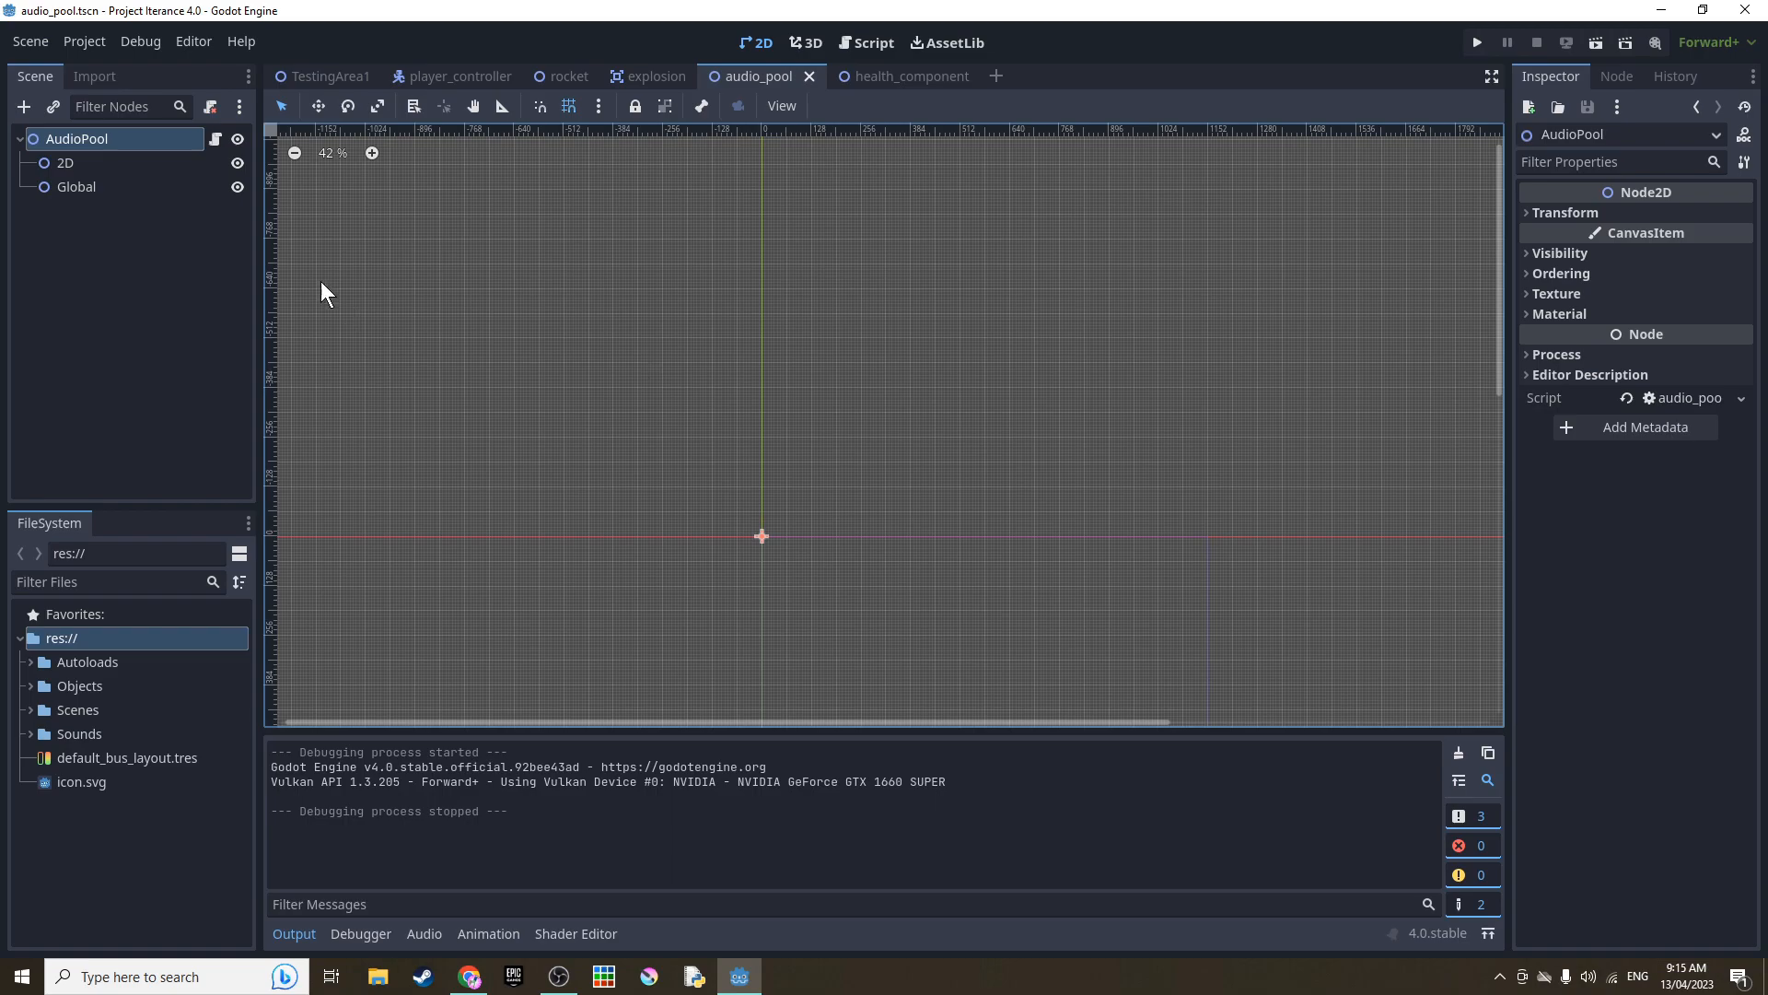
pyautogui.moveTo(127, 209)
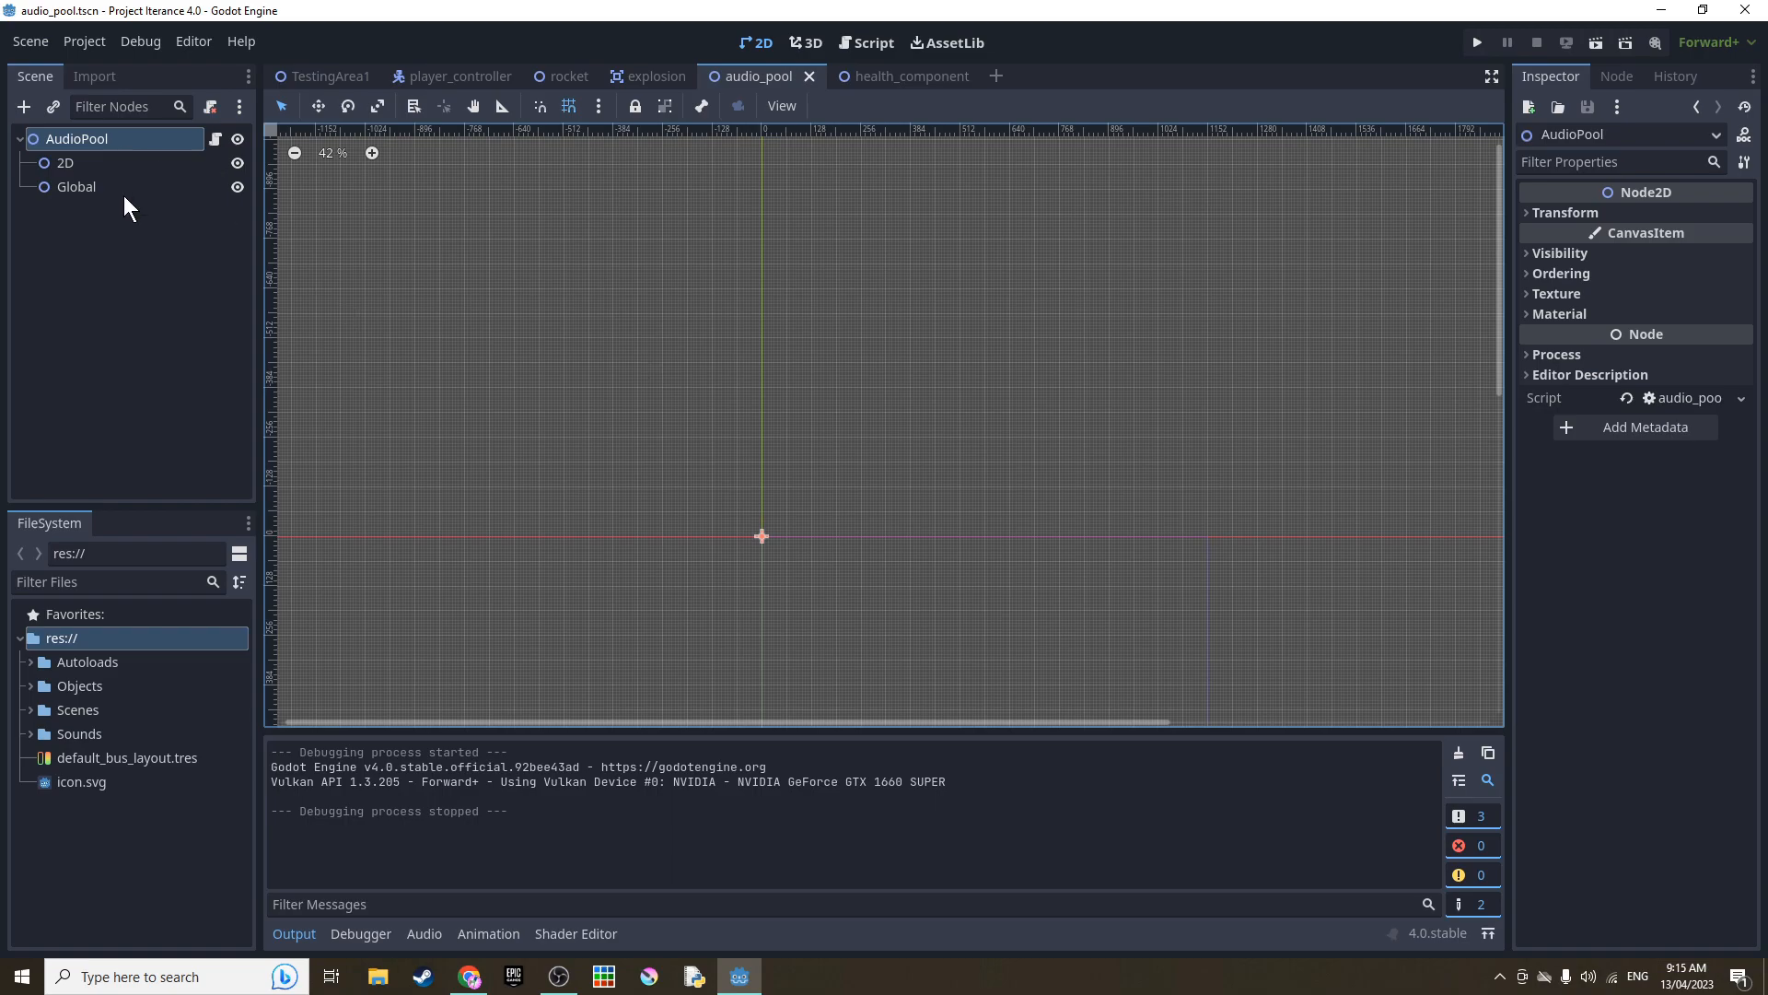
pyautogui.moveTo(76, 186)
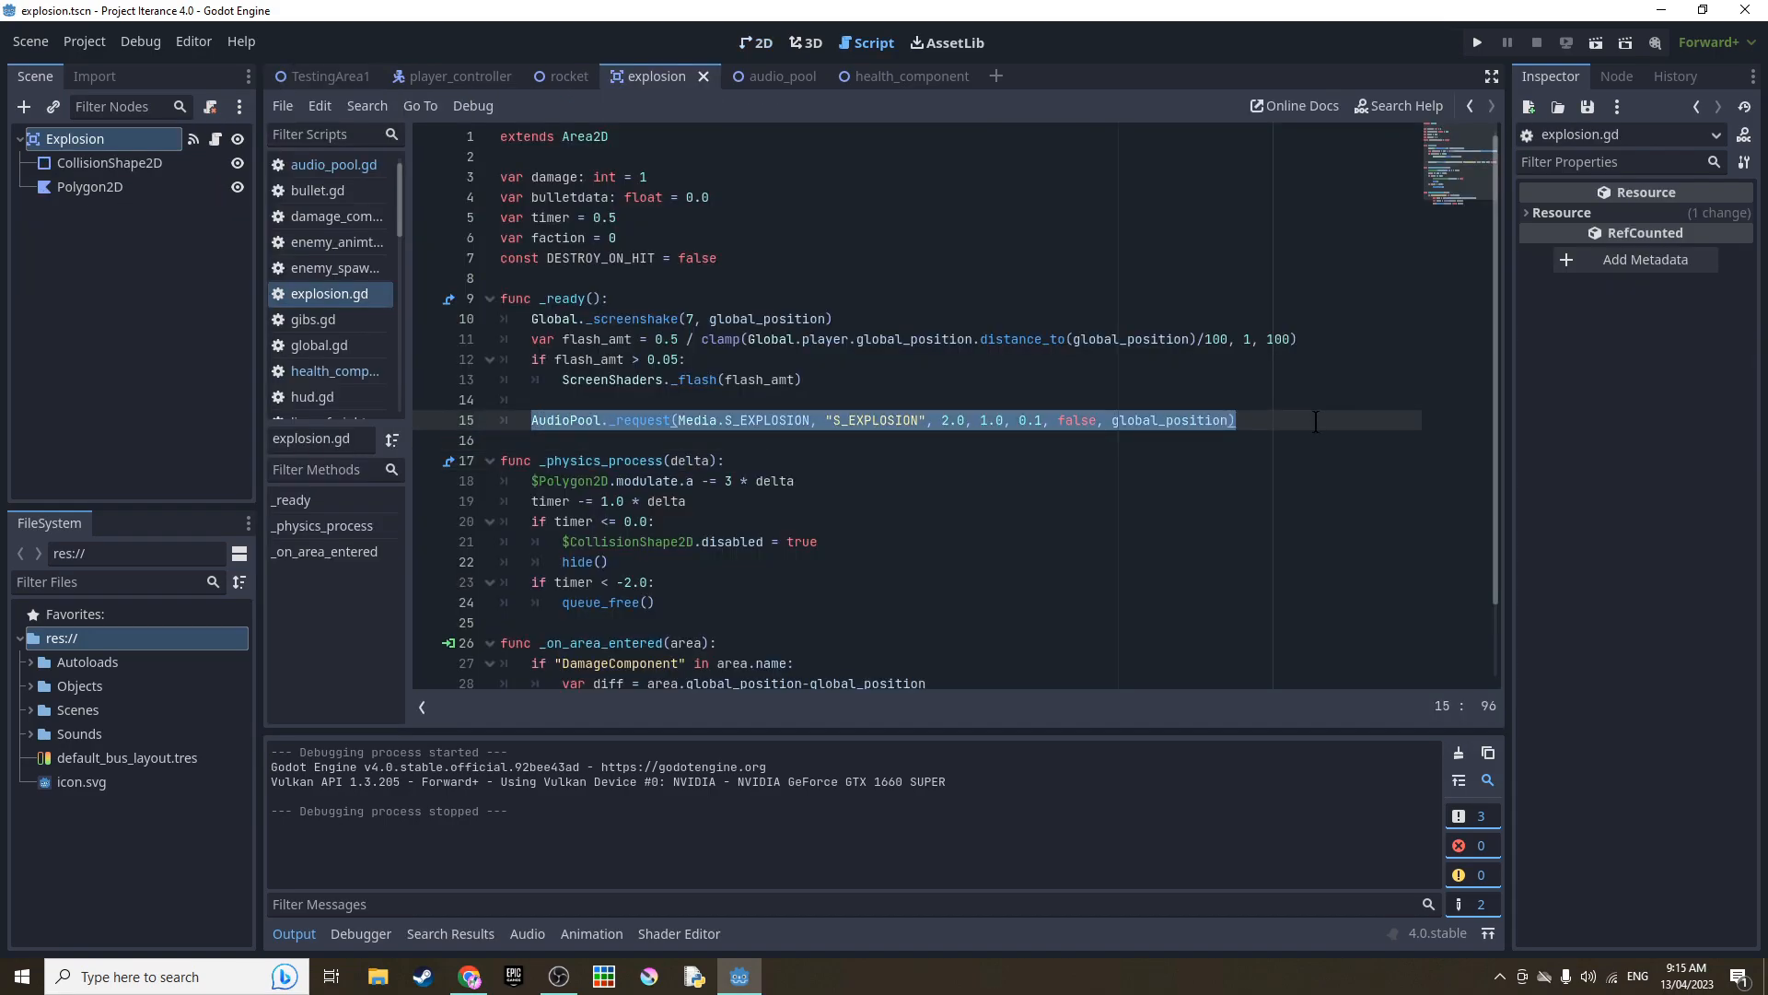
pyautogui.click(730, 257)
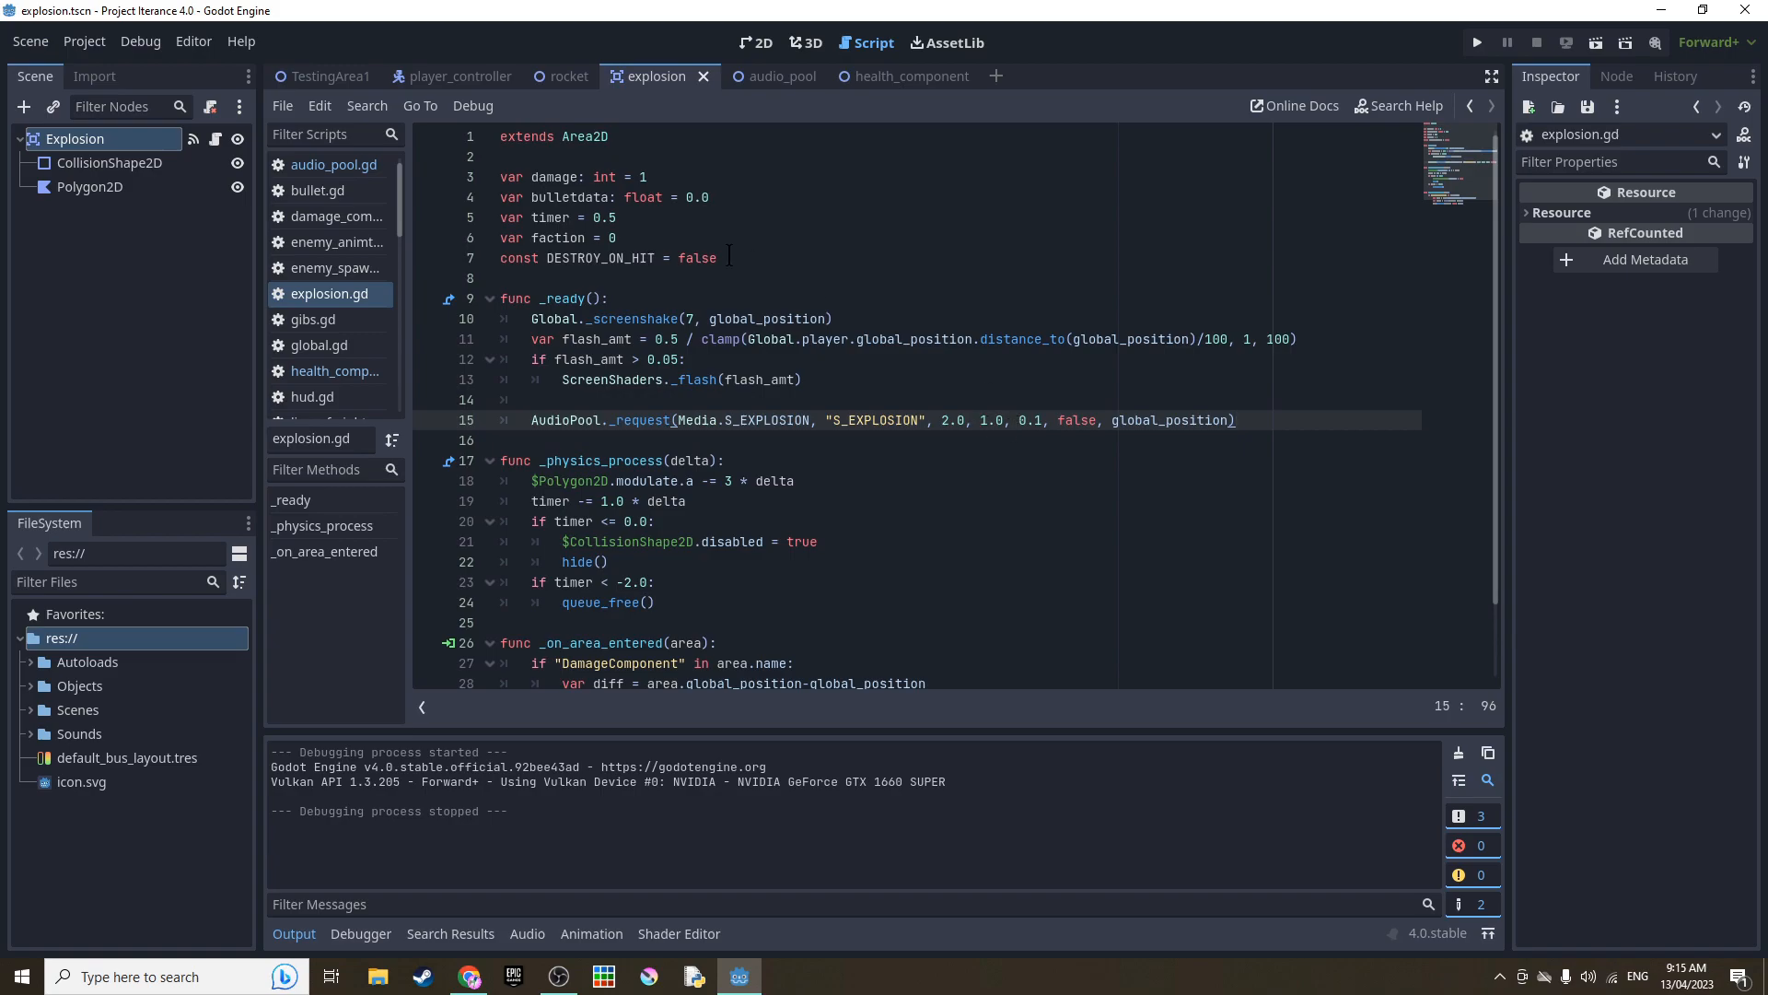
pyautogui.click(755, 43)
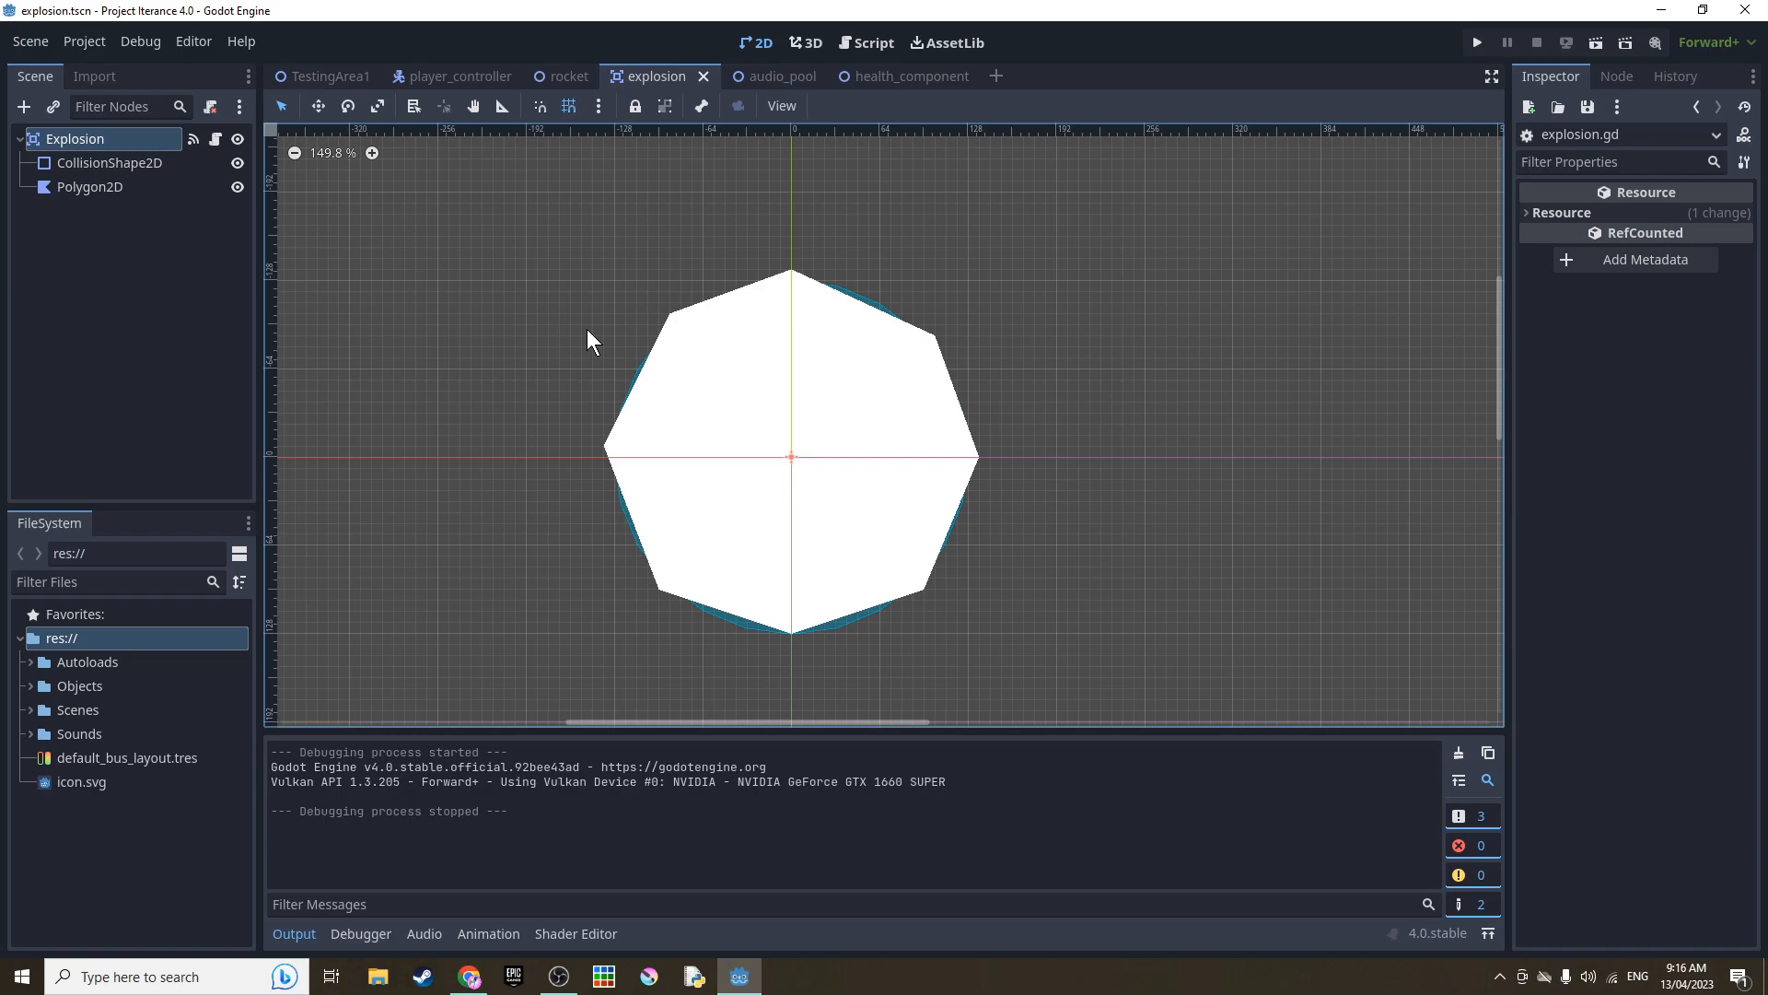
# - Switch to TestingArea1 and inspect the Master and Sounds audio buses
pyautogui.moveTo(594, 340); pyautogui.dragTo(682, 343)
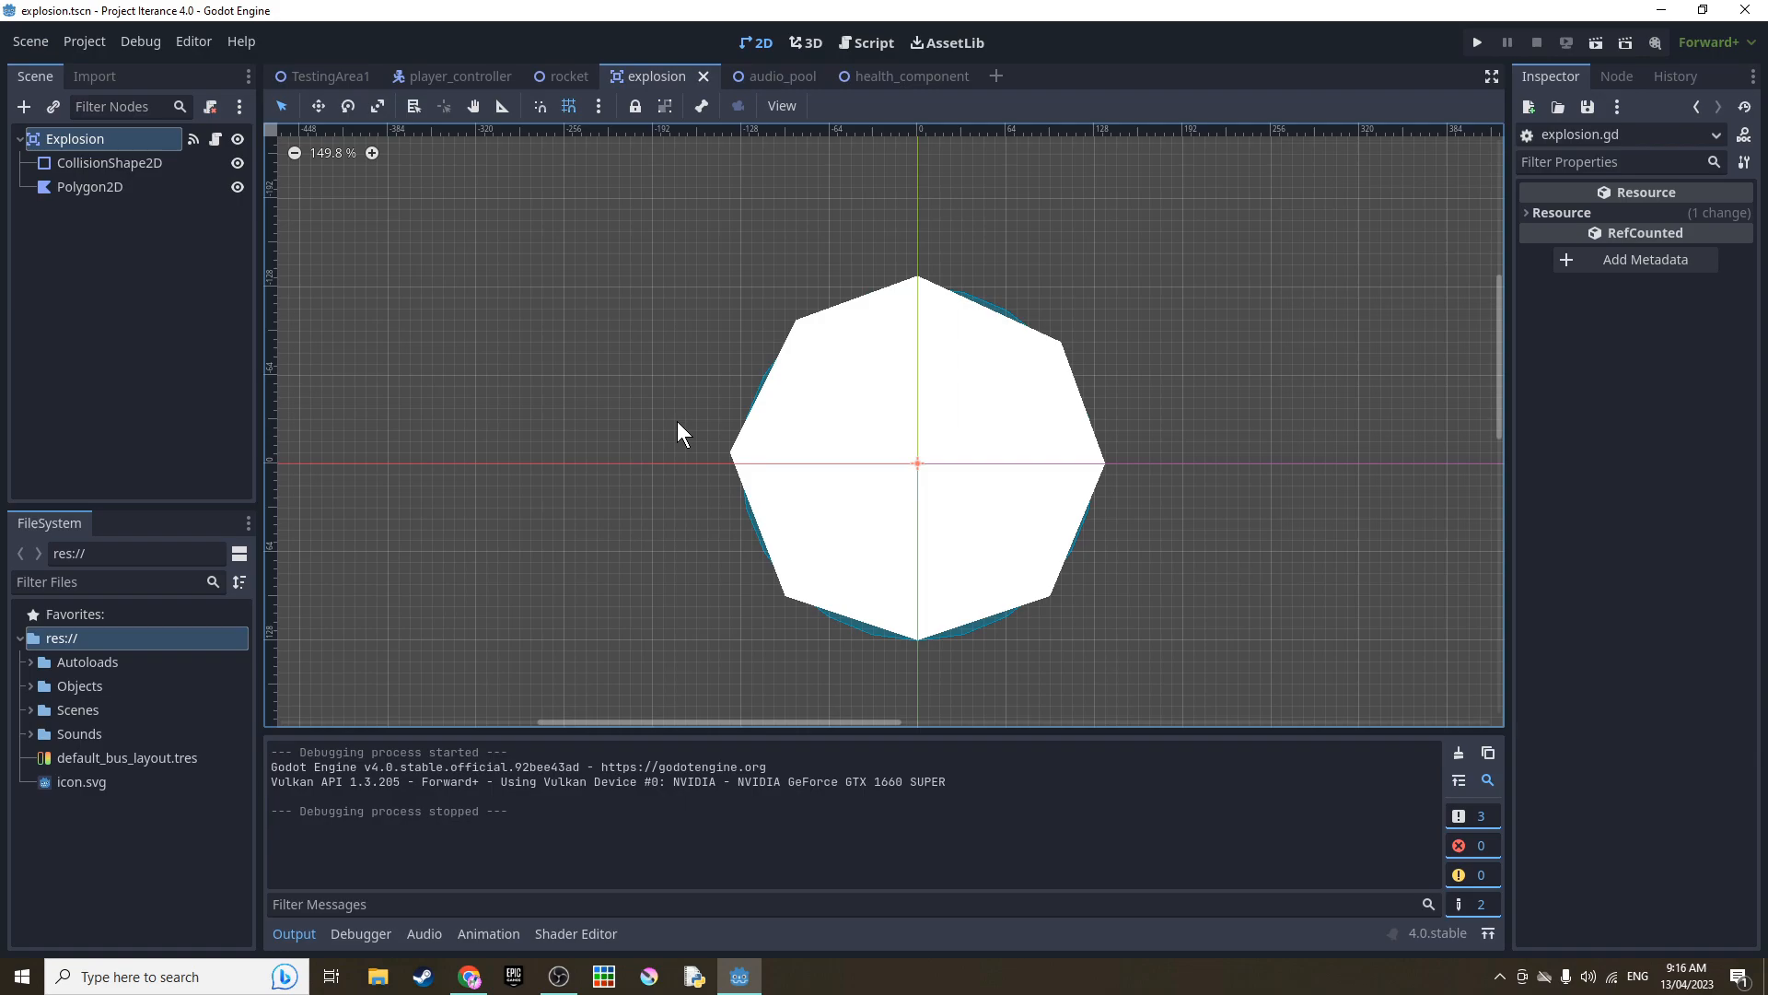
pyautogui.moveTo(532, 338)
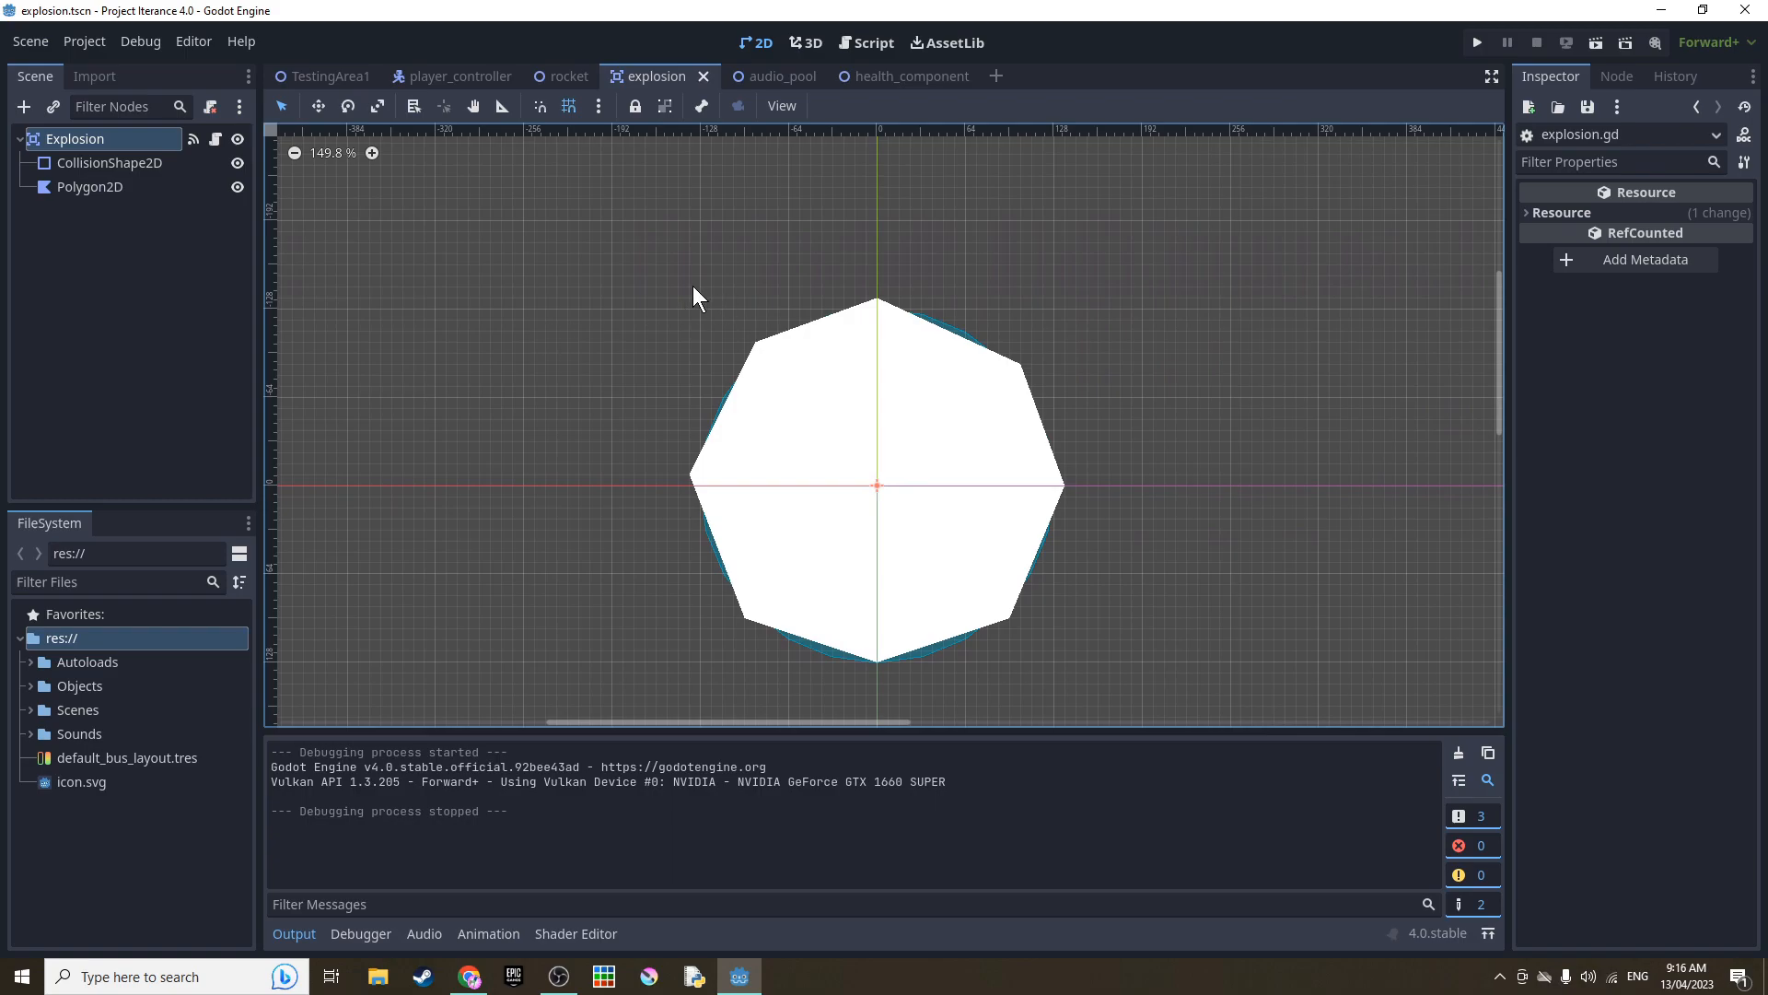
pyautogui.click(330, 76)
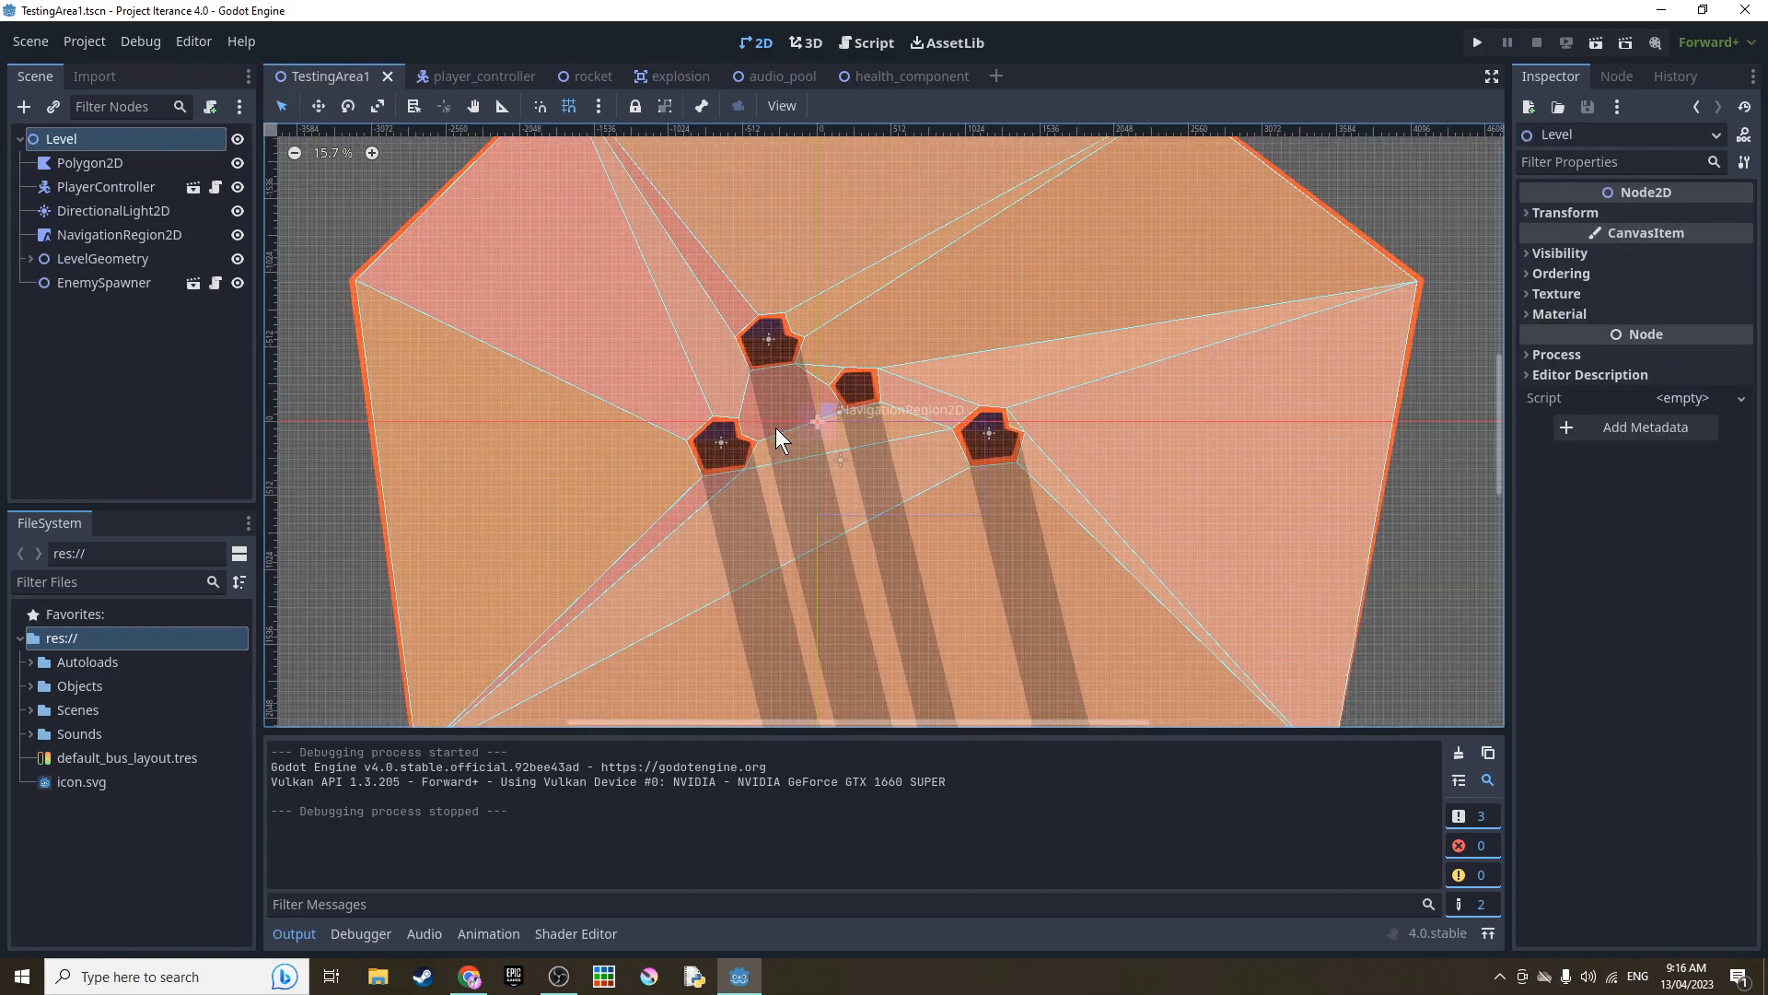
pyautogui.scroll(3)
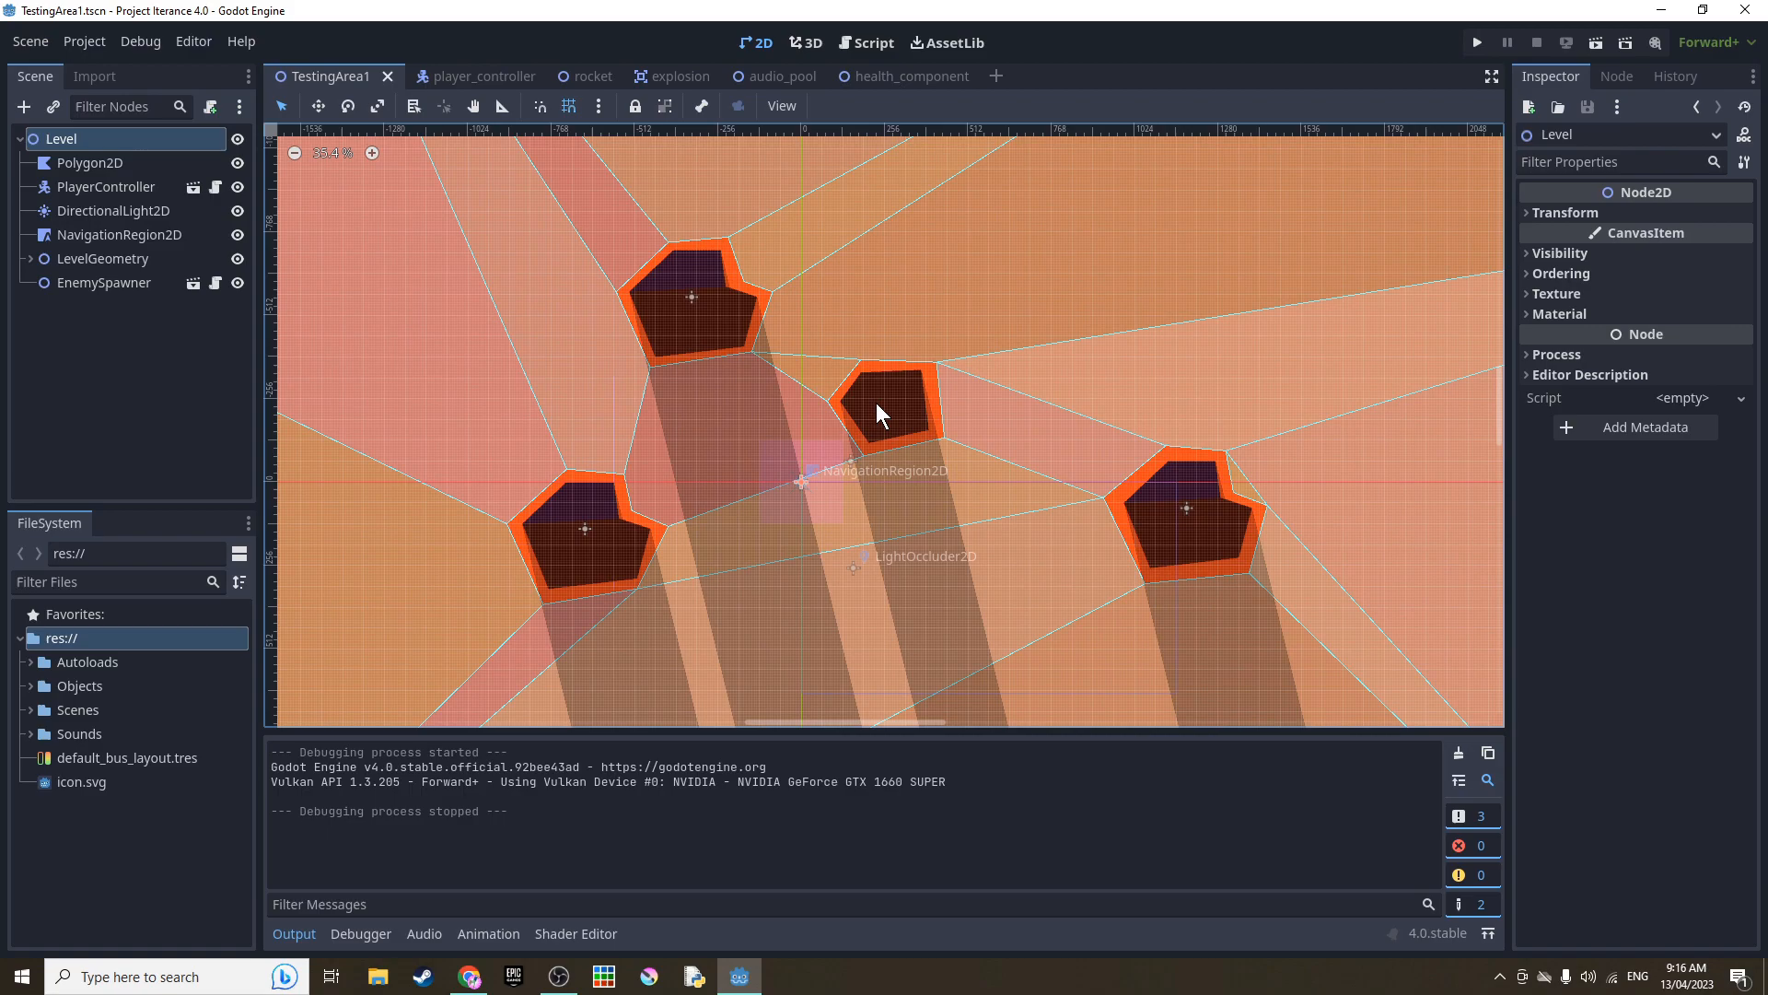
pyautogui.click(423, 933)
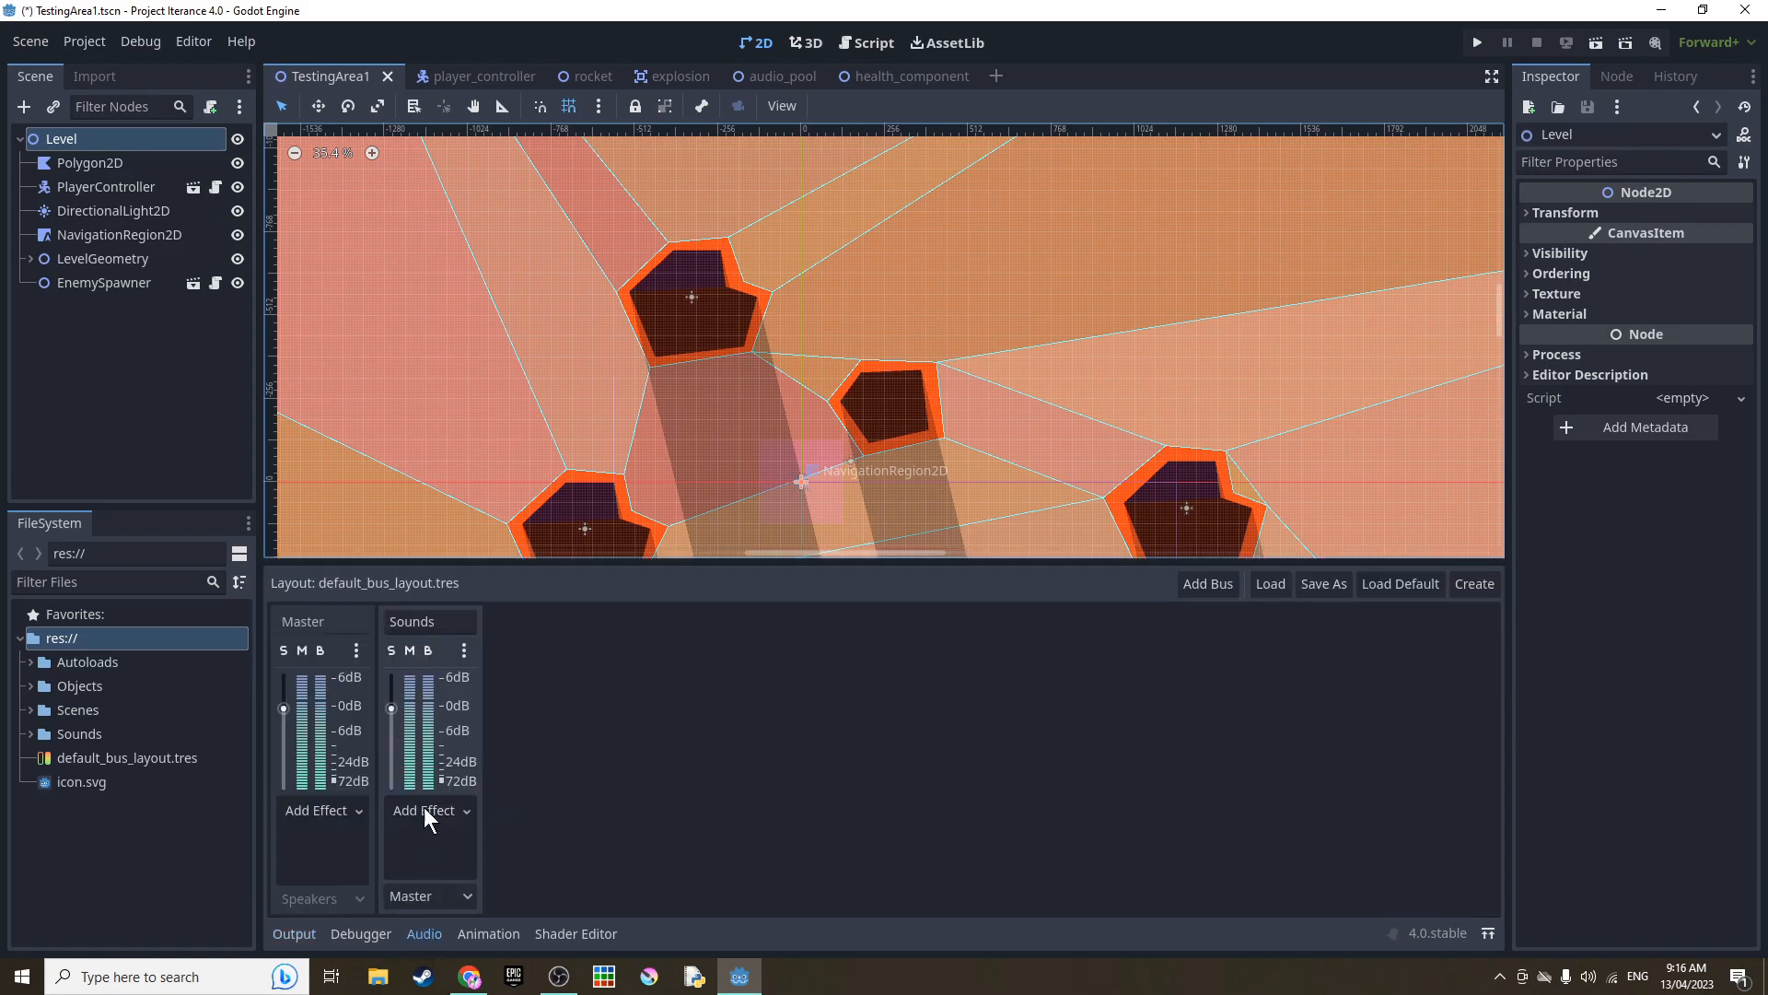
pyautogui.click(423, 933)
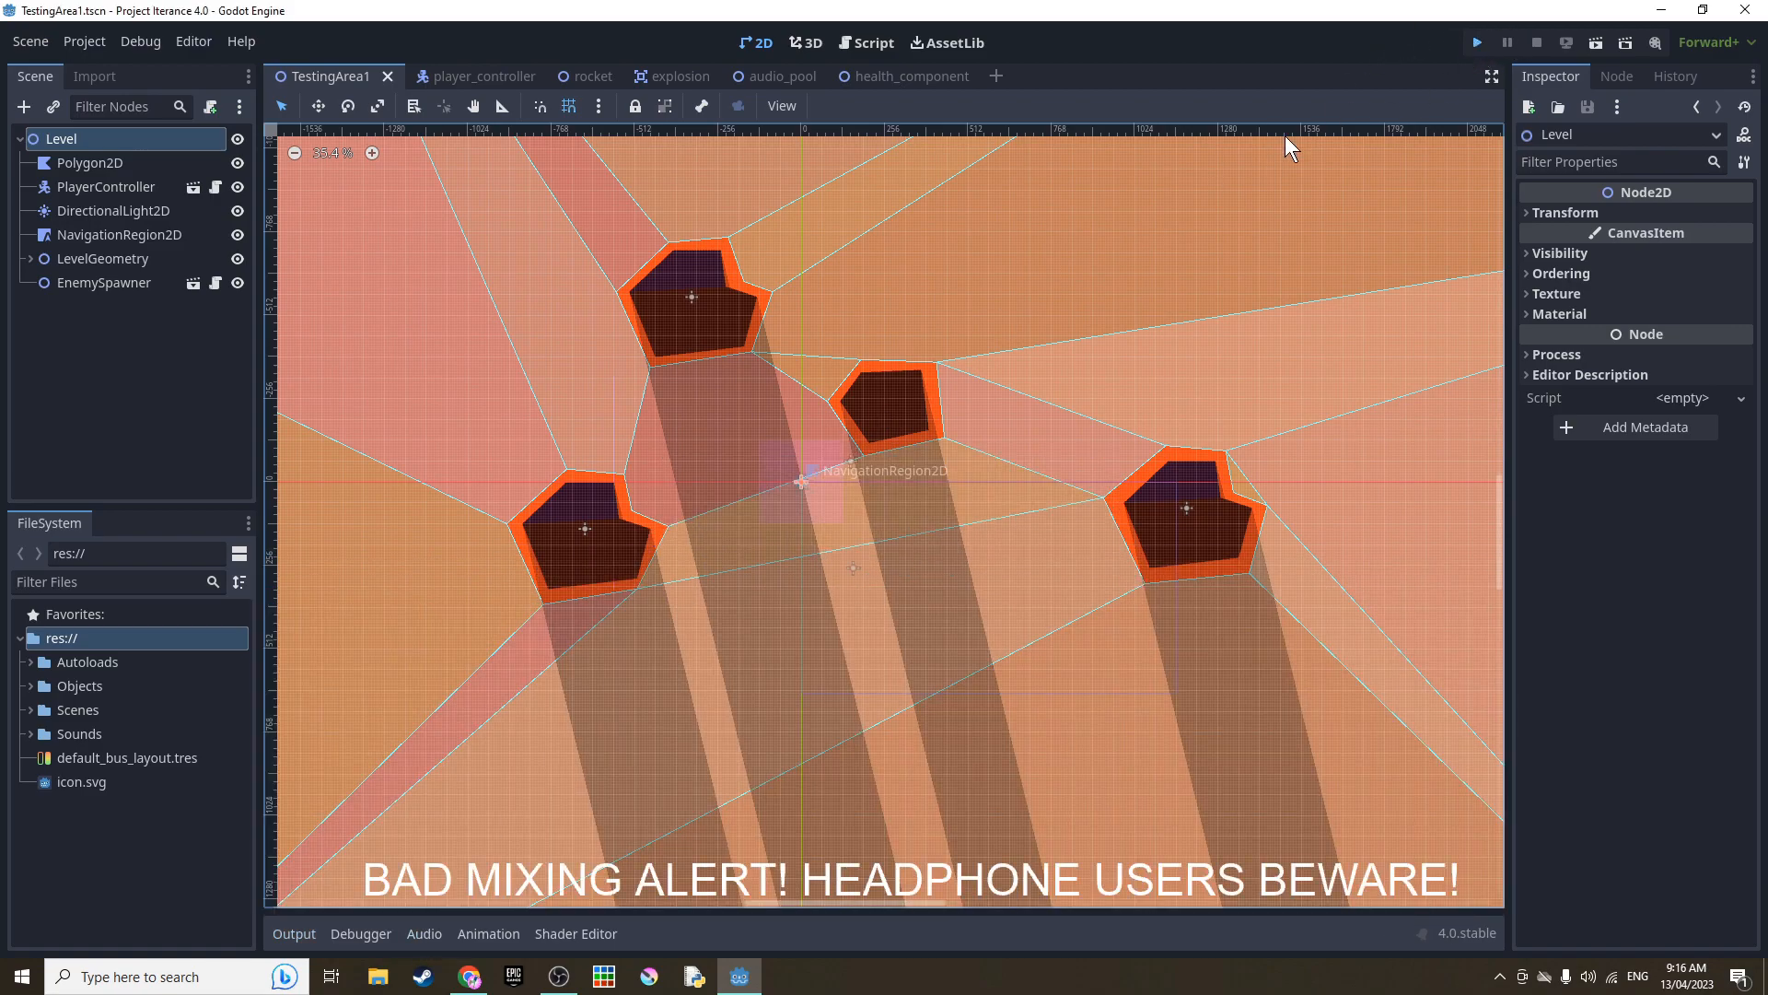
# - Run the TestingArea1 level and fire the gatling gun at full hull integrity
pyautogui.click(1476, 41)
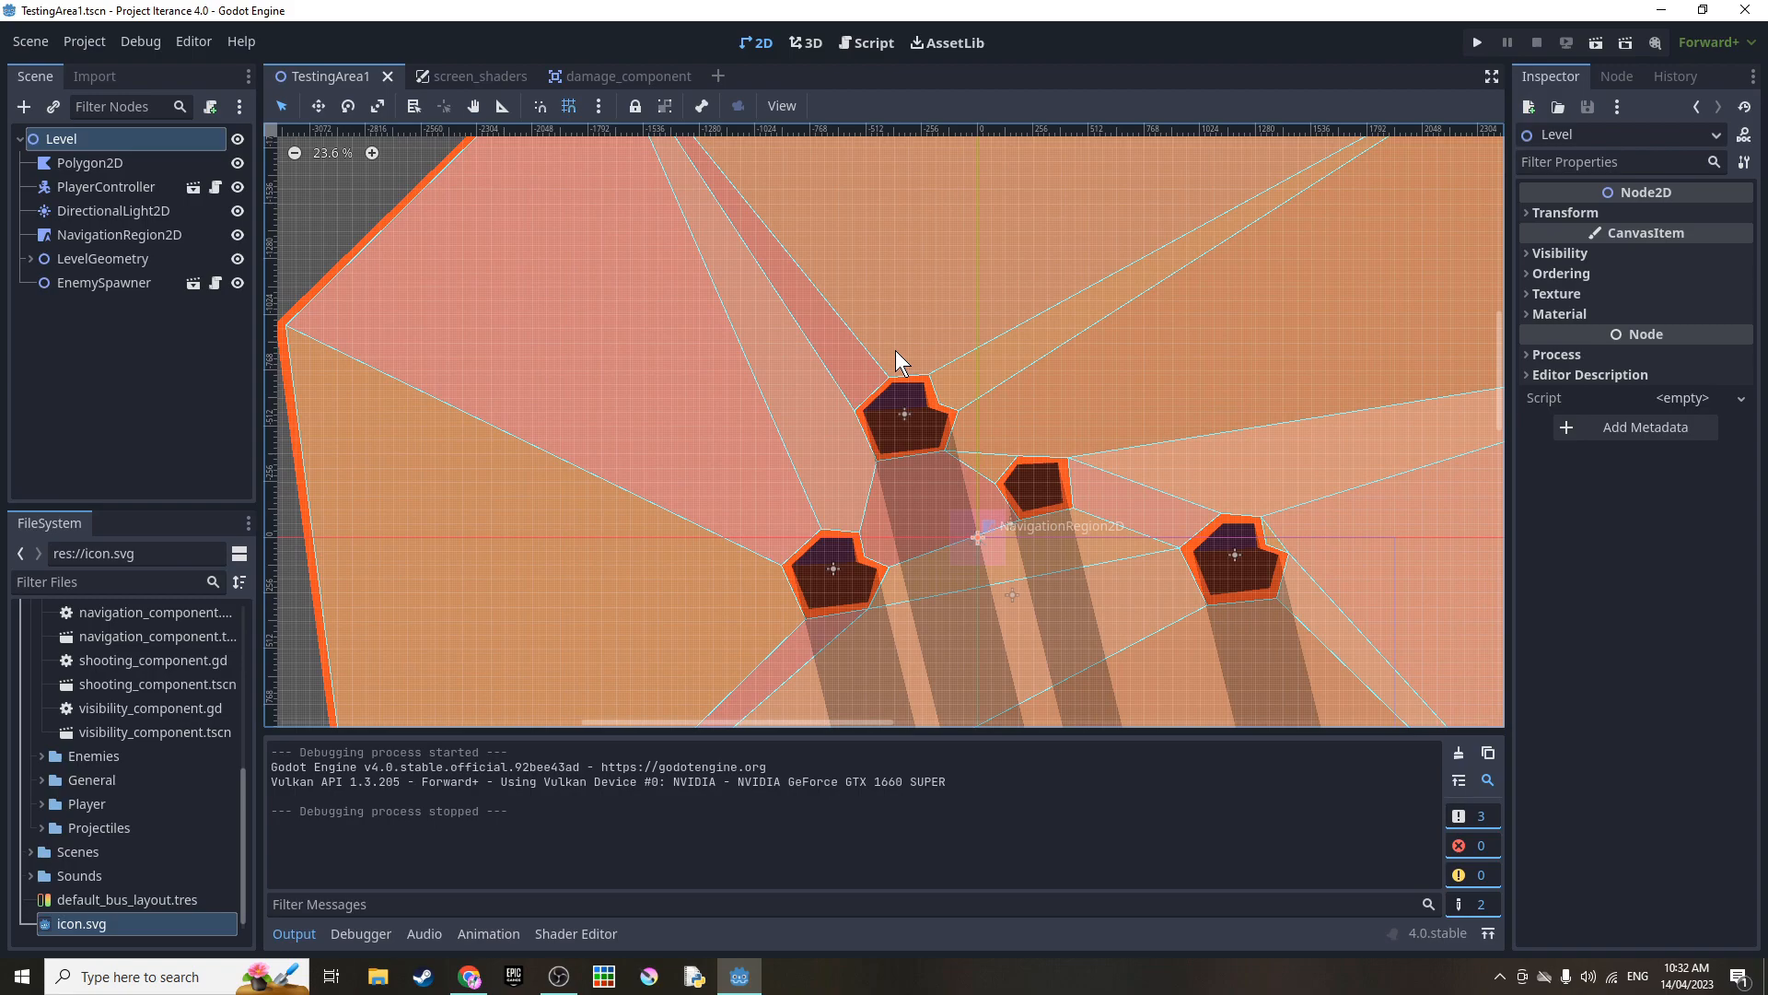
pyautogui.click(1477, 42)
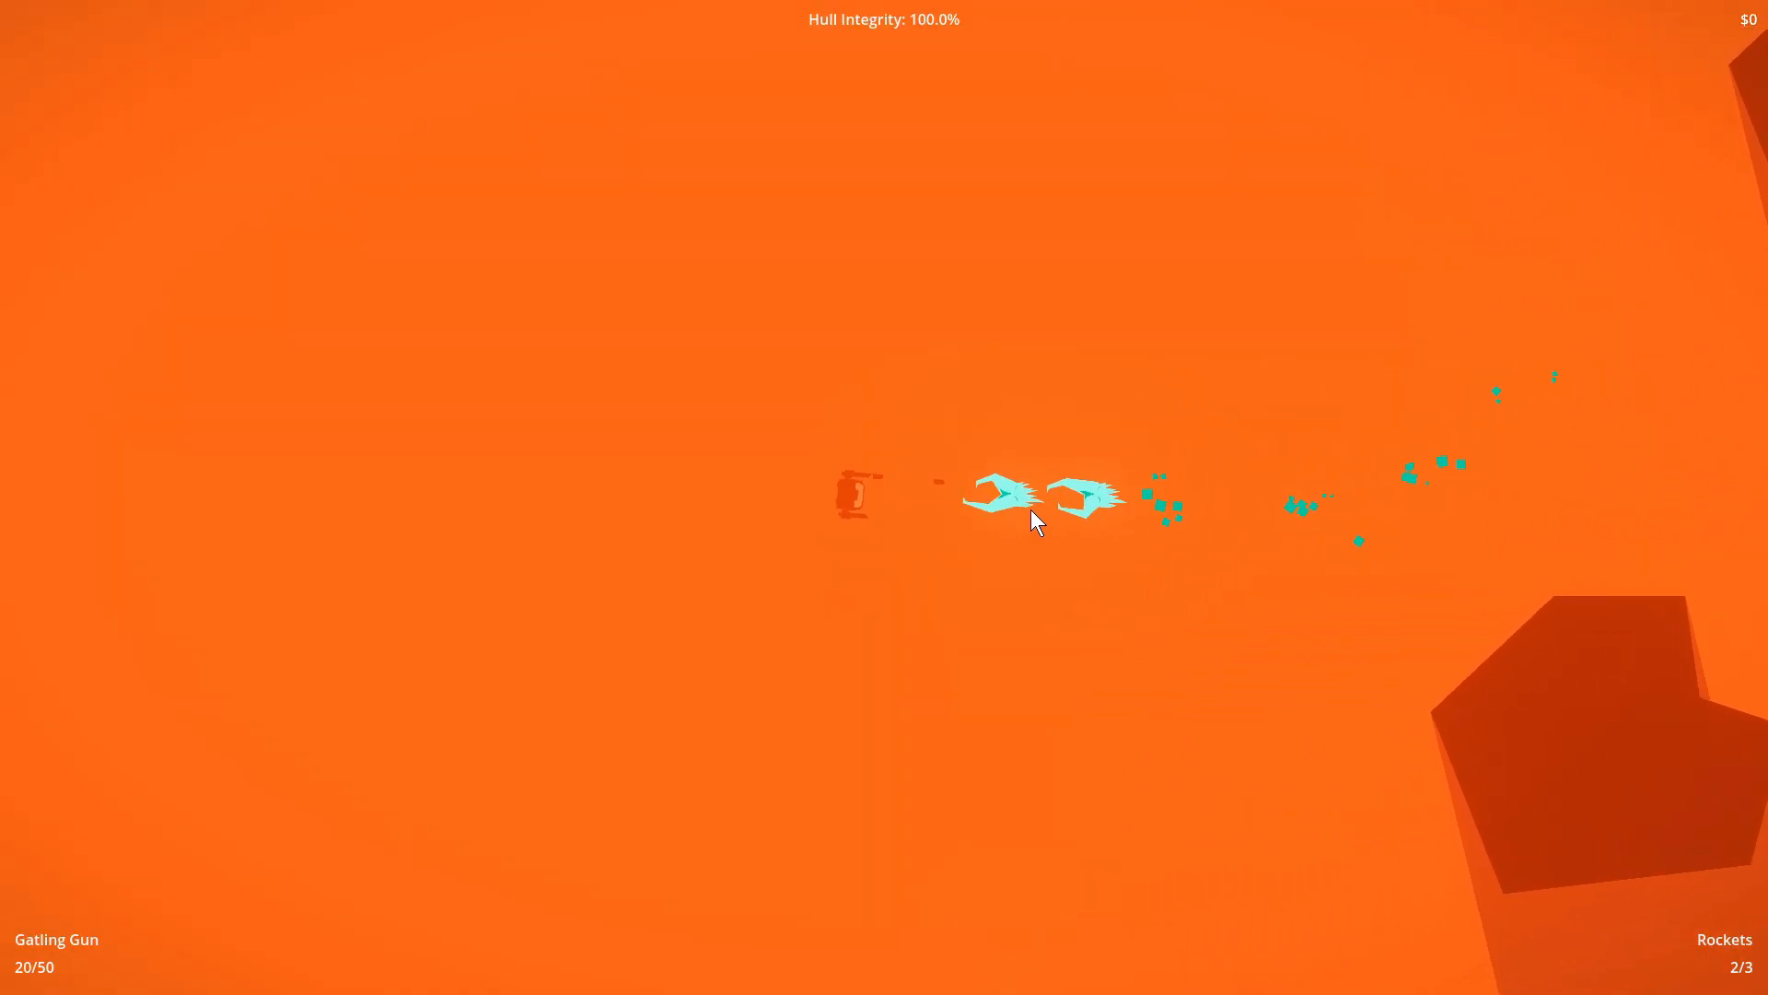
pyautogui.click(1026, 531)
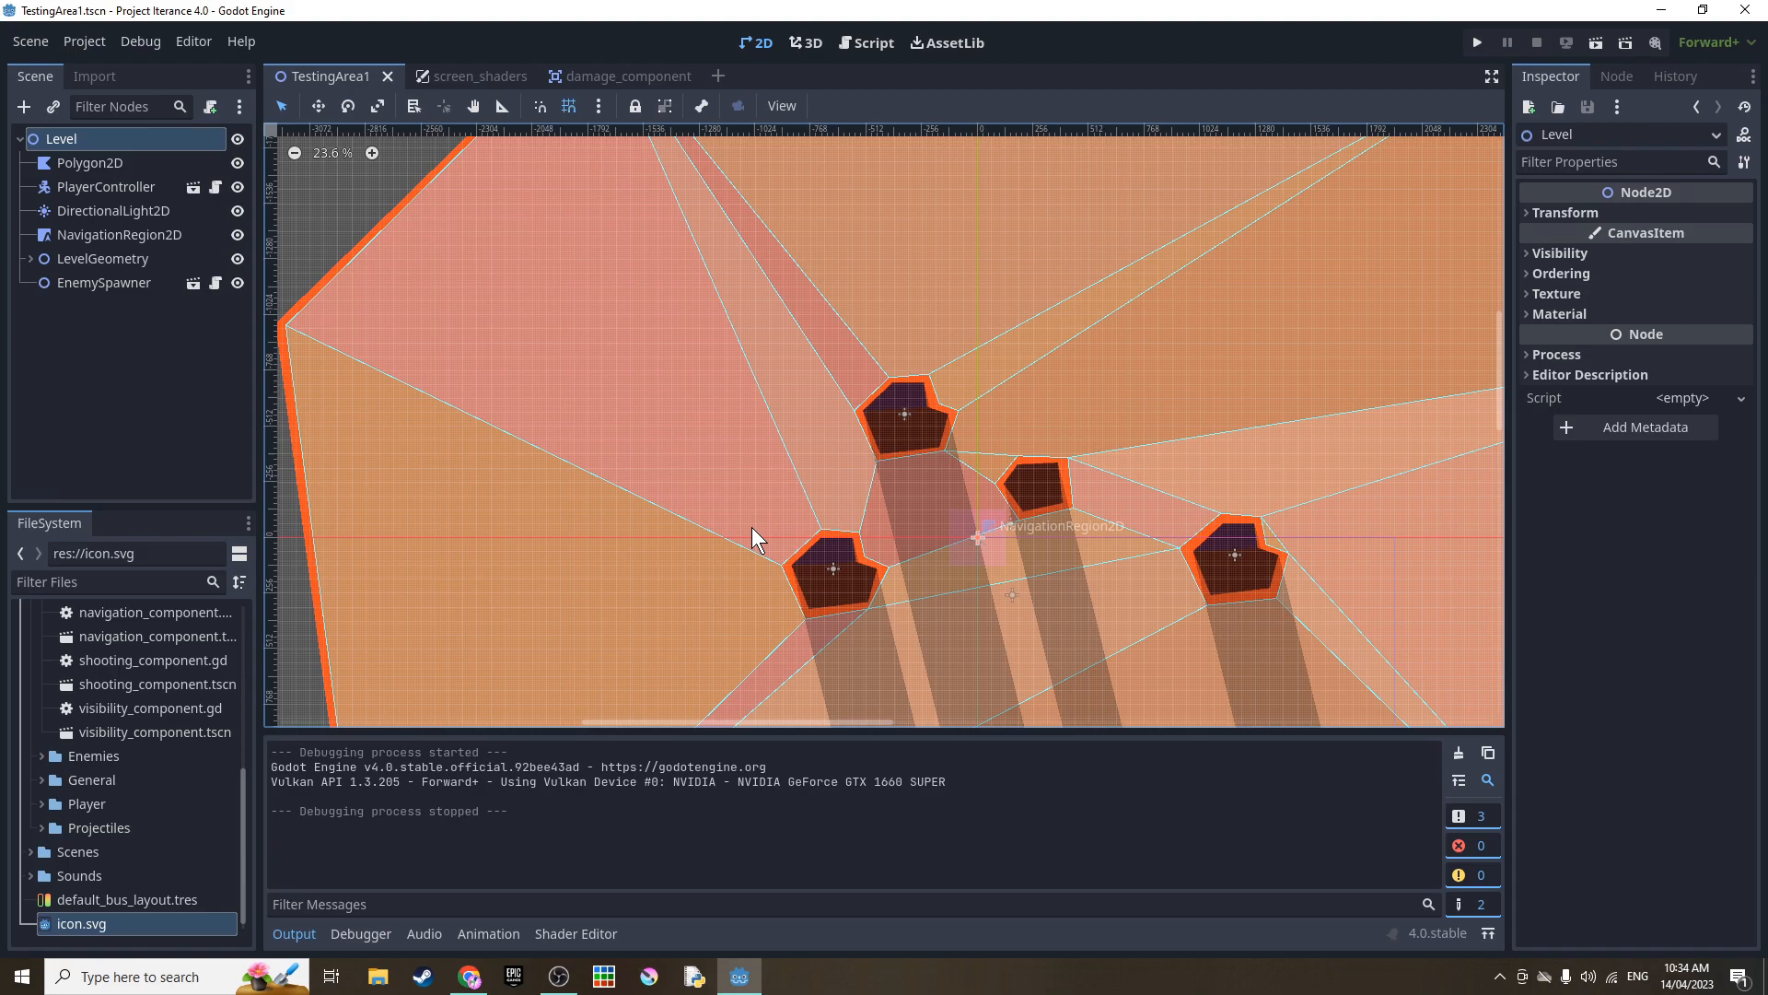
pyautogui.click(456, 75)
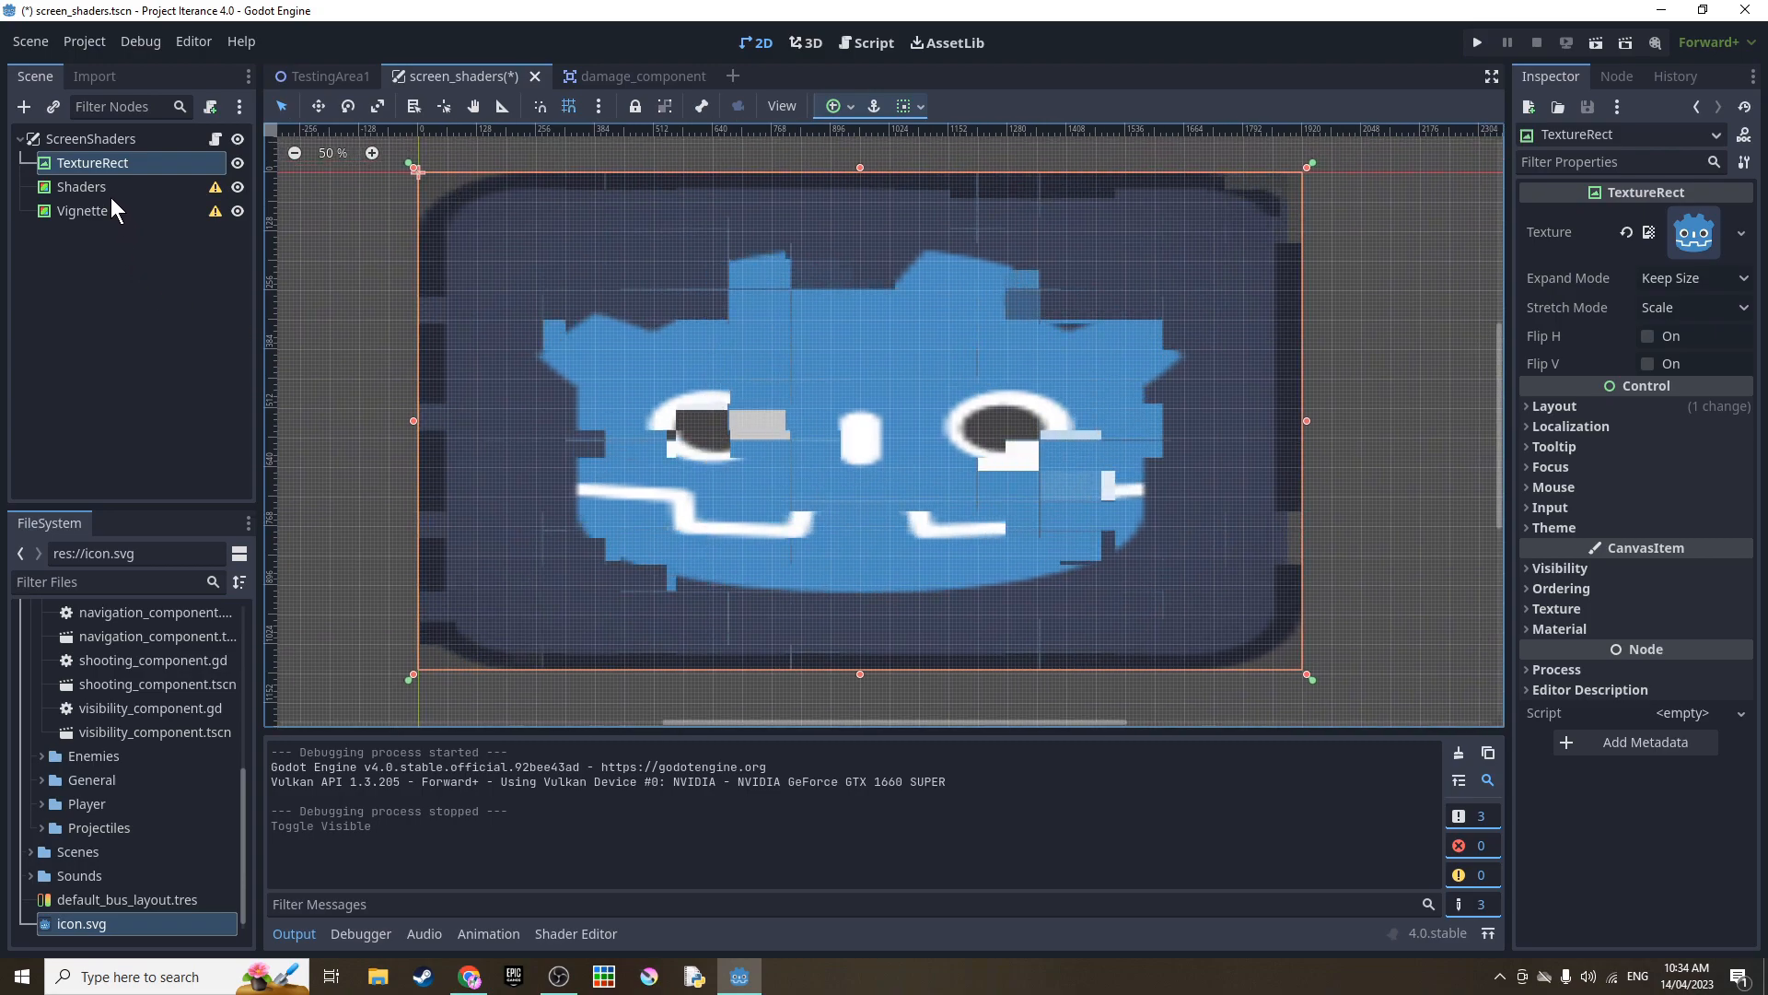
# - Select the Shaders node and enter 0.026 for the Aberration shader parameter
pyautogui.click(81, 186)
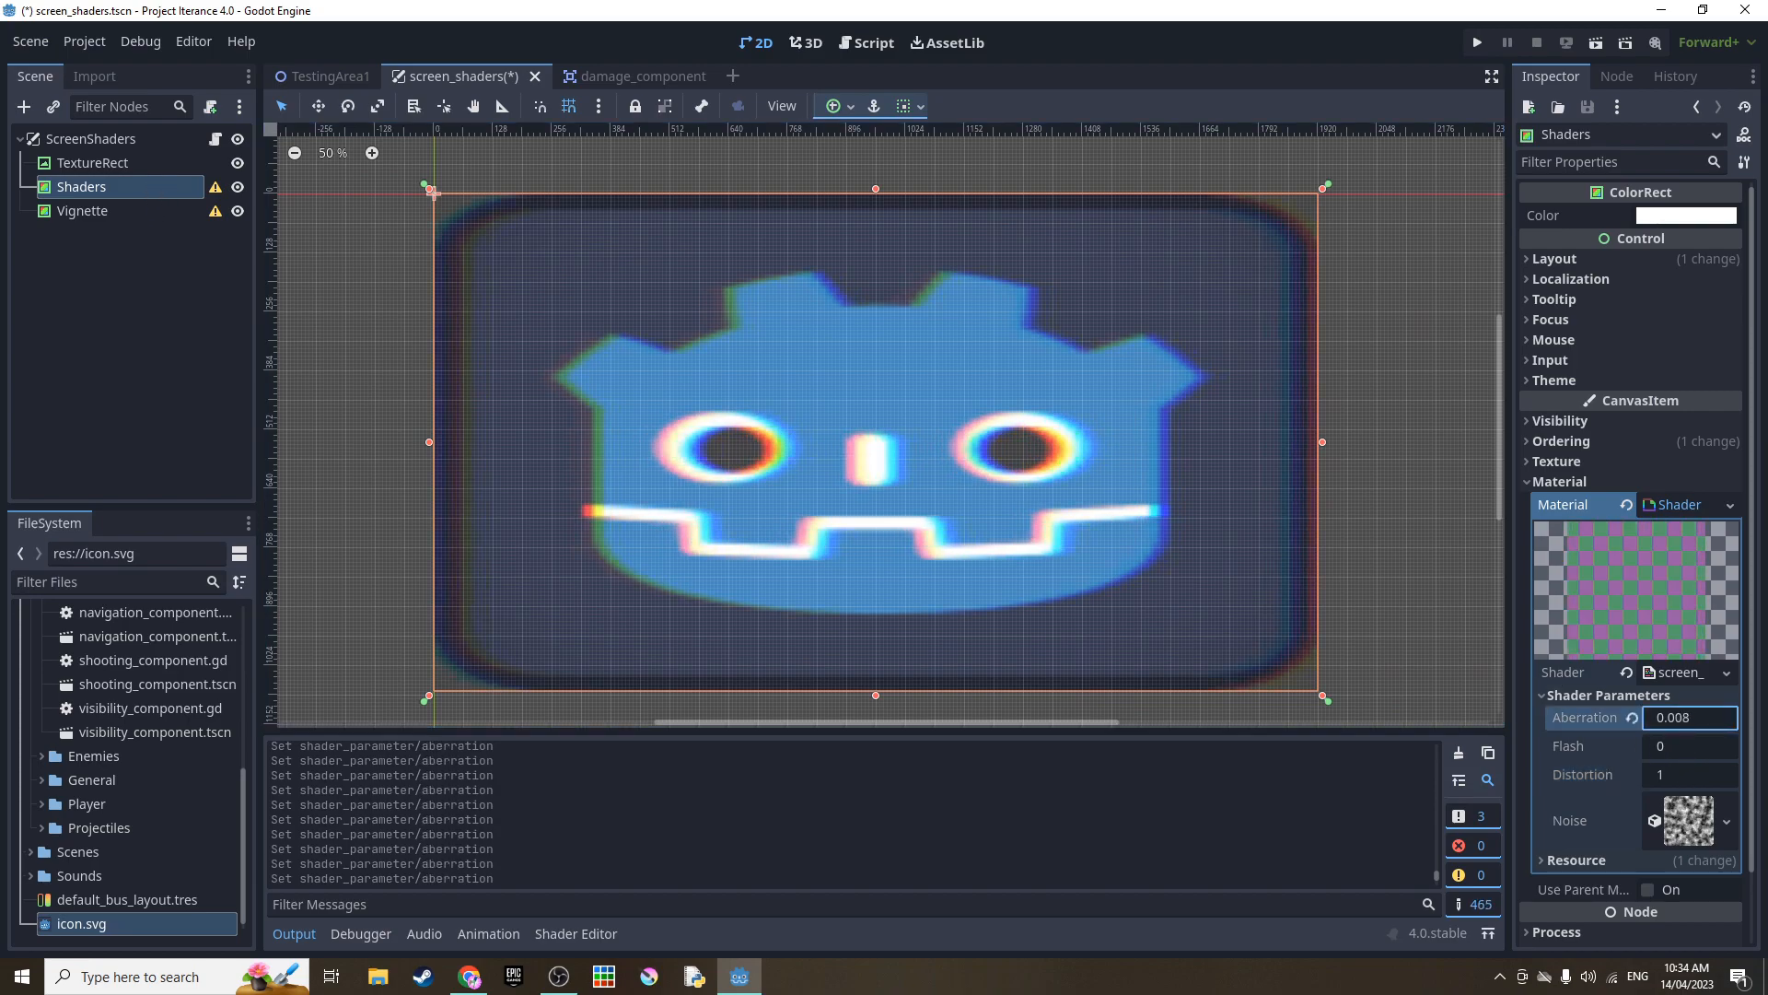
pyautogui.write('0.026')
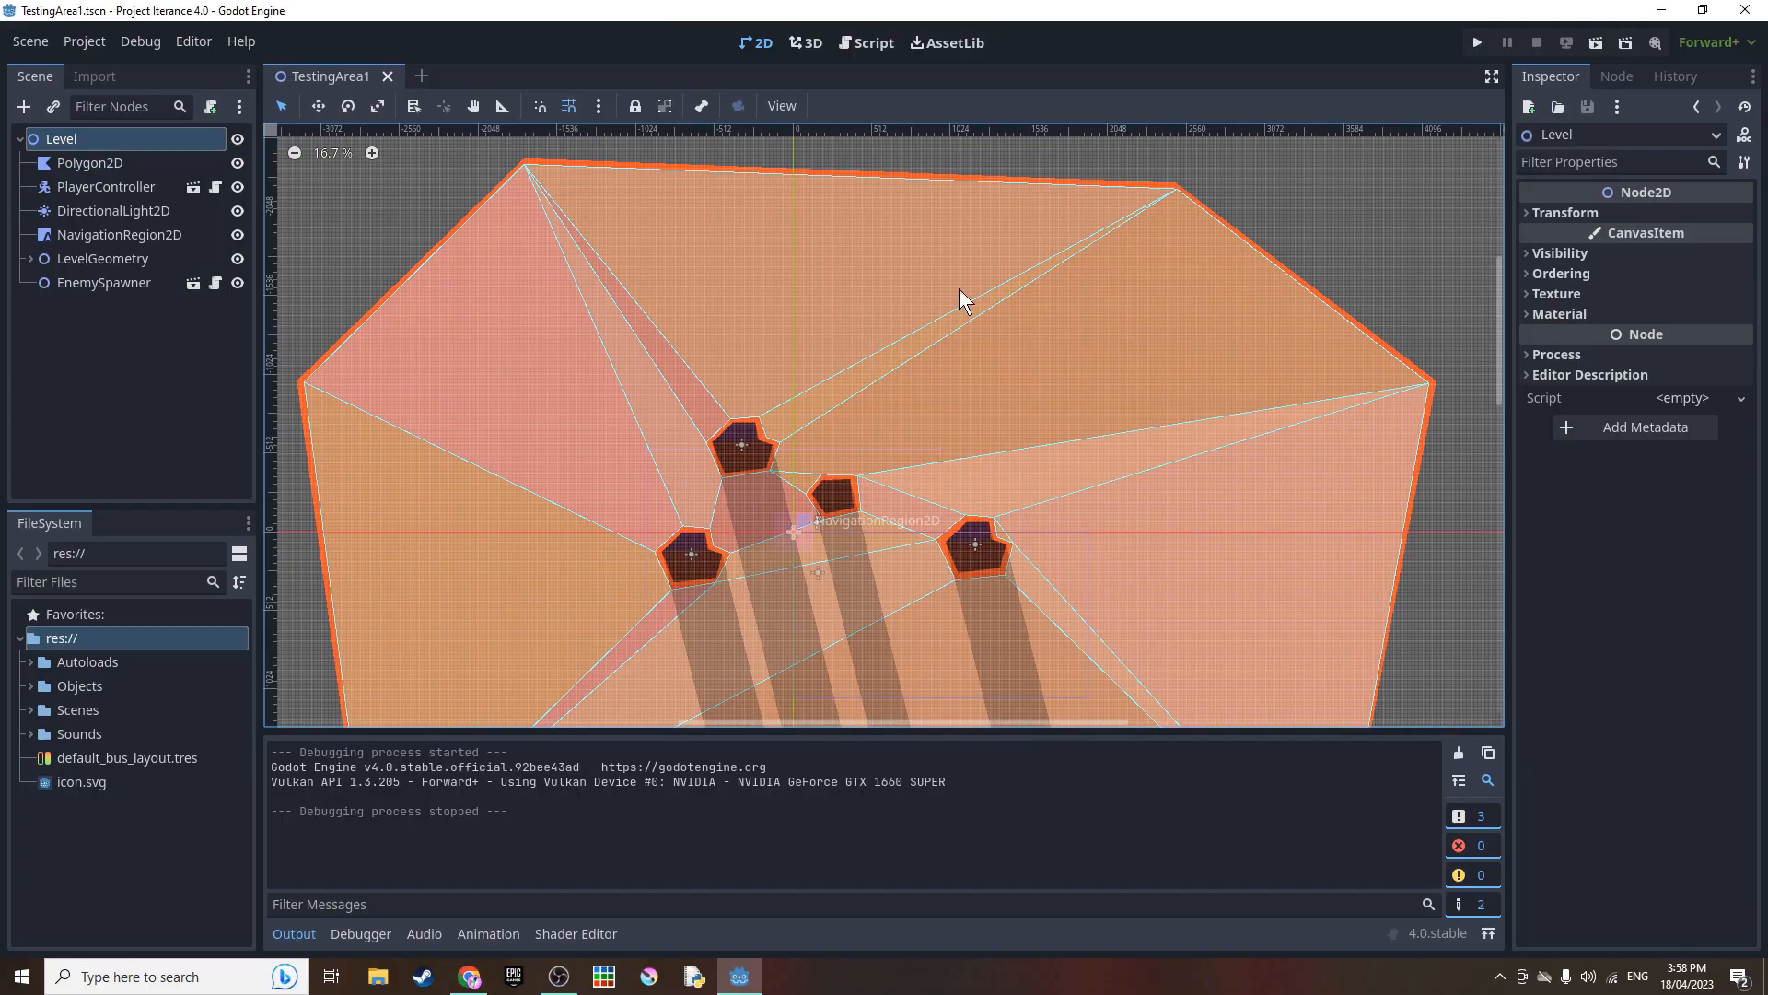
# - Run the level and shoot an enemy mech with the gatling gun for $20
pyautogui.click(1475, 41)
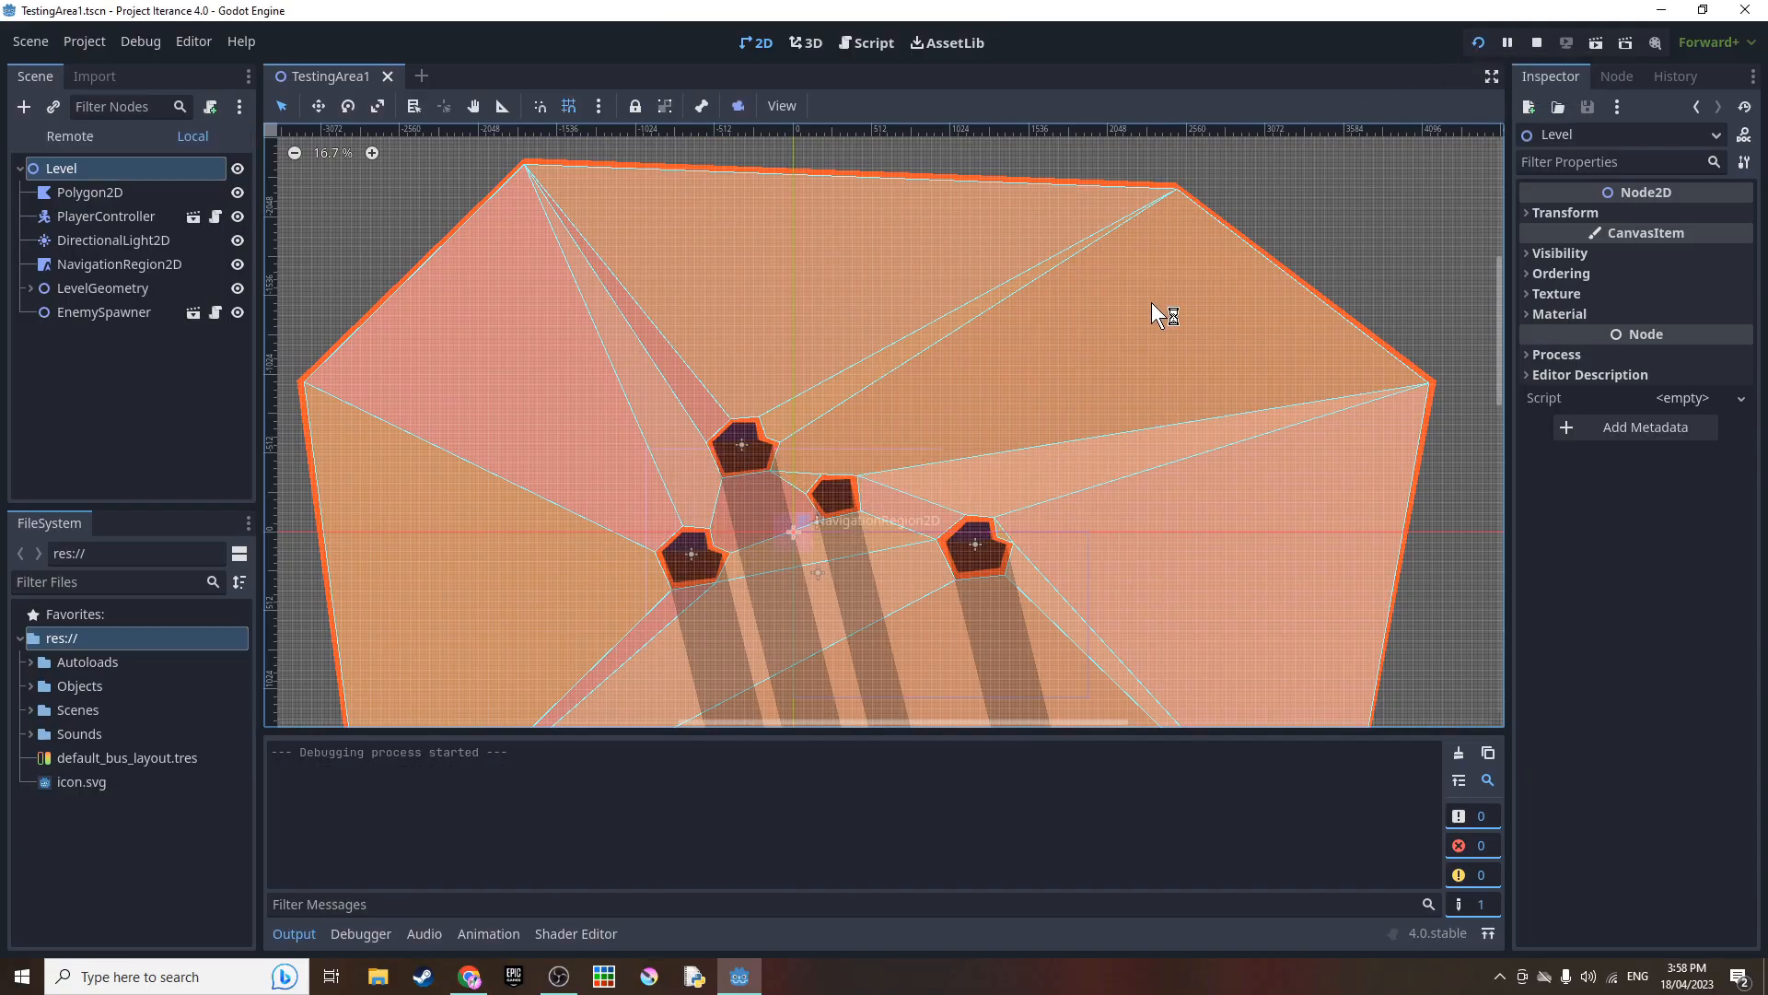
pyautogui.click(1535, 41)
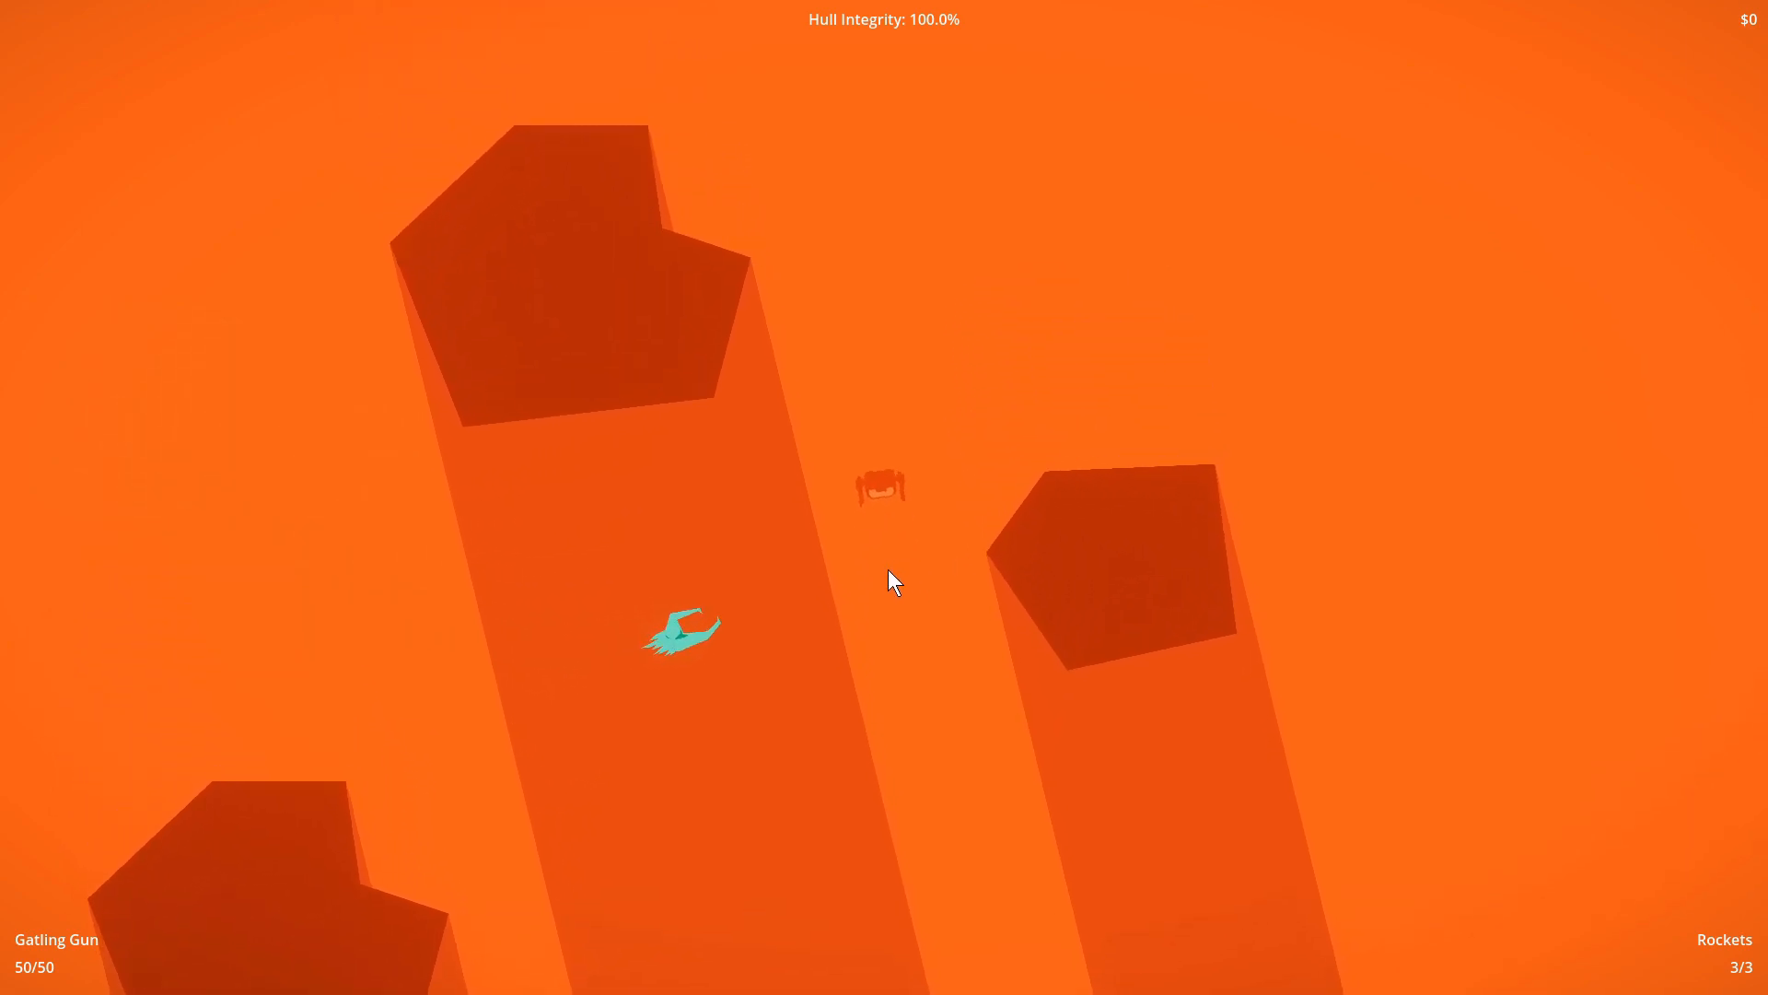
pyautogui.click(891, 582)
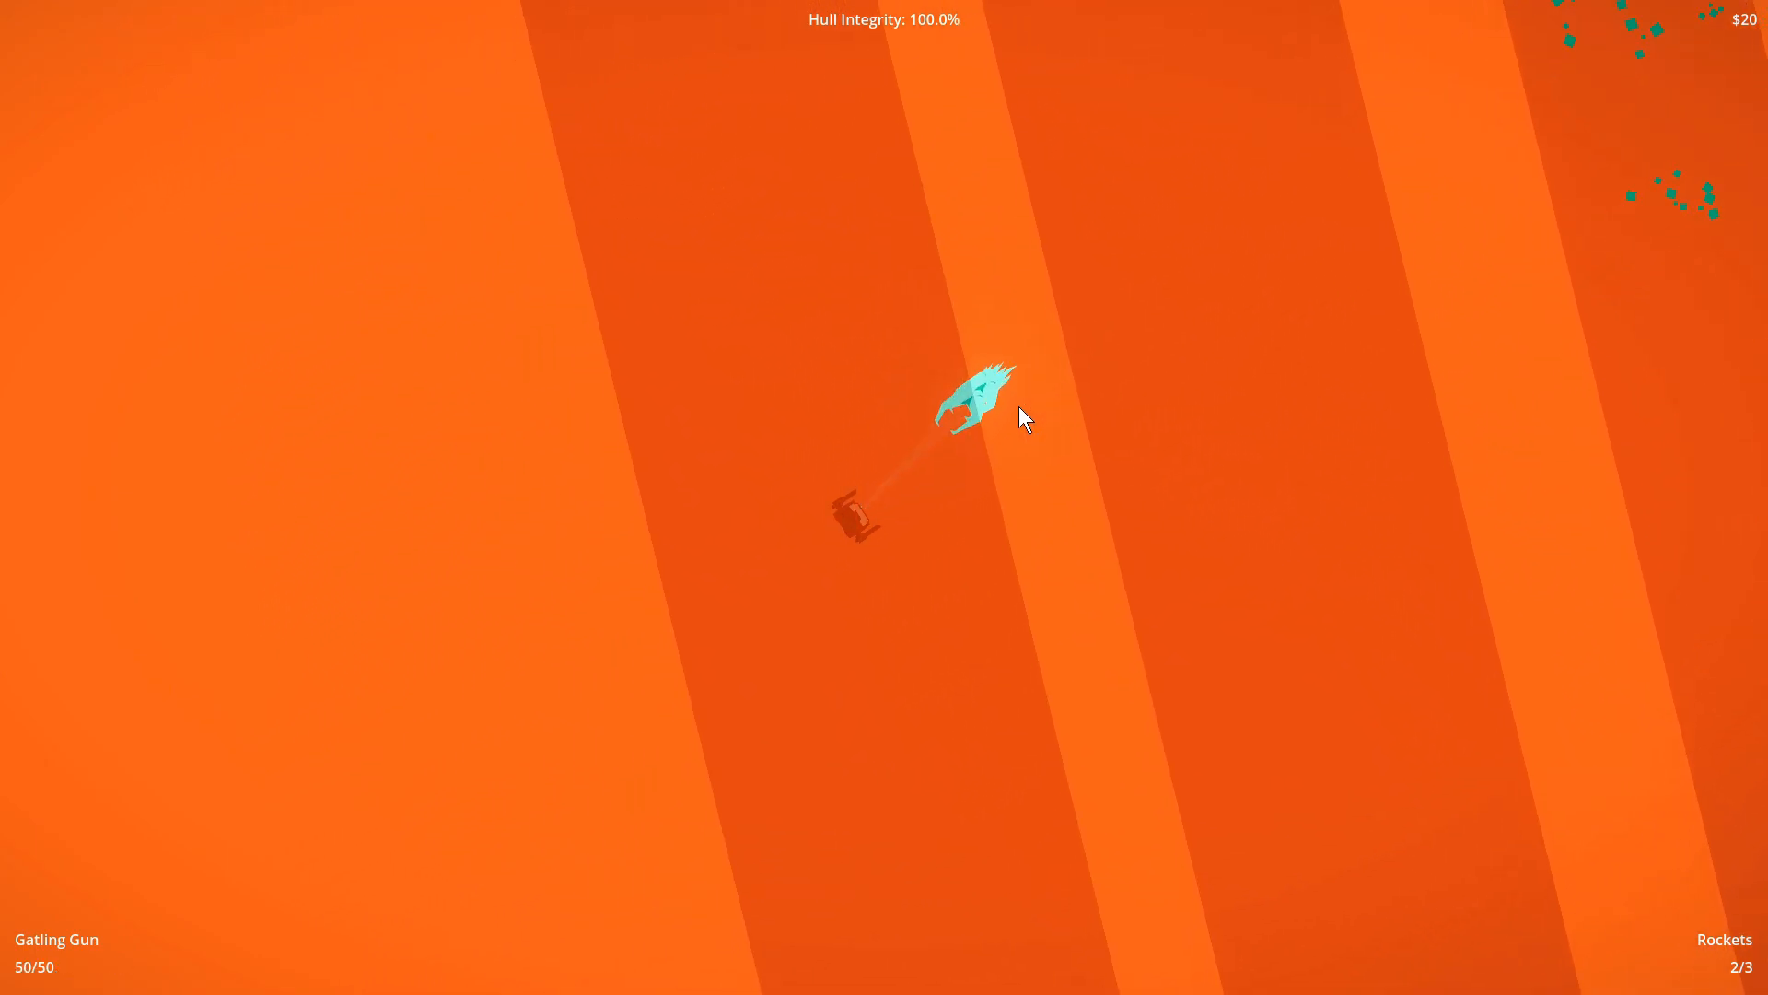
pyautogui.click(1020, 418)
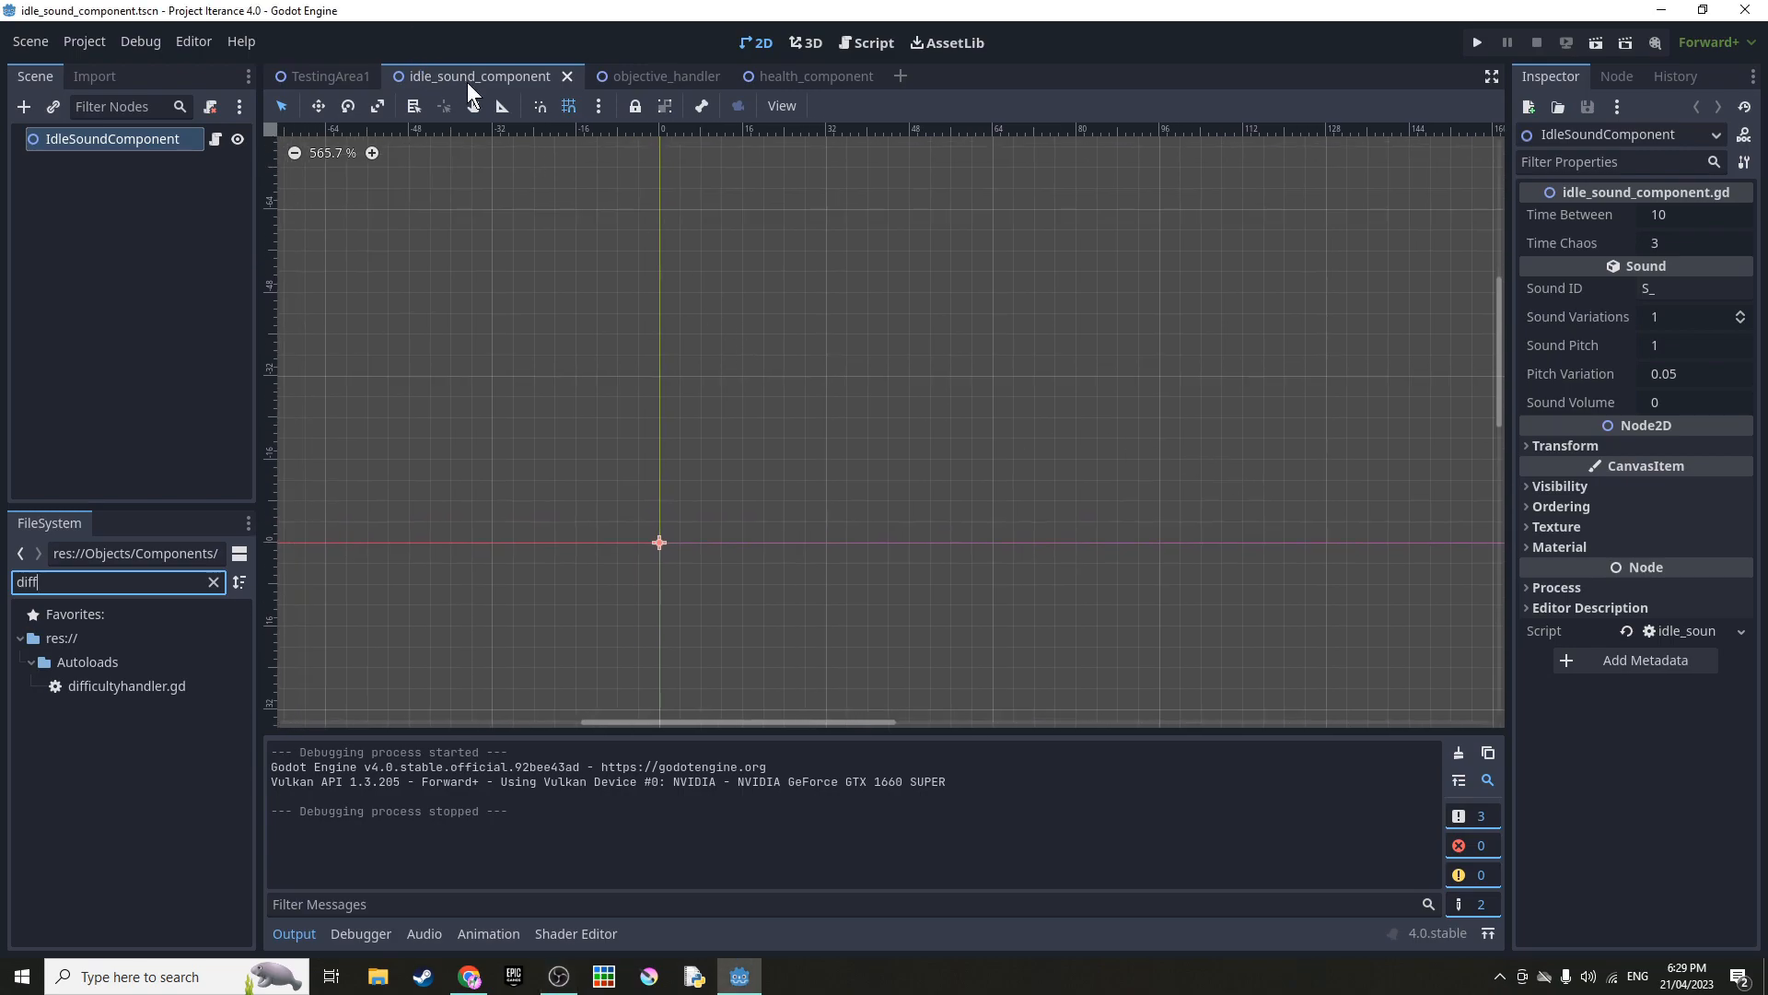
pyautogui.moveTo(1382, 247)
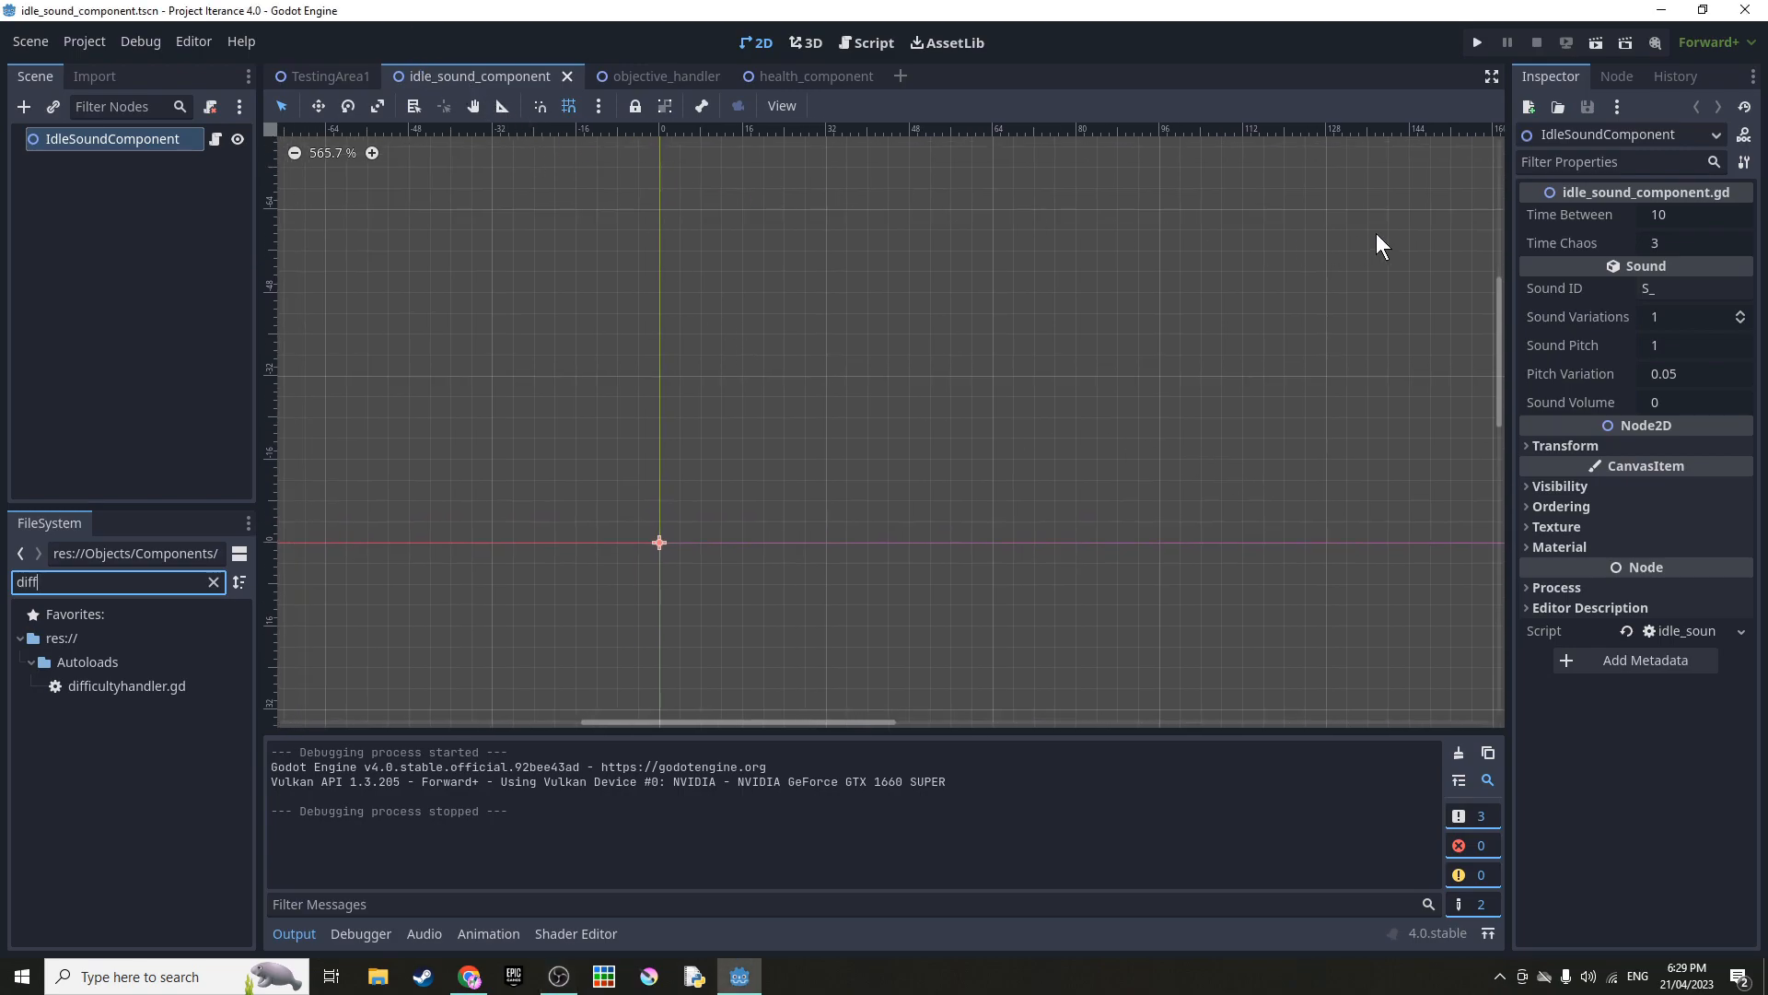
pyautogui.moveTo(1568, 214)
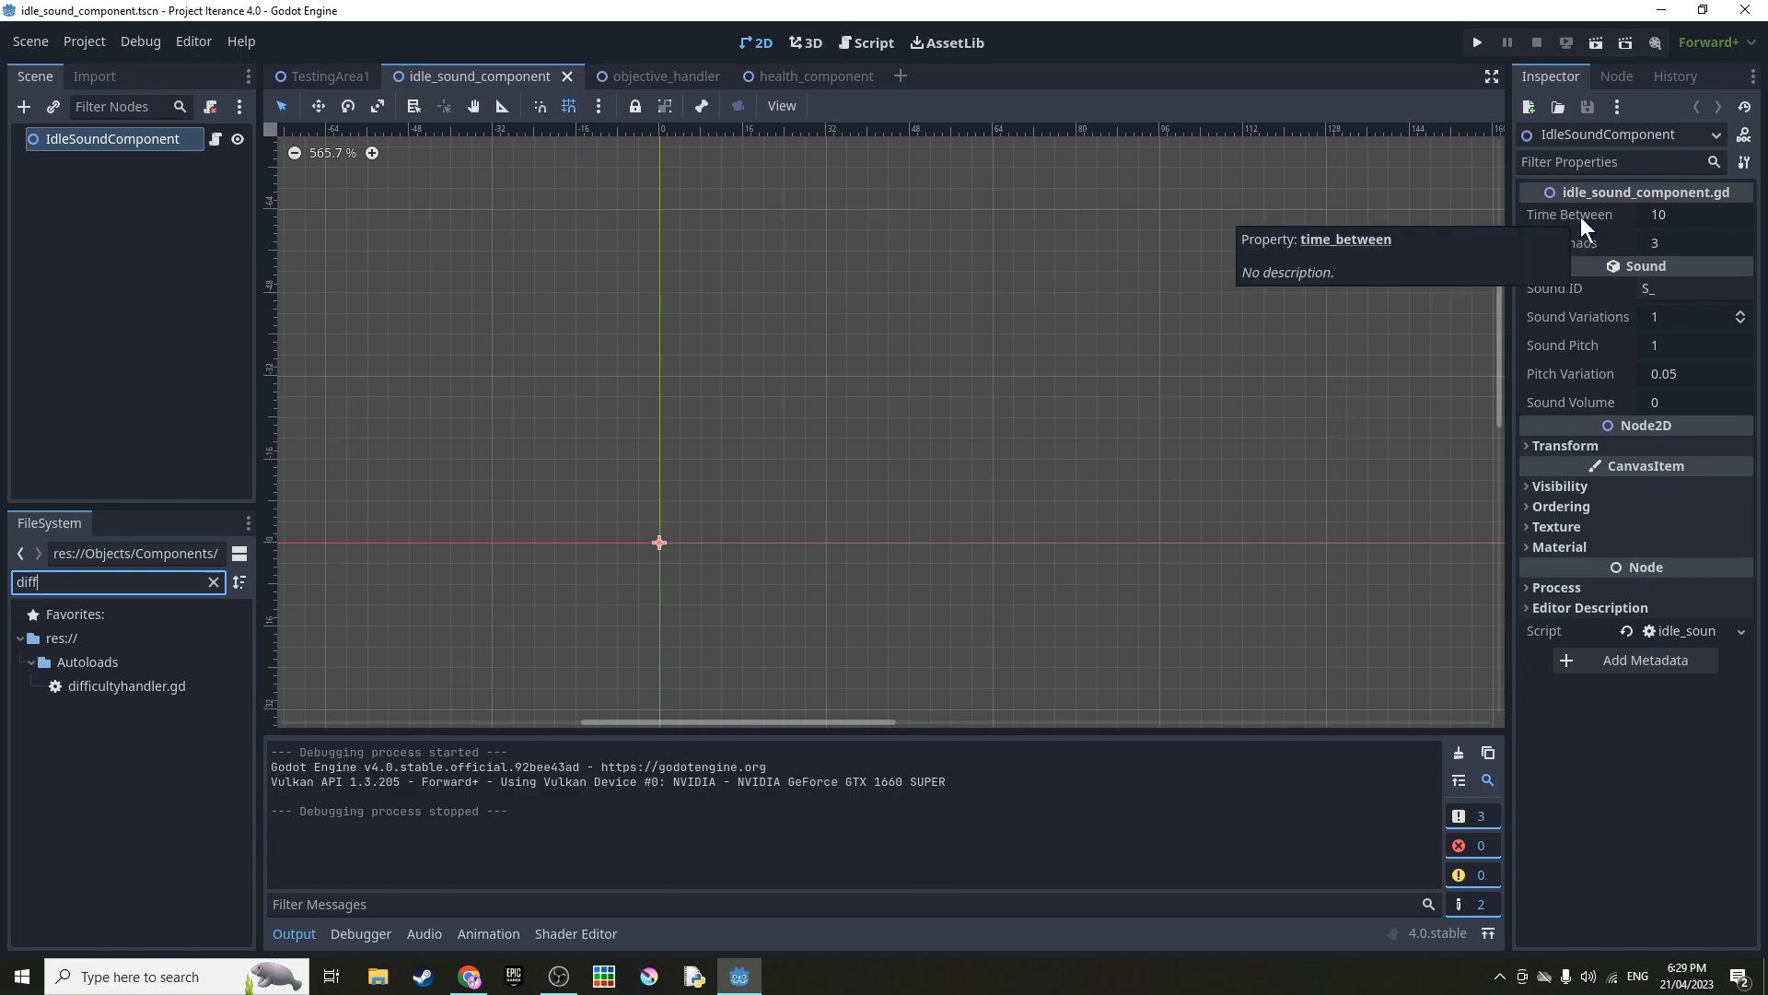
pyautogui.moveTo(1591, 248)
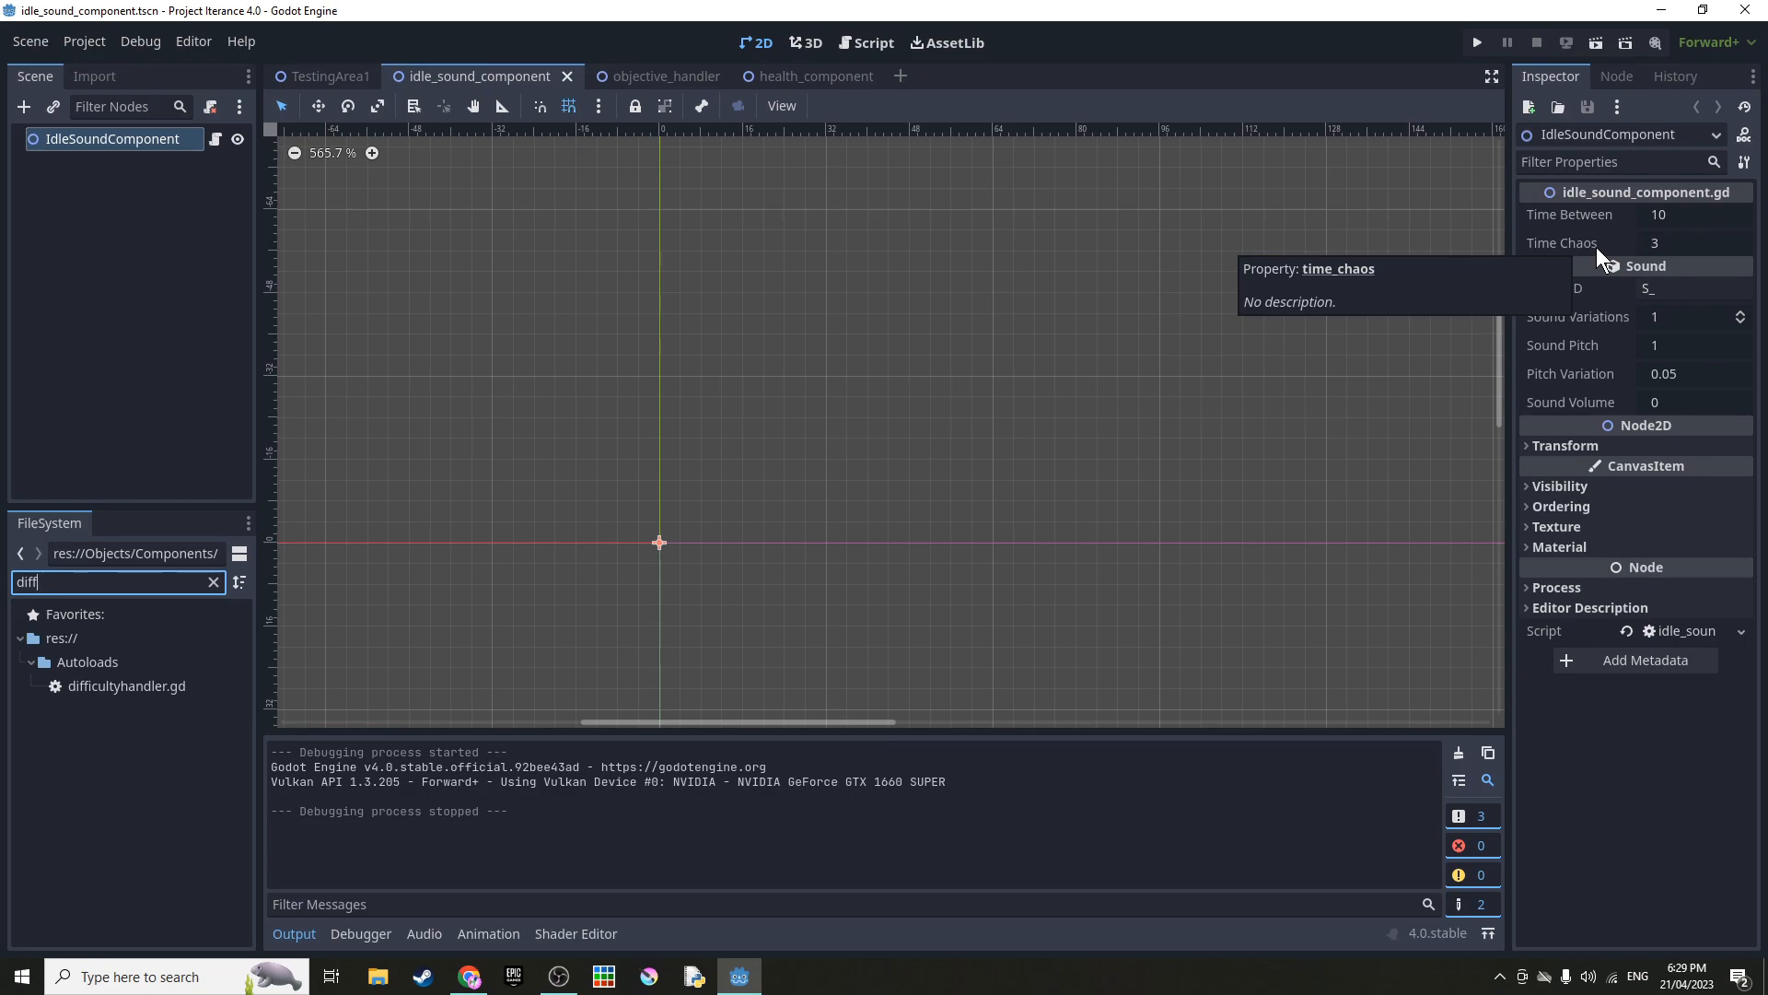
pyautogui.moveTo(1615, 329)
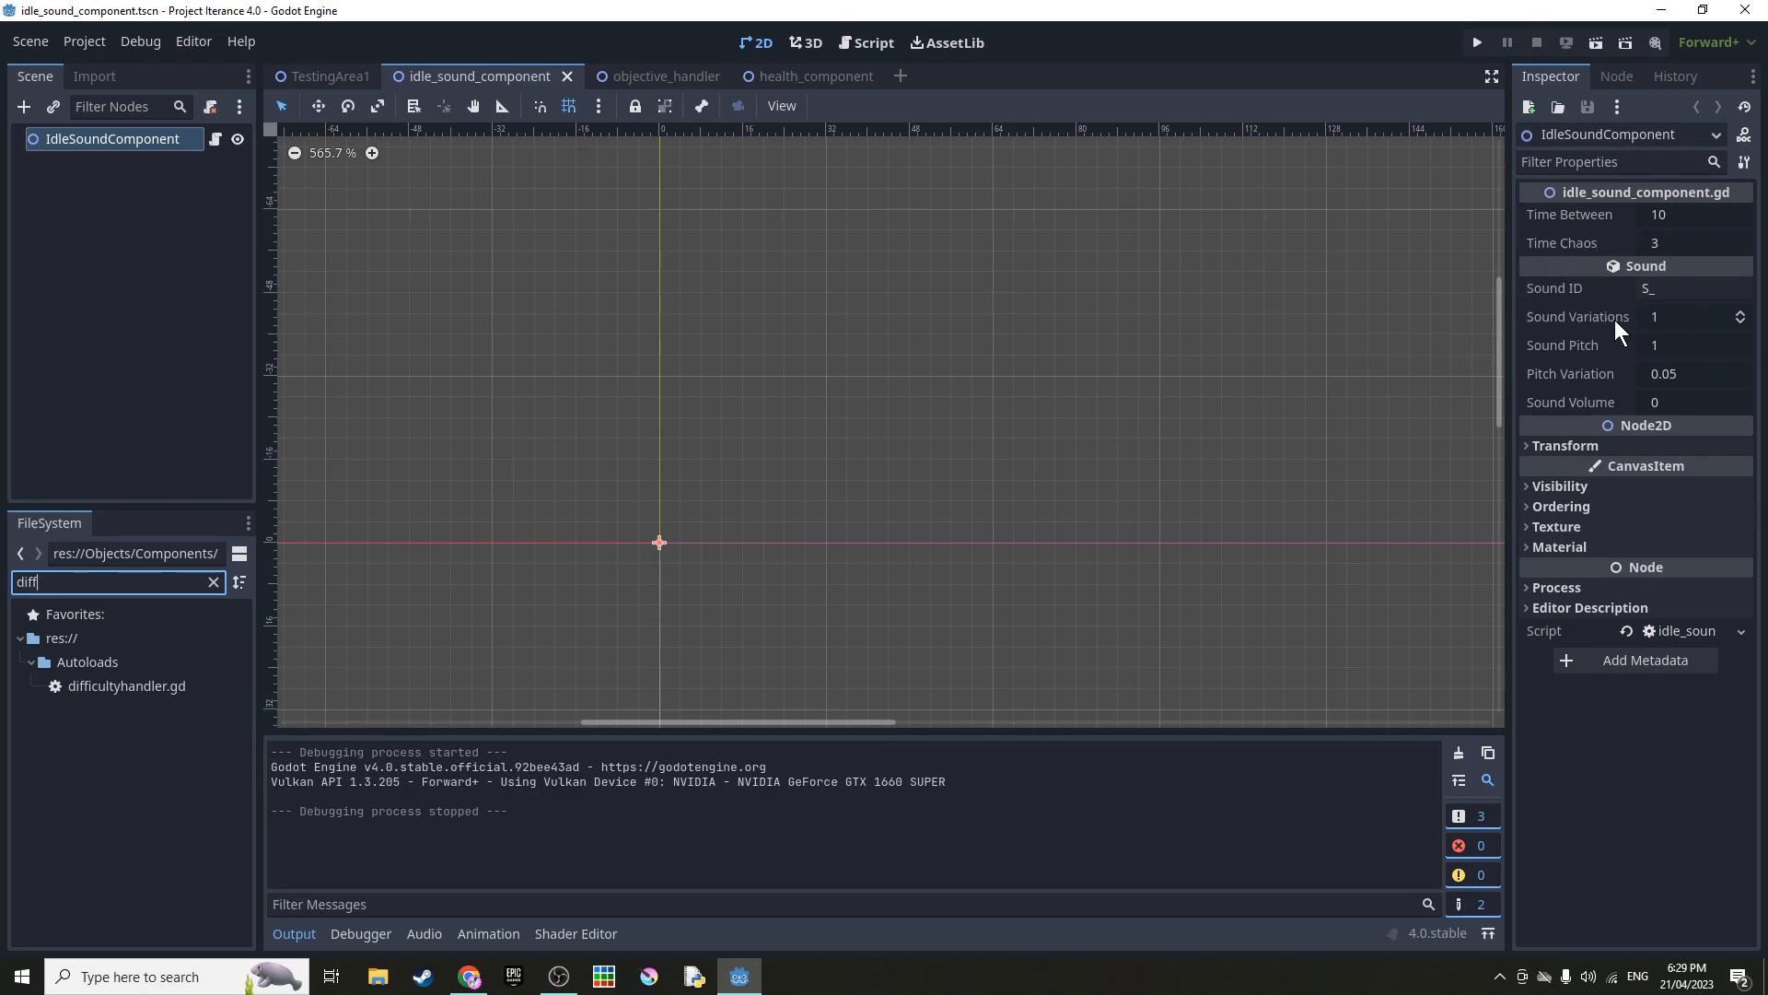
pyautogui.moveTo(1573, 345)
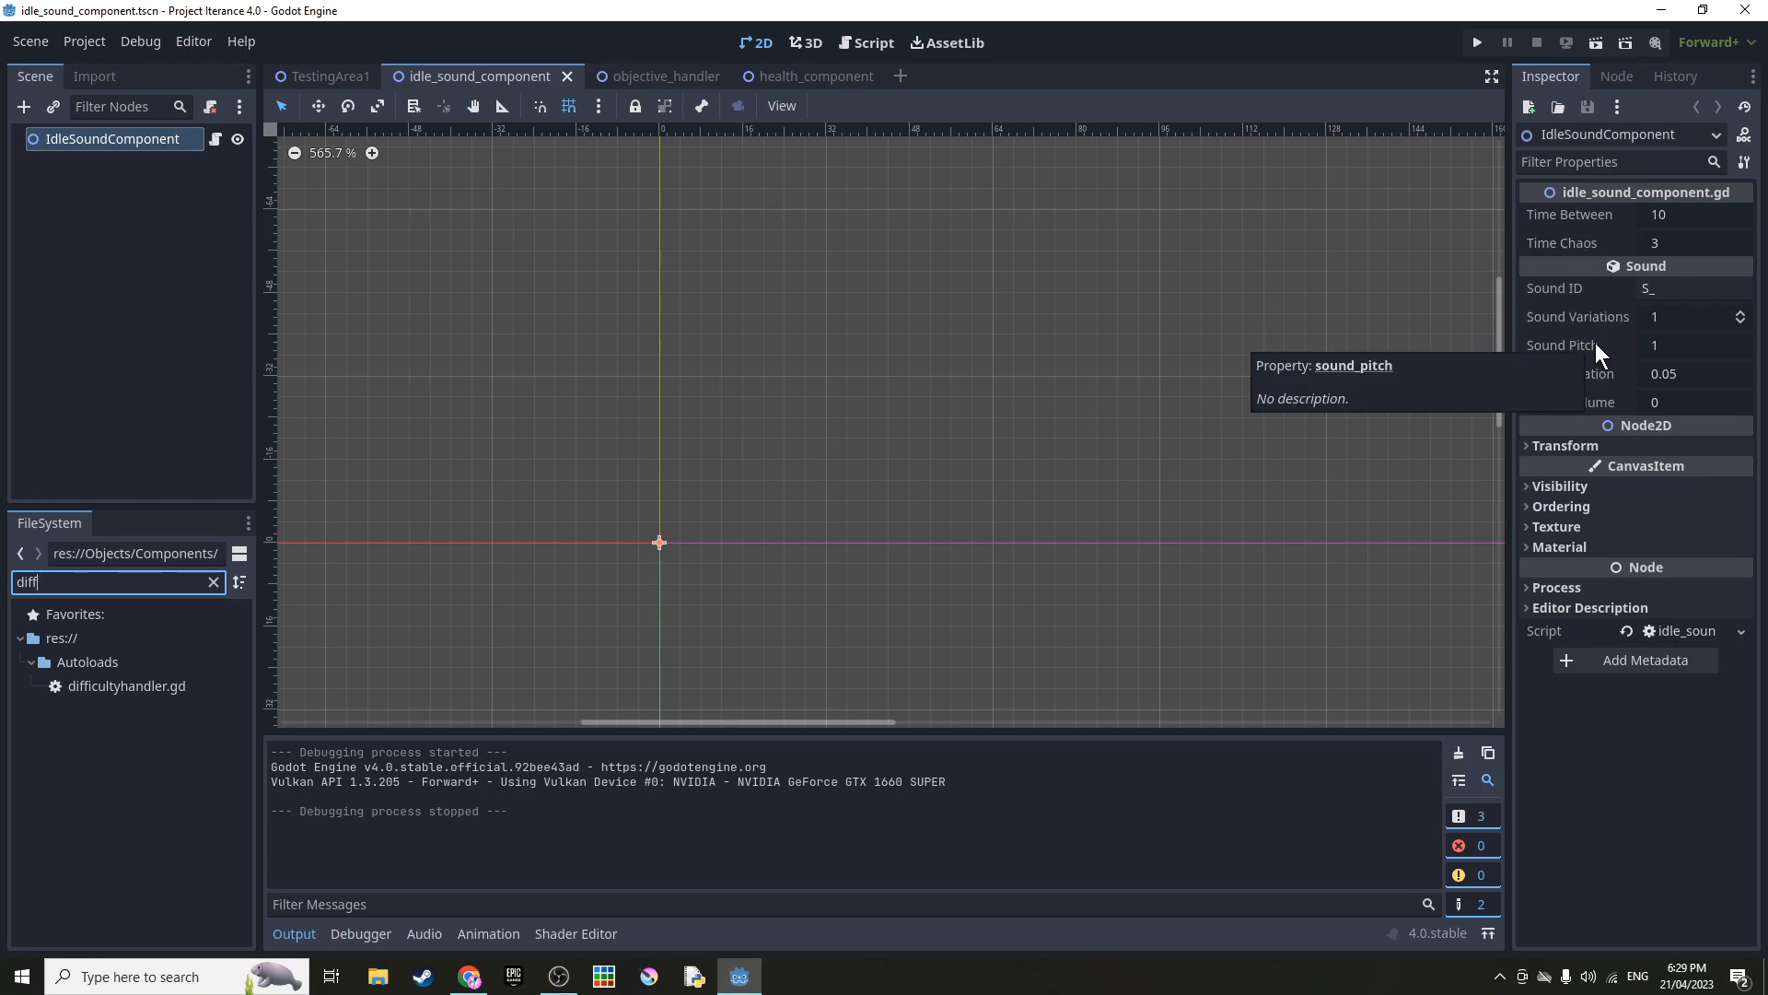
pyautogui.moveTo(1596, 321)
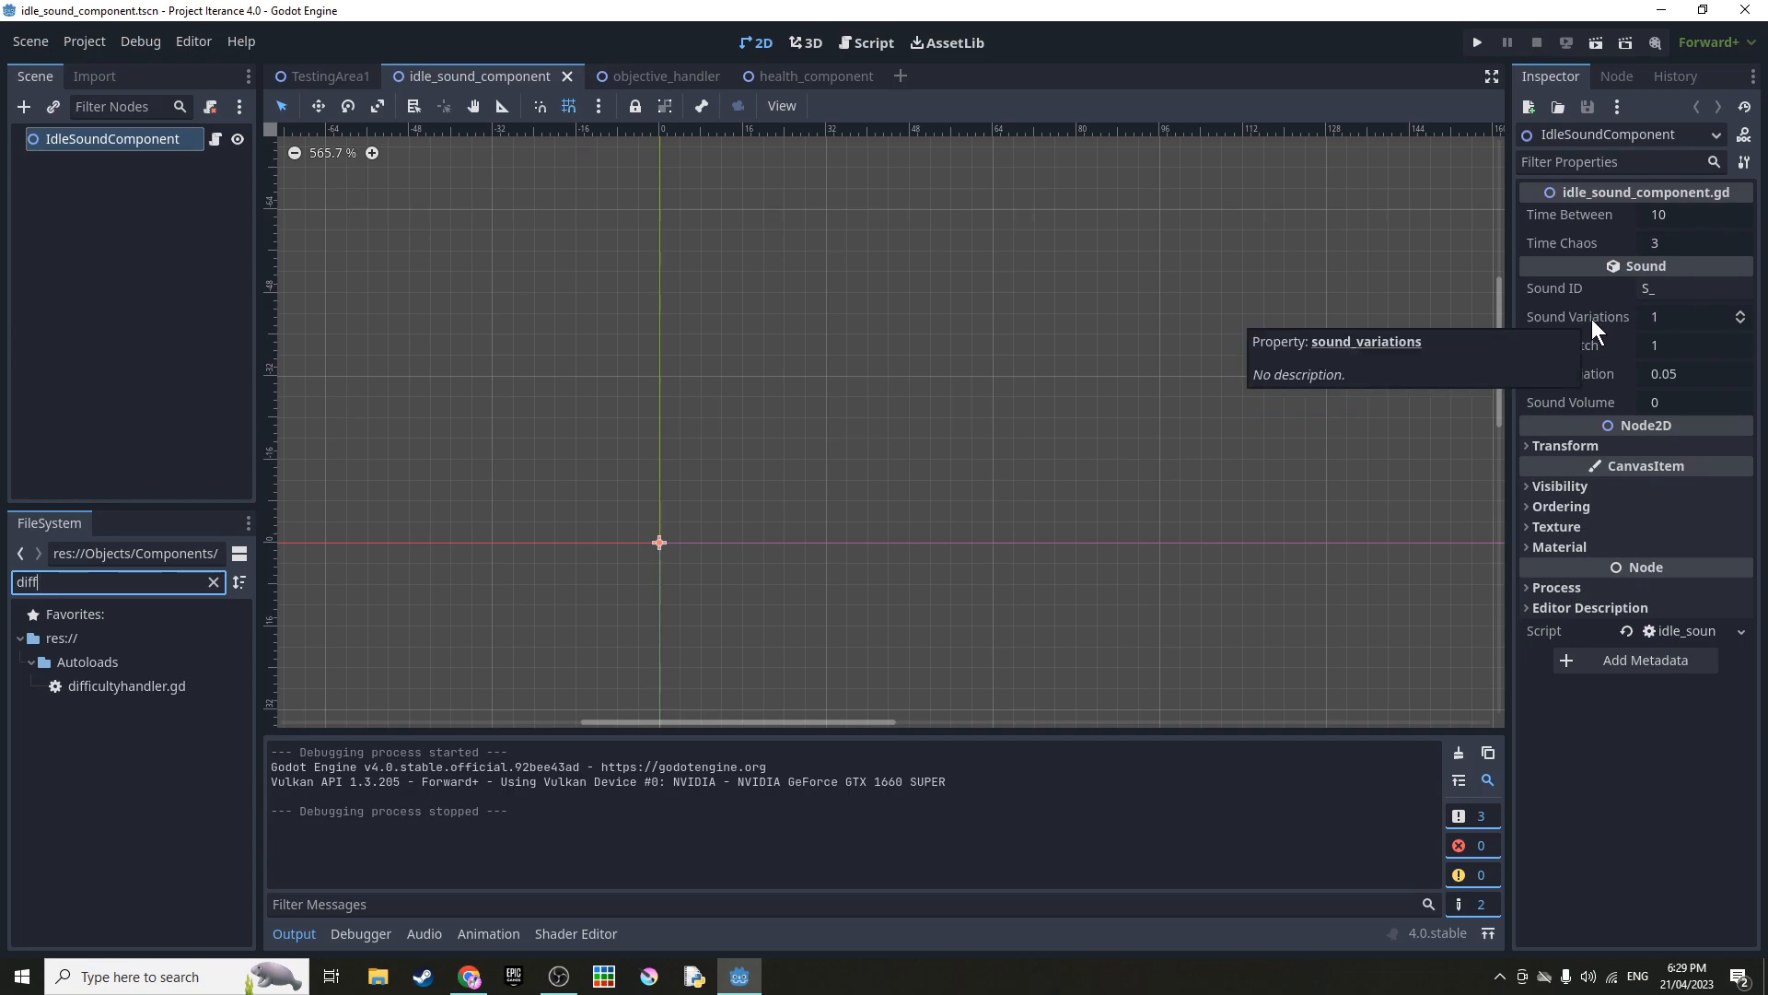
pyautogui.moveTo(1596, 358)
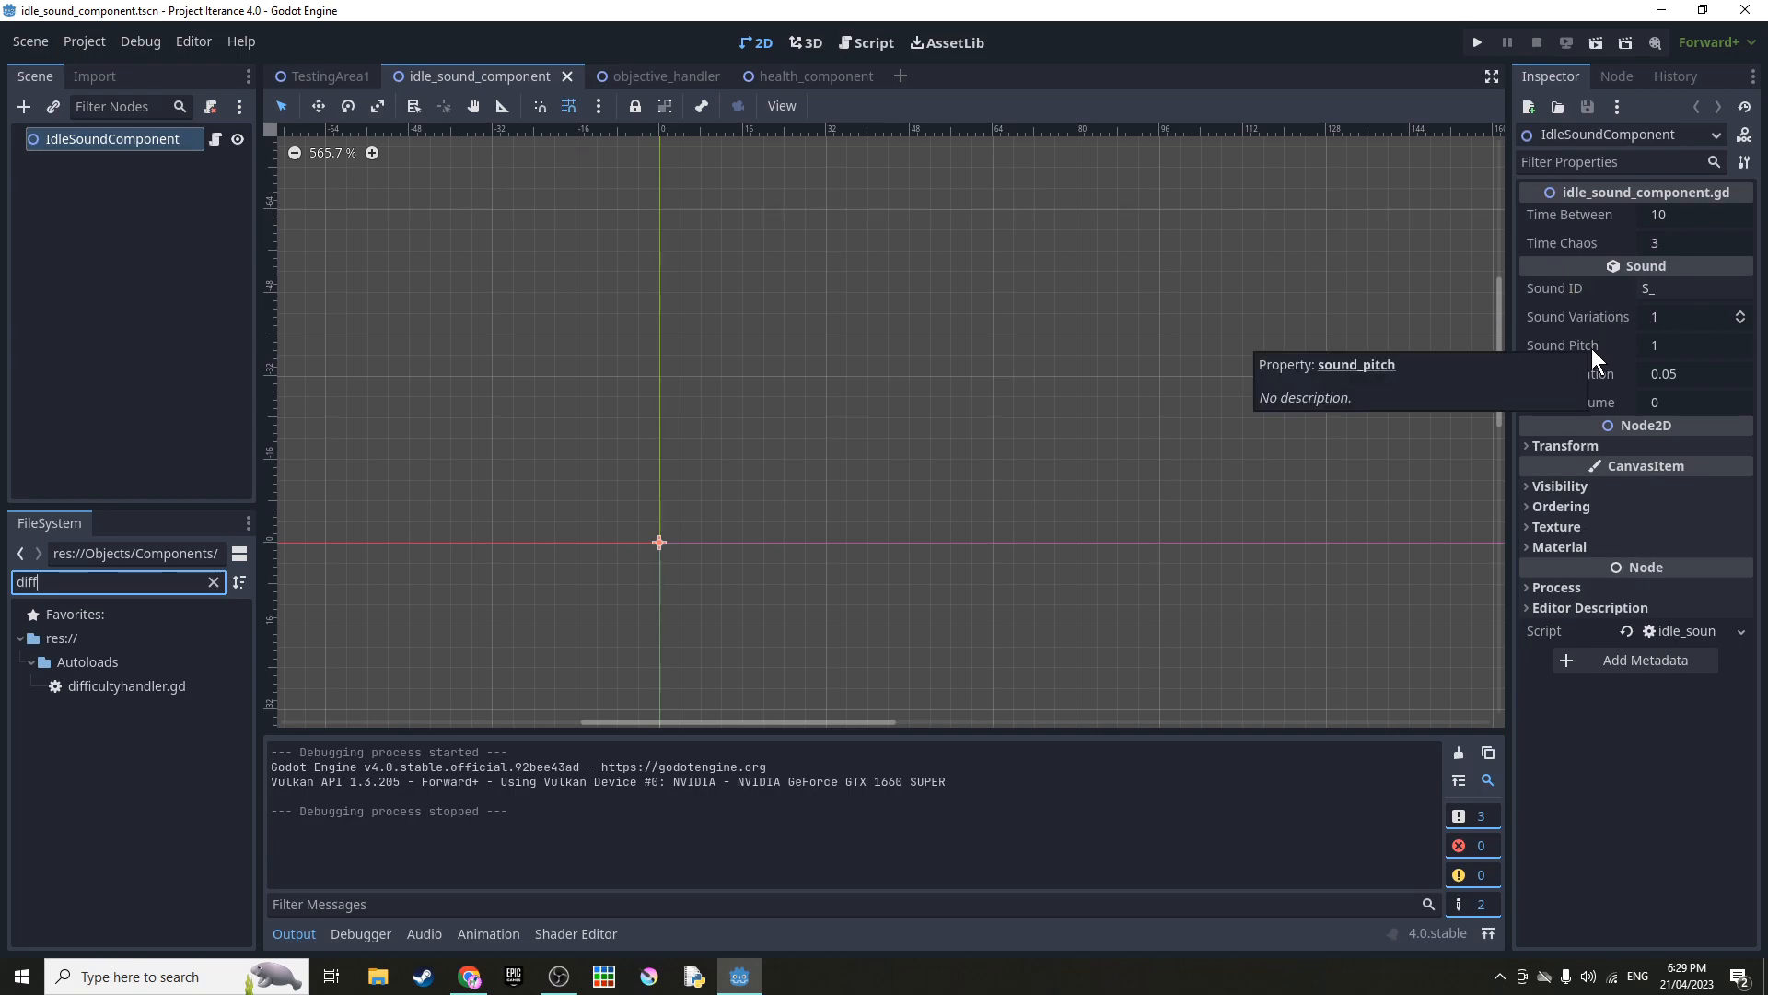
pyautogui.moveTo(1616, 386)
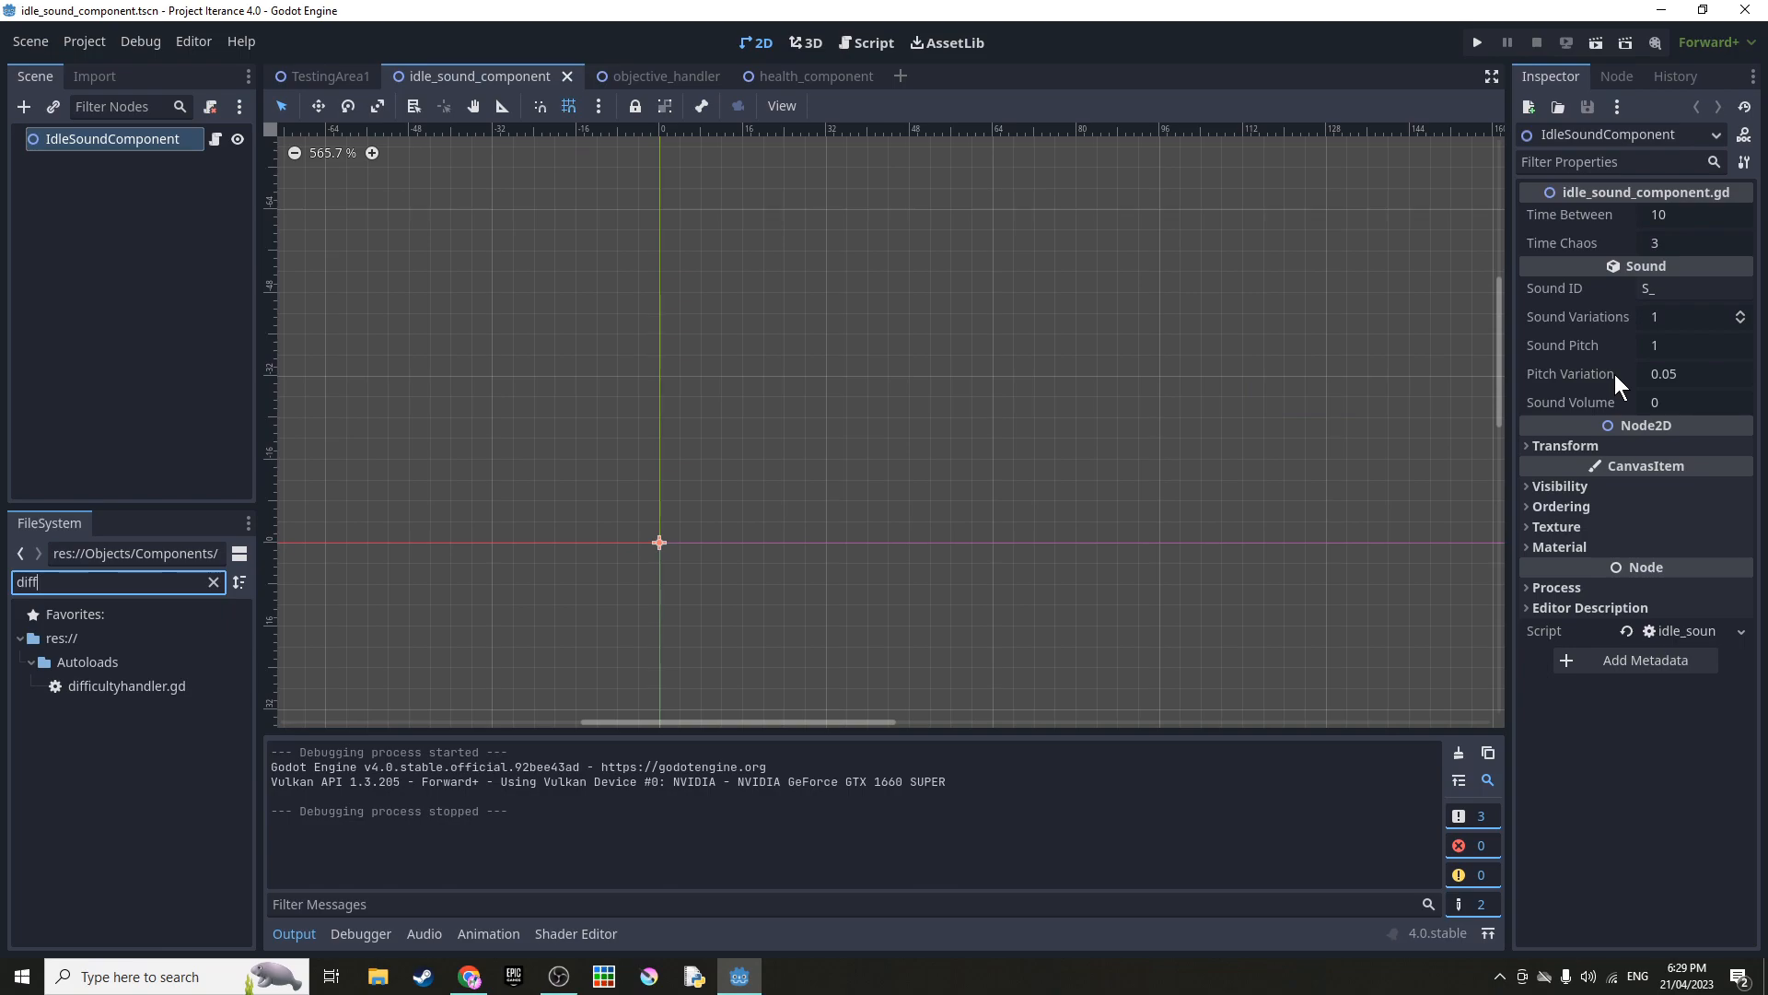
pyautogui.moveTo(1571, 402)
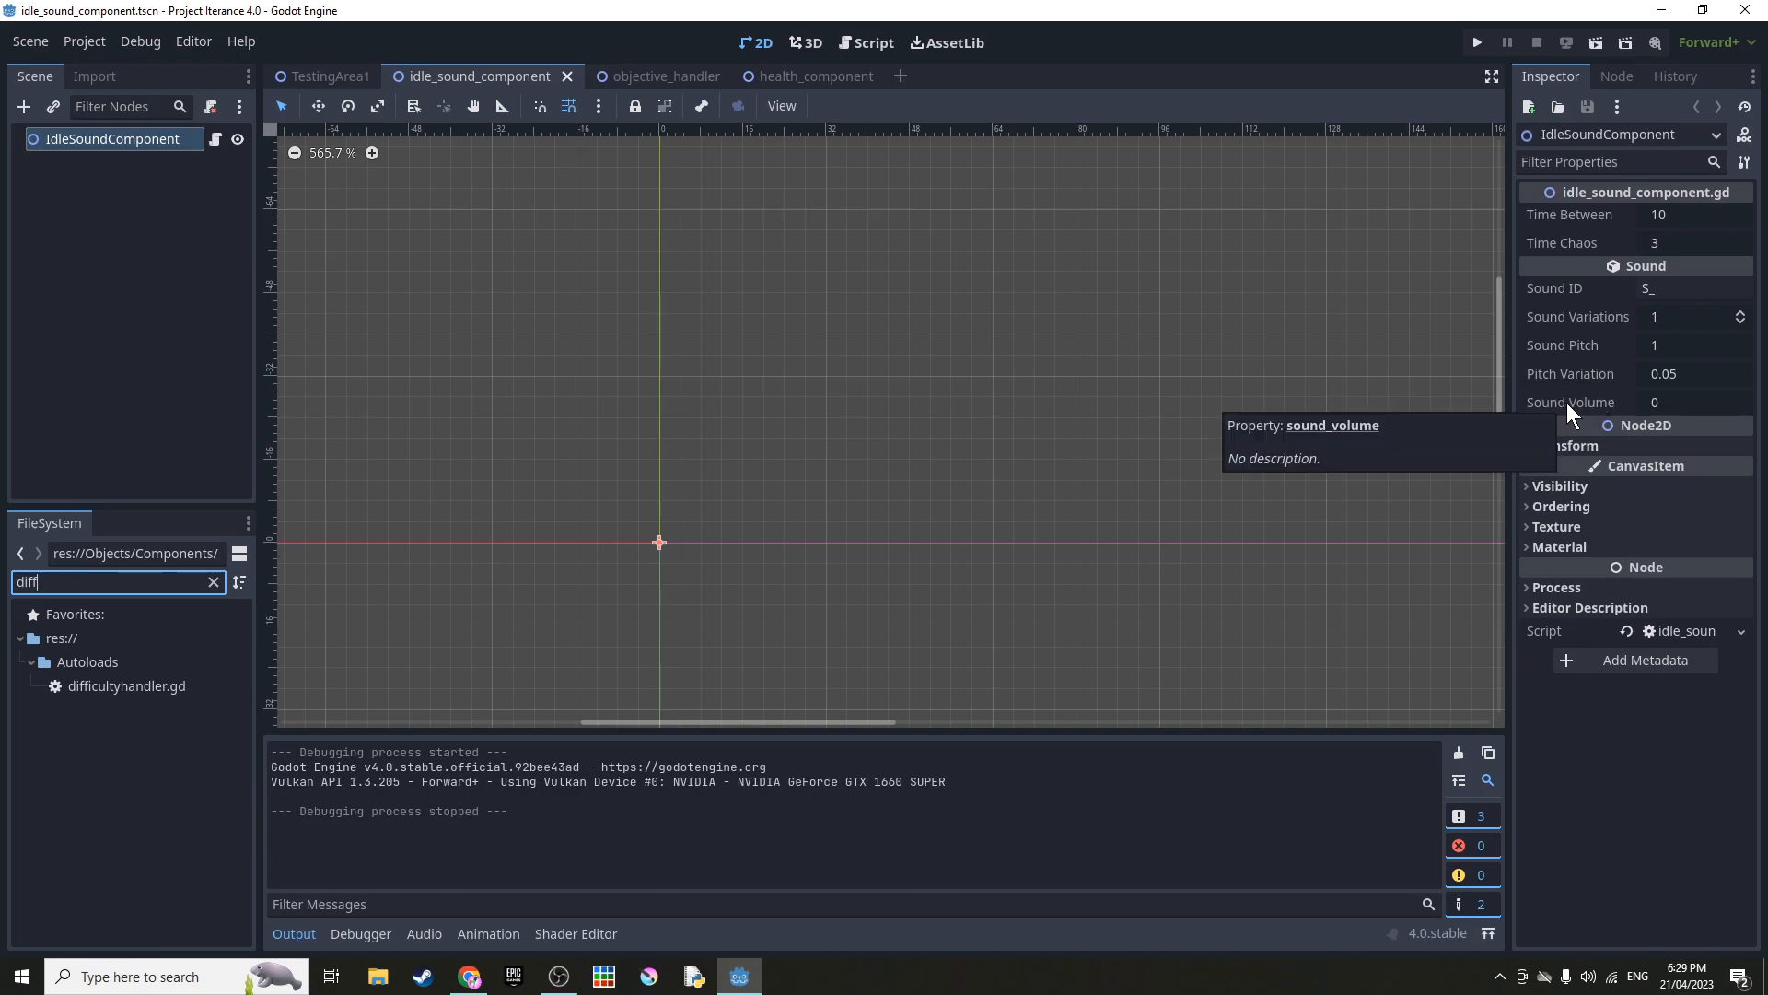
pyautogui.moveTo(1425, 411)
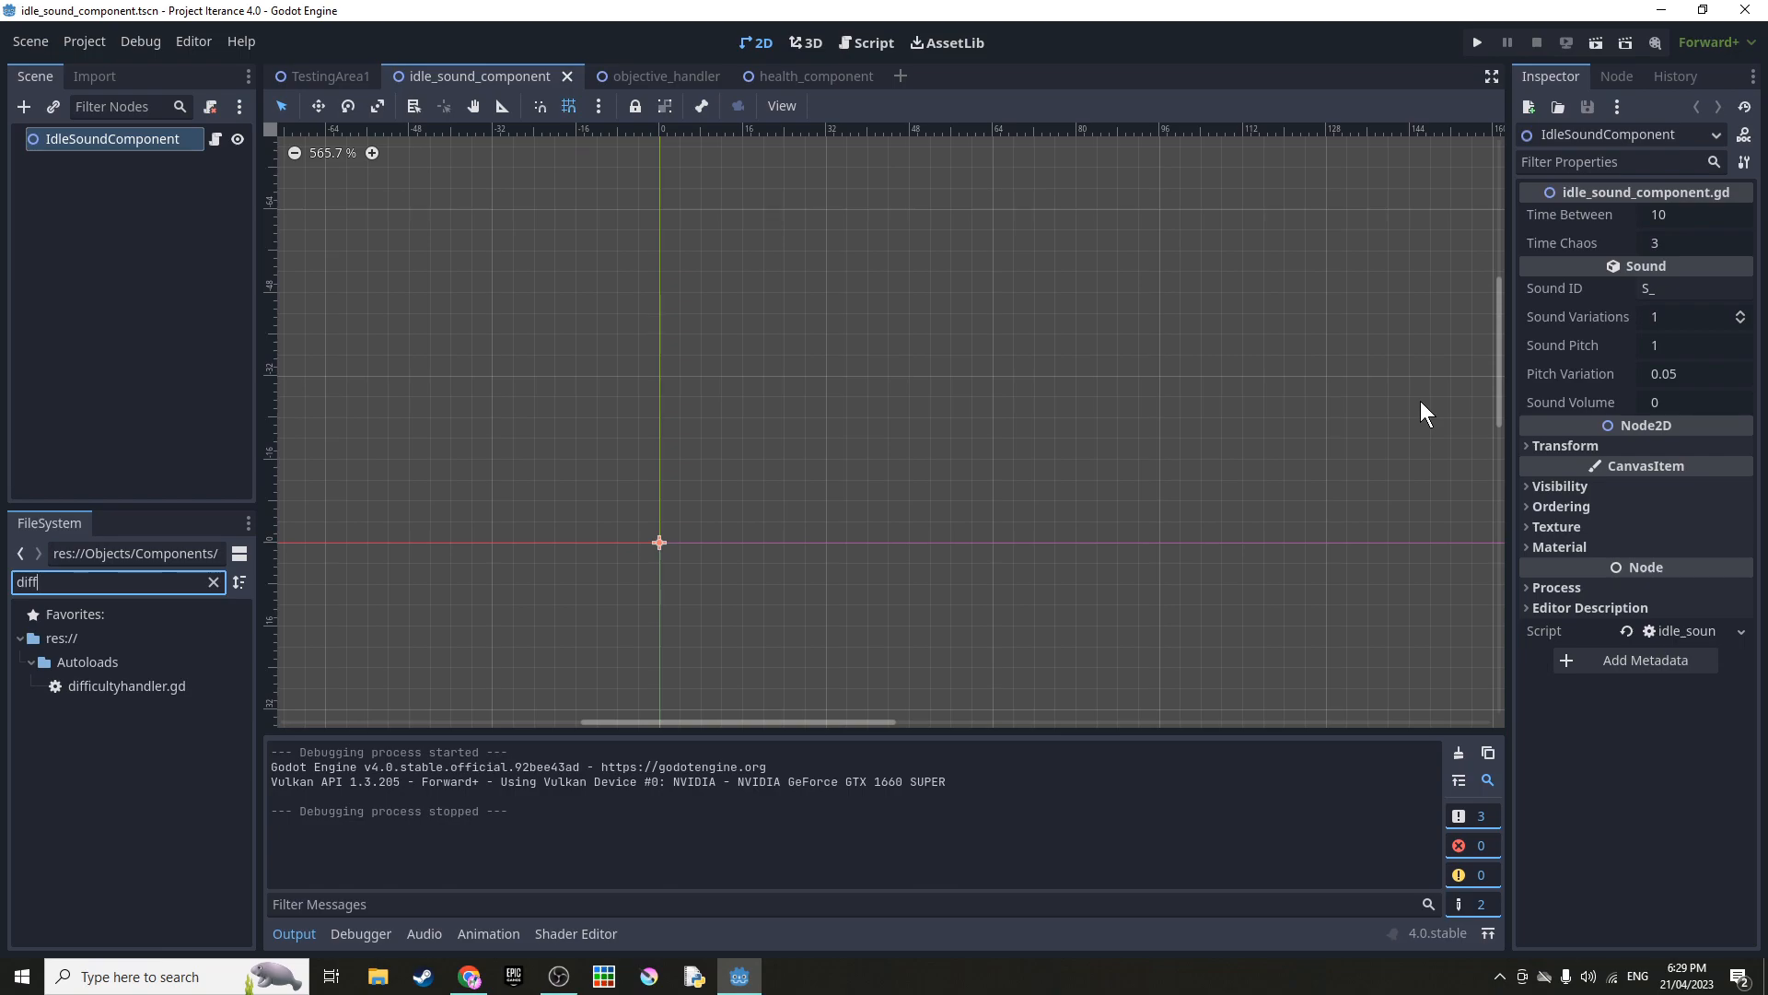
# - Select difficultyhandler.gd in the FileSystem search results
pyautogui.click(126, 685)
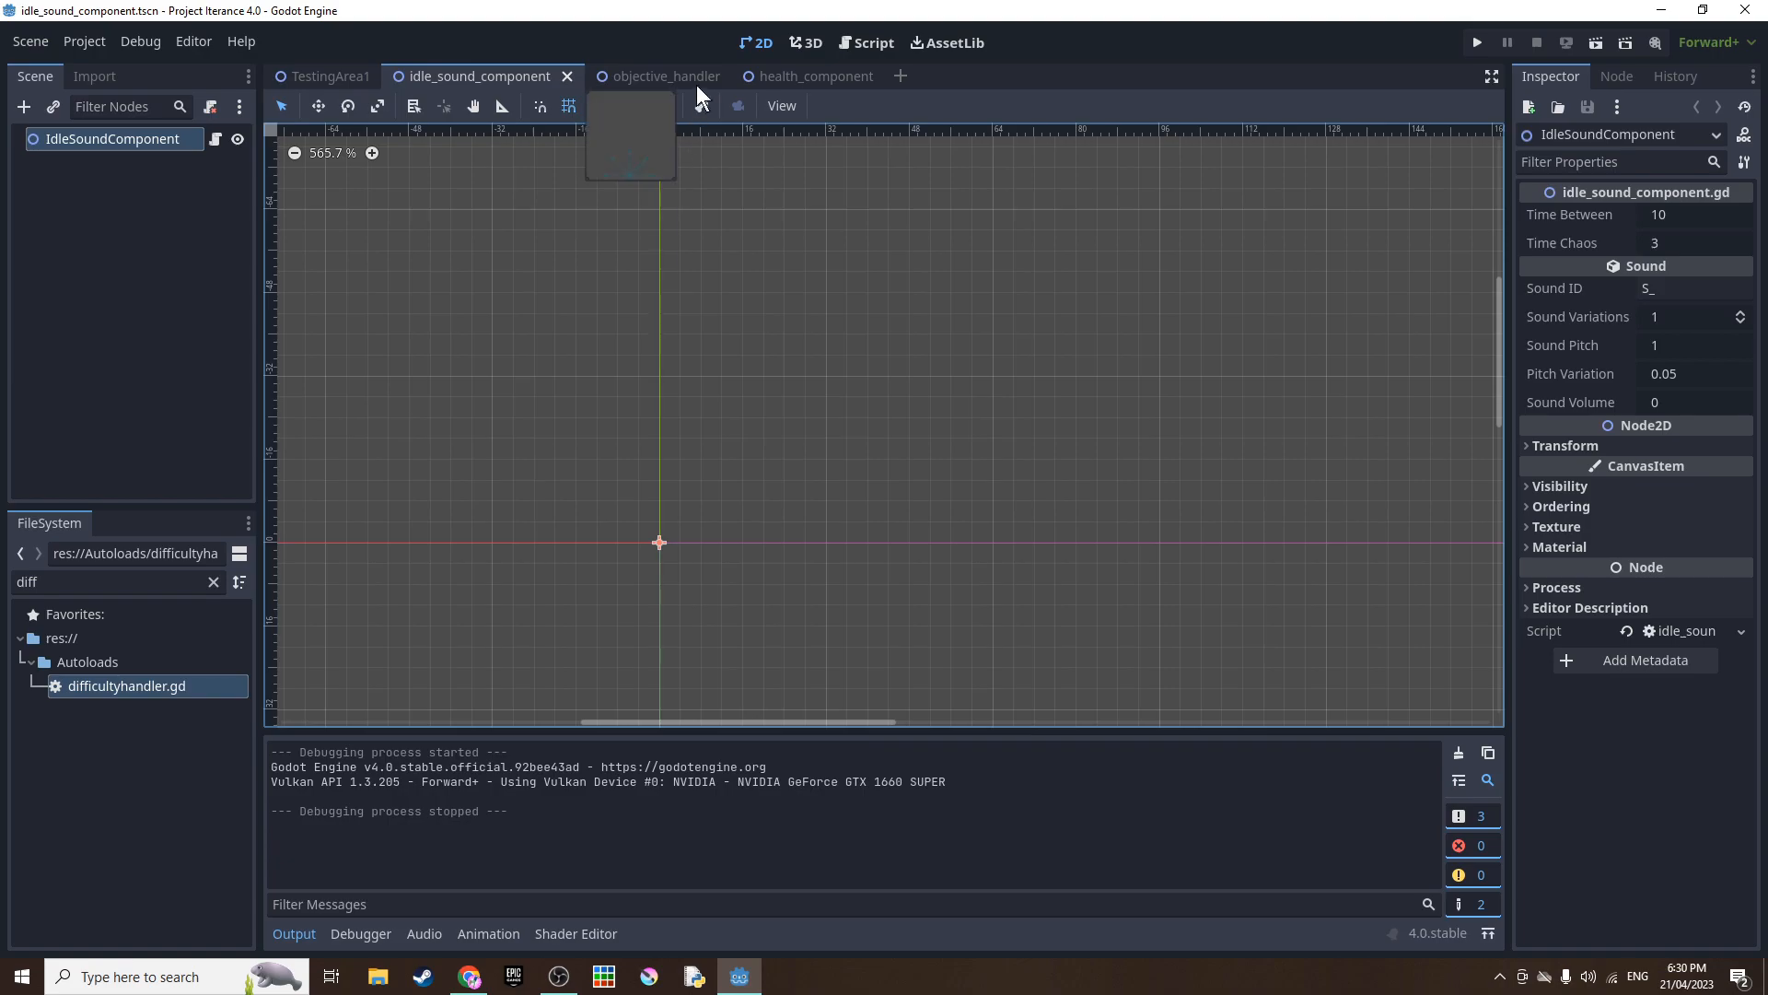
# - Switch to the health_component scene to review its health, gibs, drops and Explodes on Death settings
pyautogui.click(788, 75)
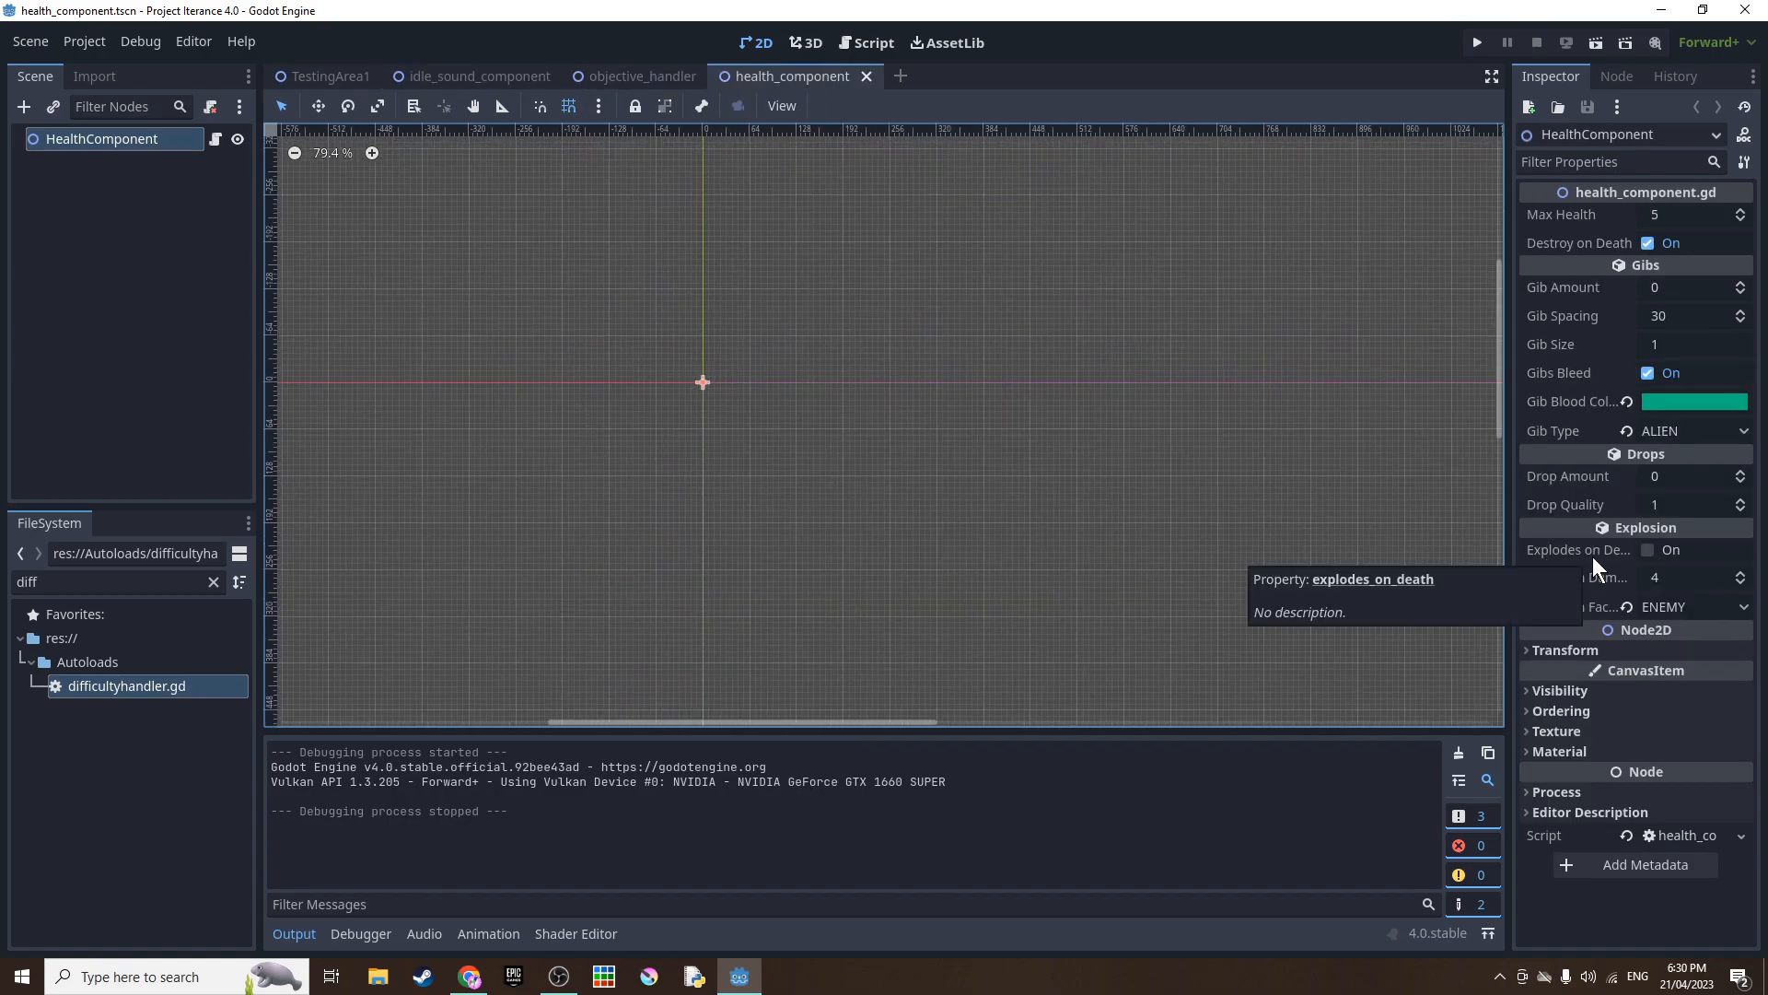
pyautogui.moveTo(1574, 614)
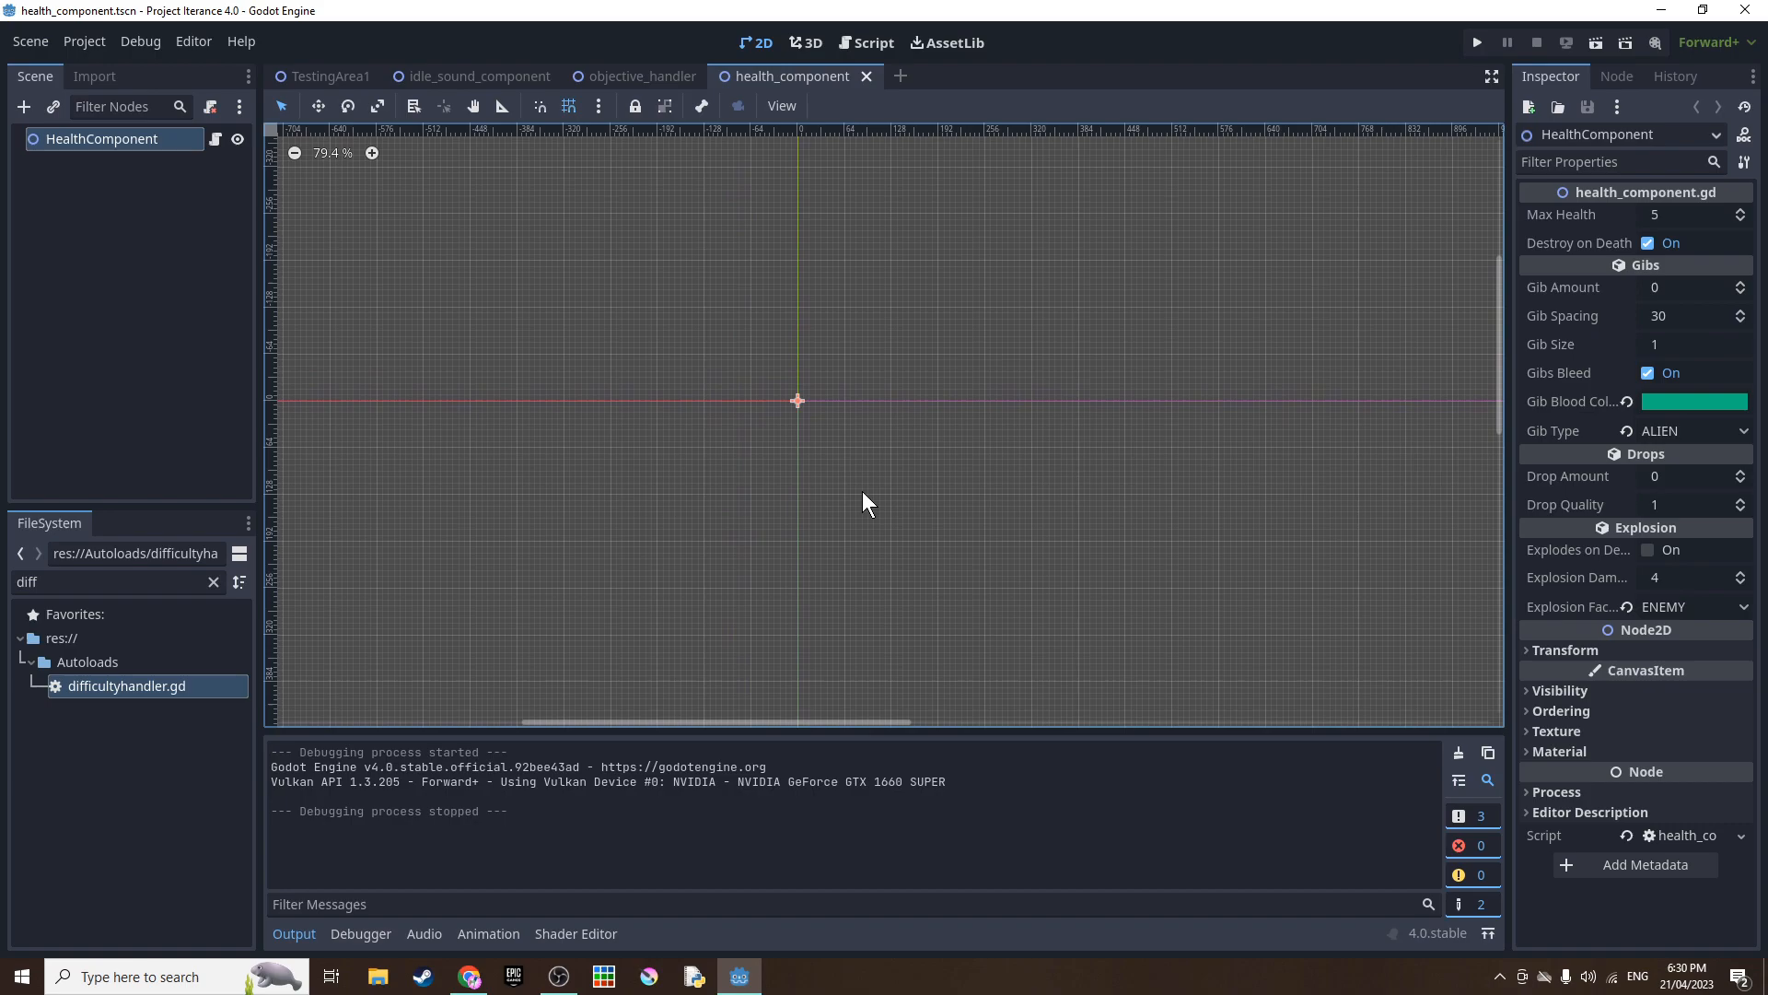
pyautogui.moveTo(722, 498)
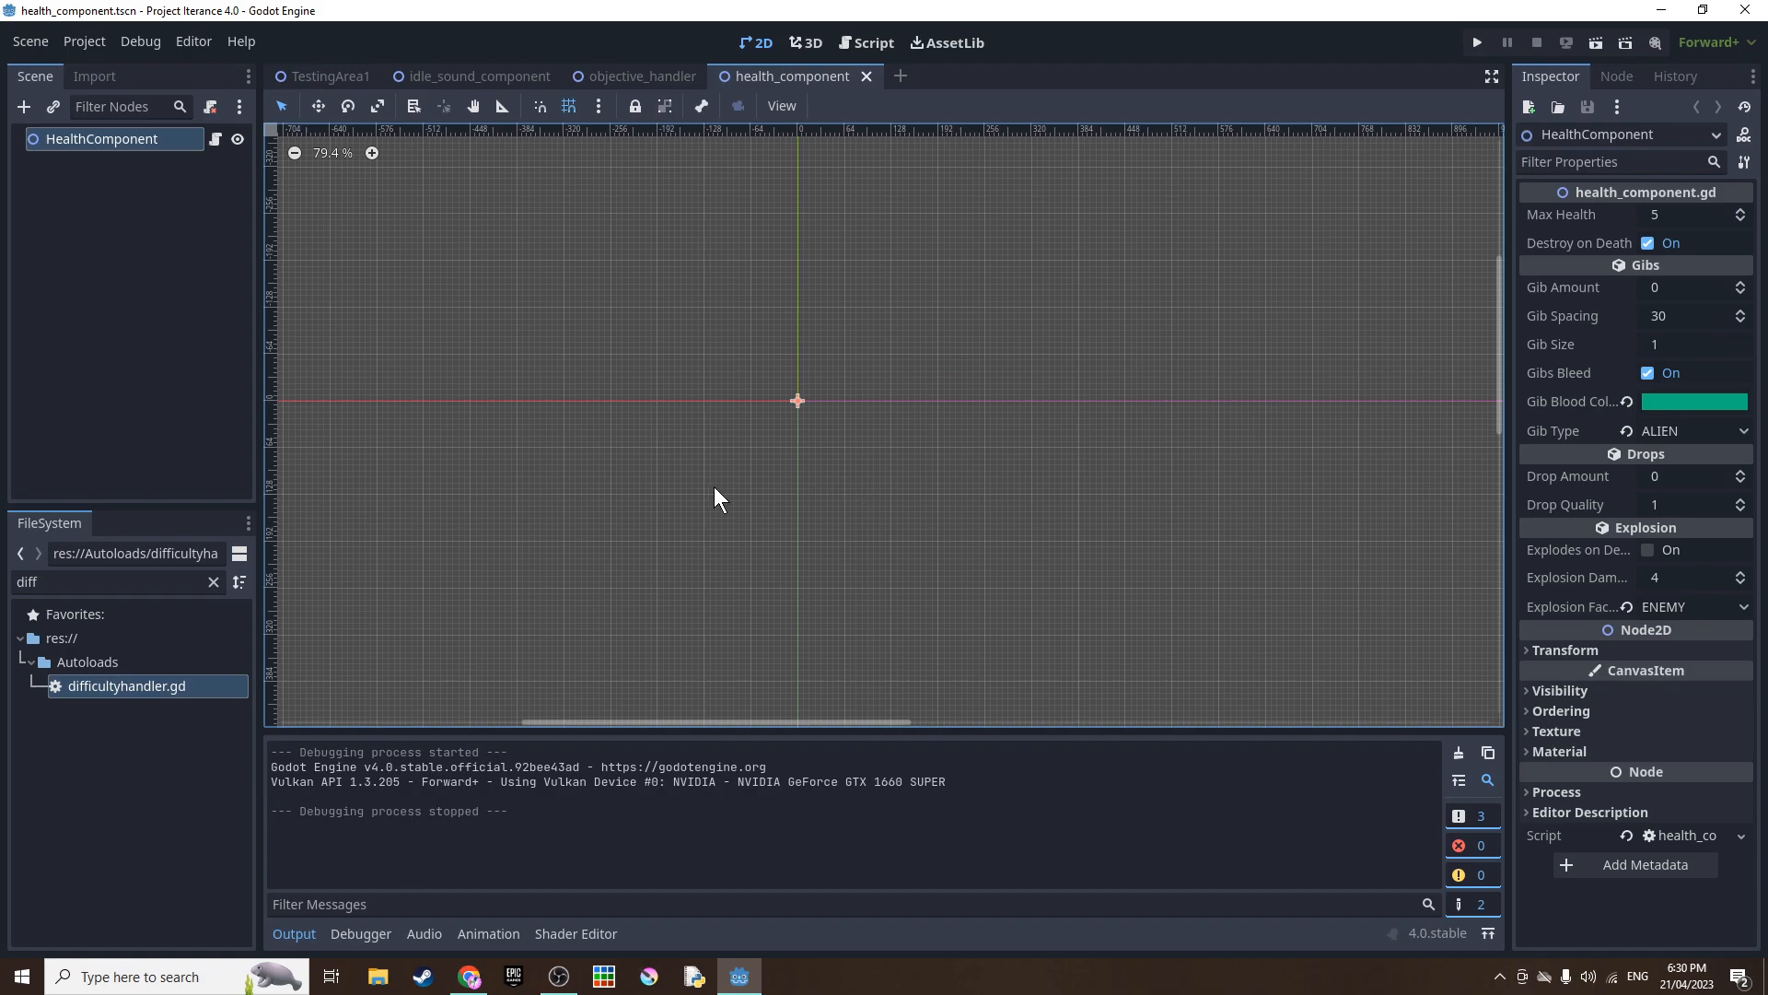
# - Open signal_emitter.tscn and inspect its HealthComponent: 30 max health, 10 machine gibs, explodes on death
pyautogui.write('sig')
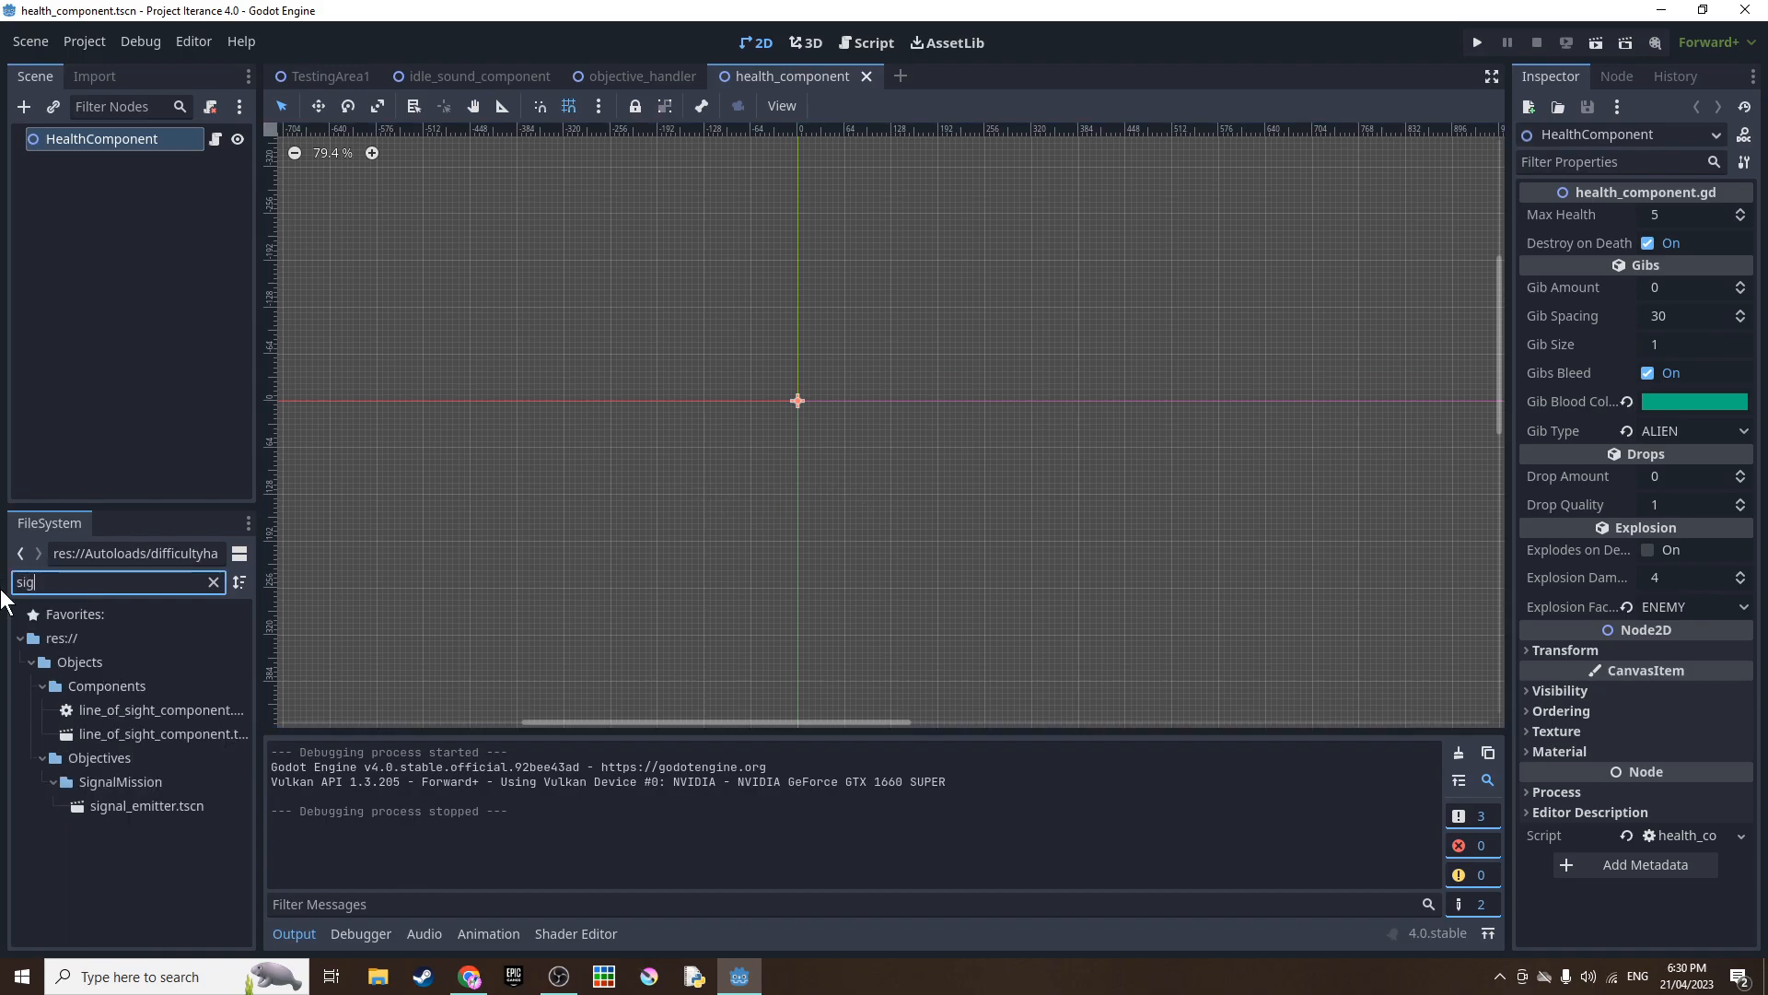
pyautogui.doubleClick(147, 805)
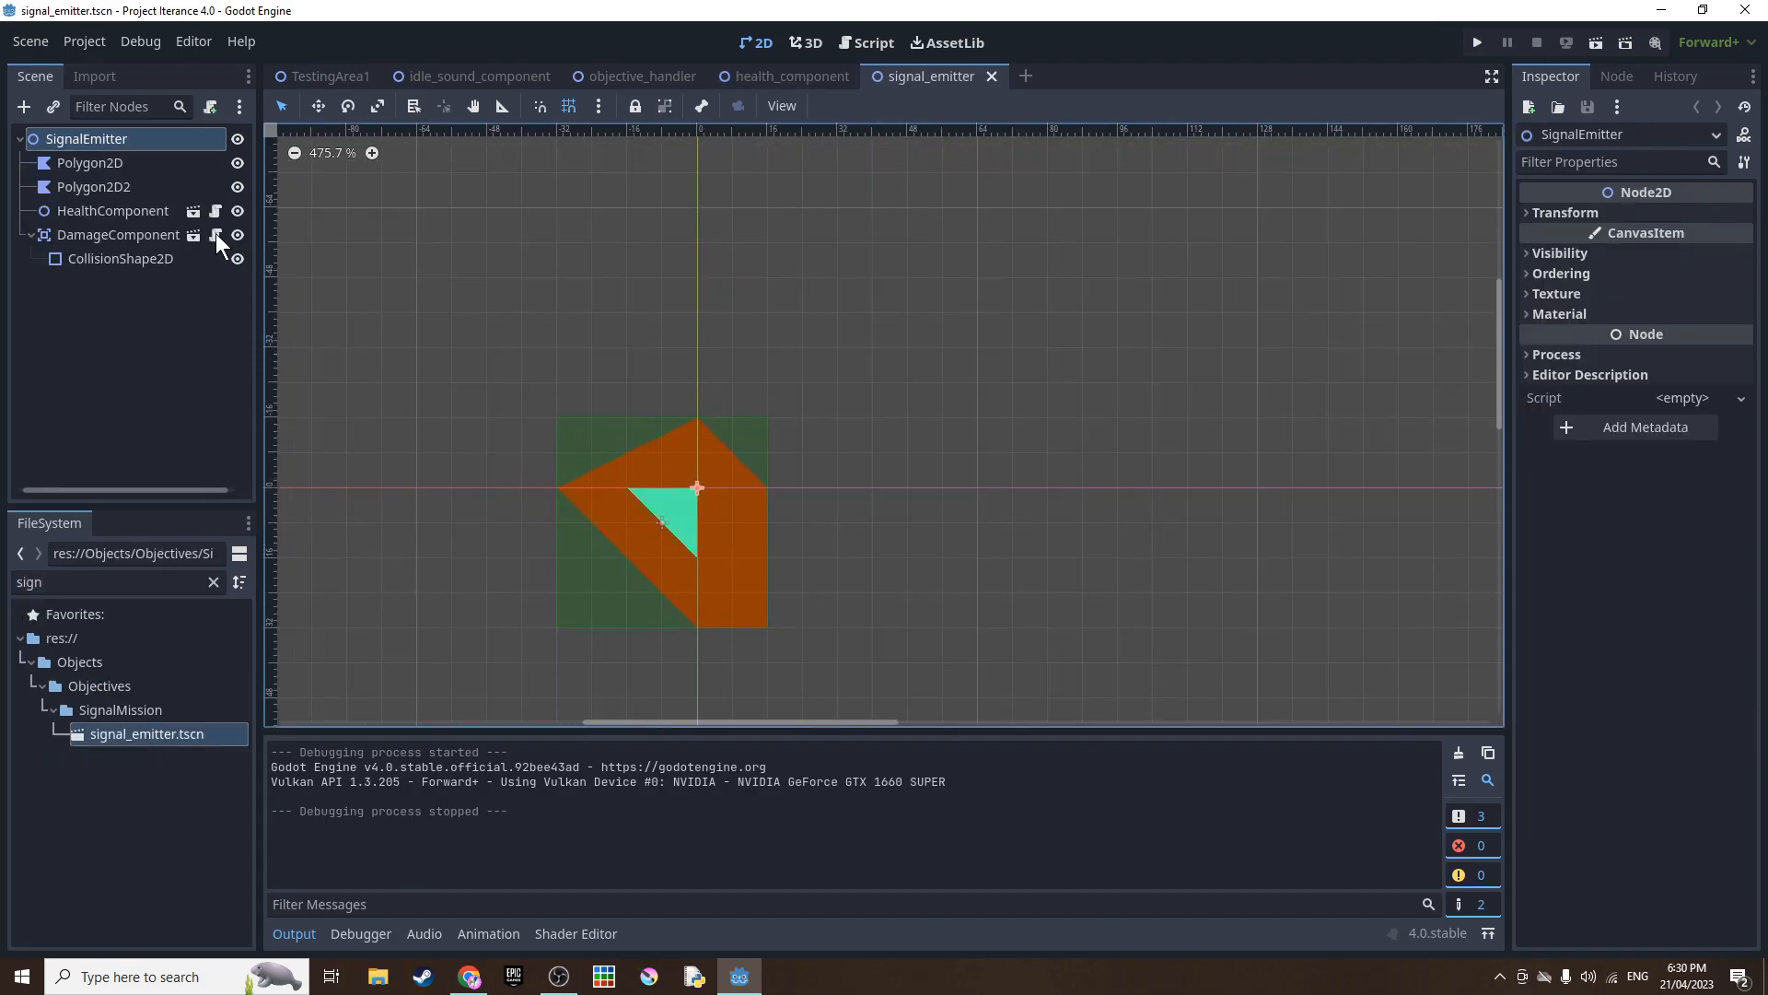
pyautogui.click(111, 211)
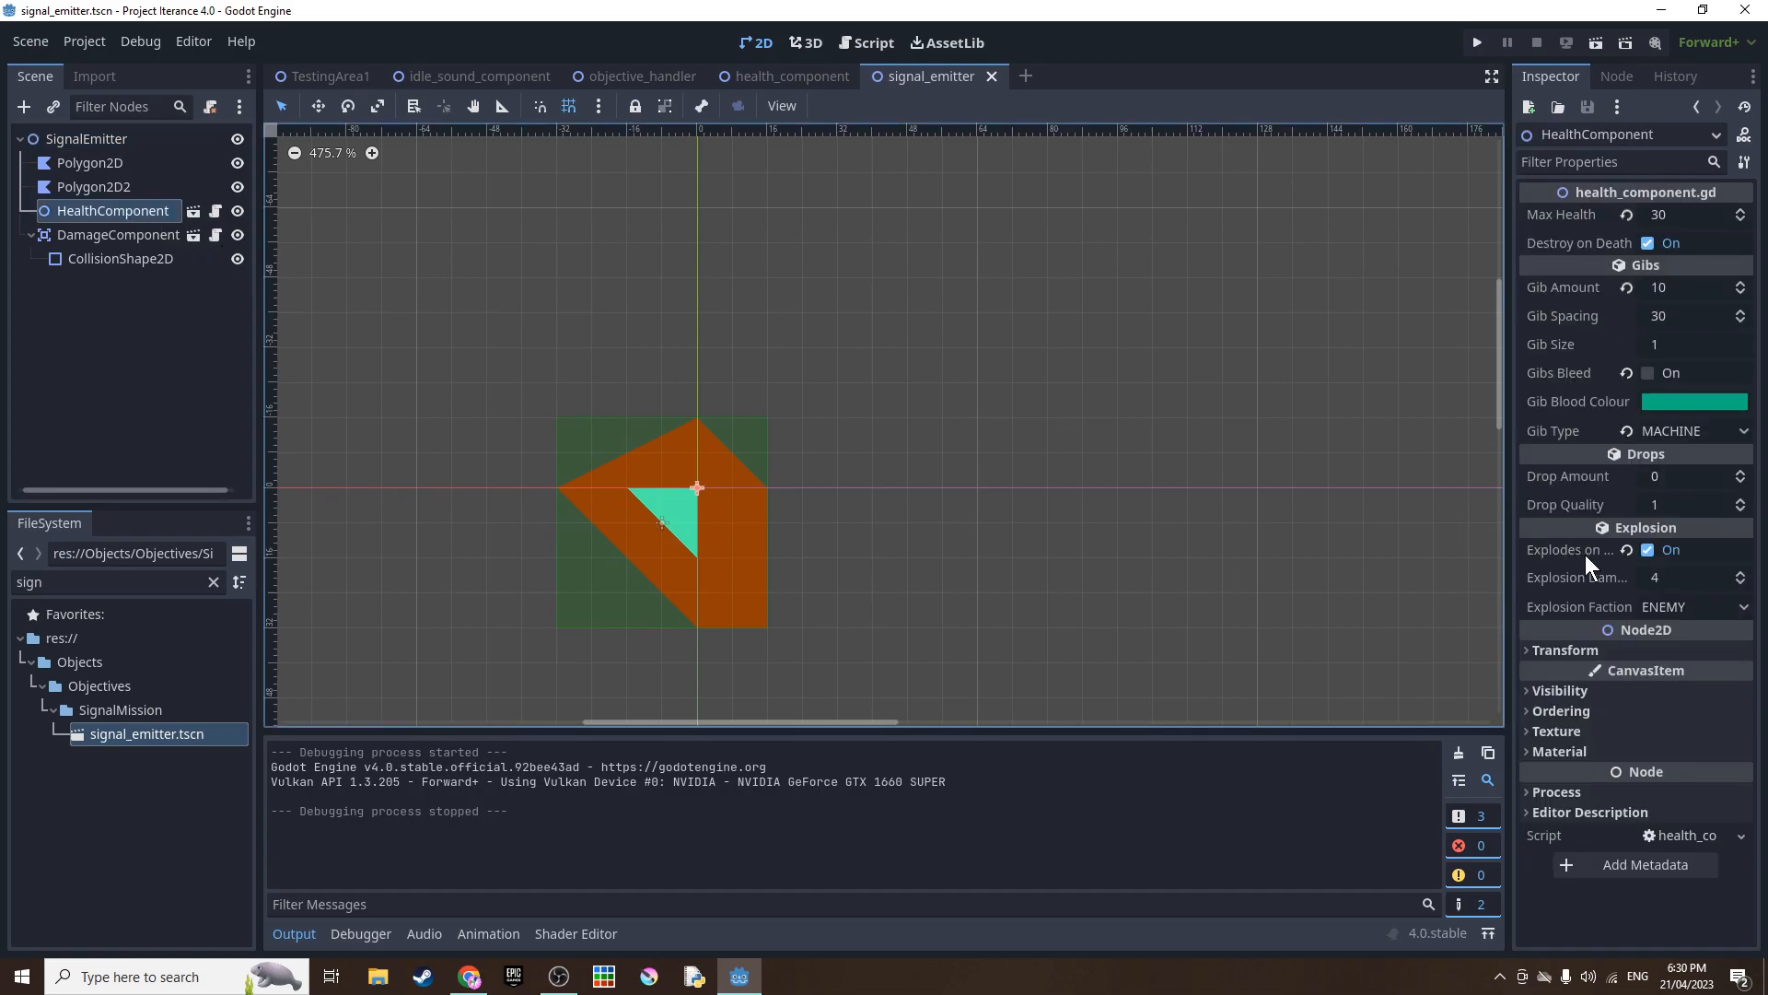
pyautogui.scroll(3)
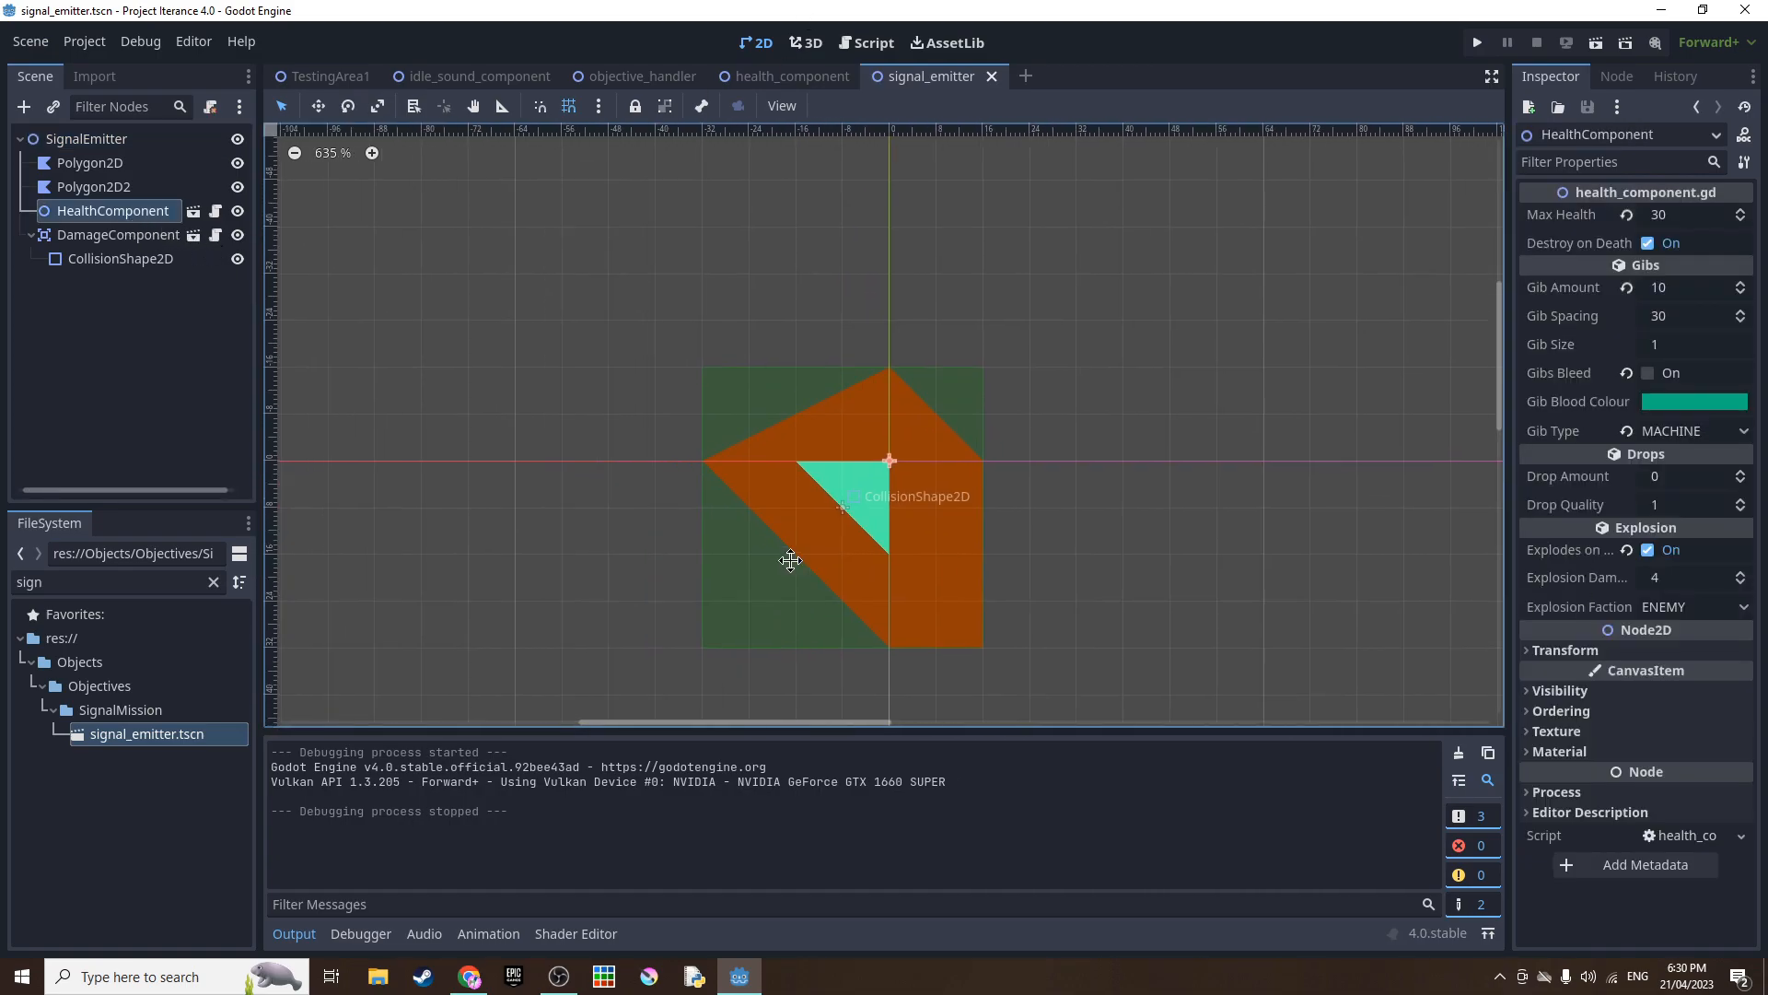
pyautogui.scroll(3)
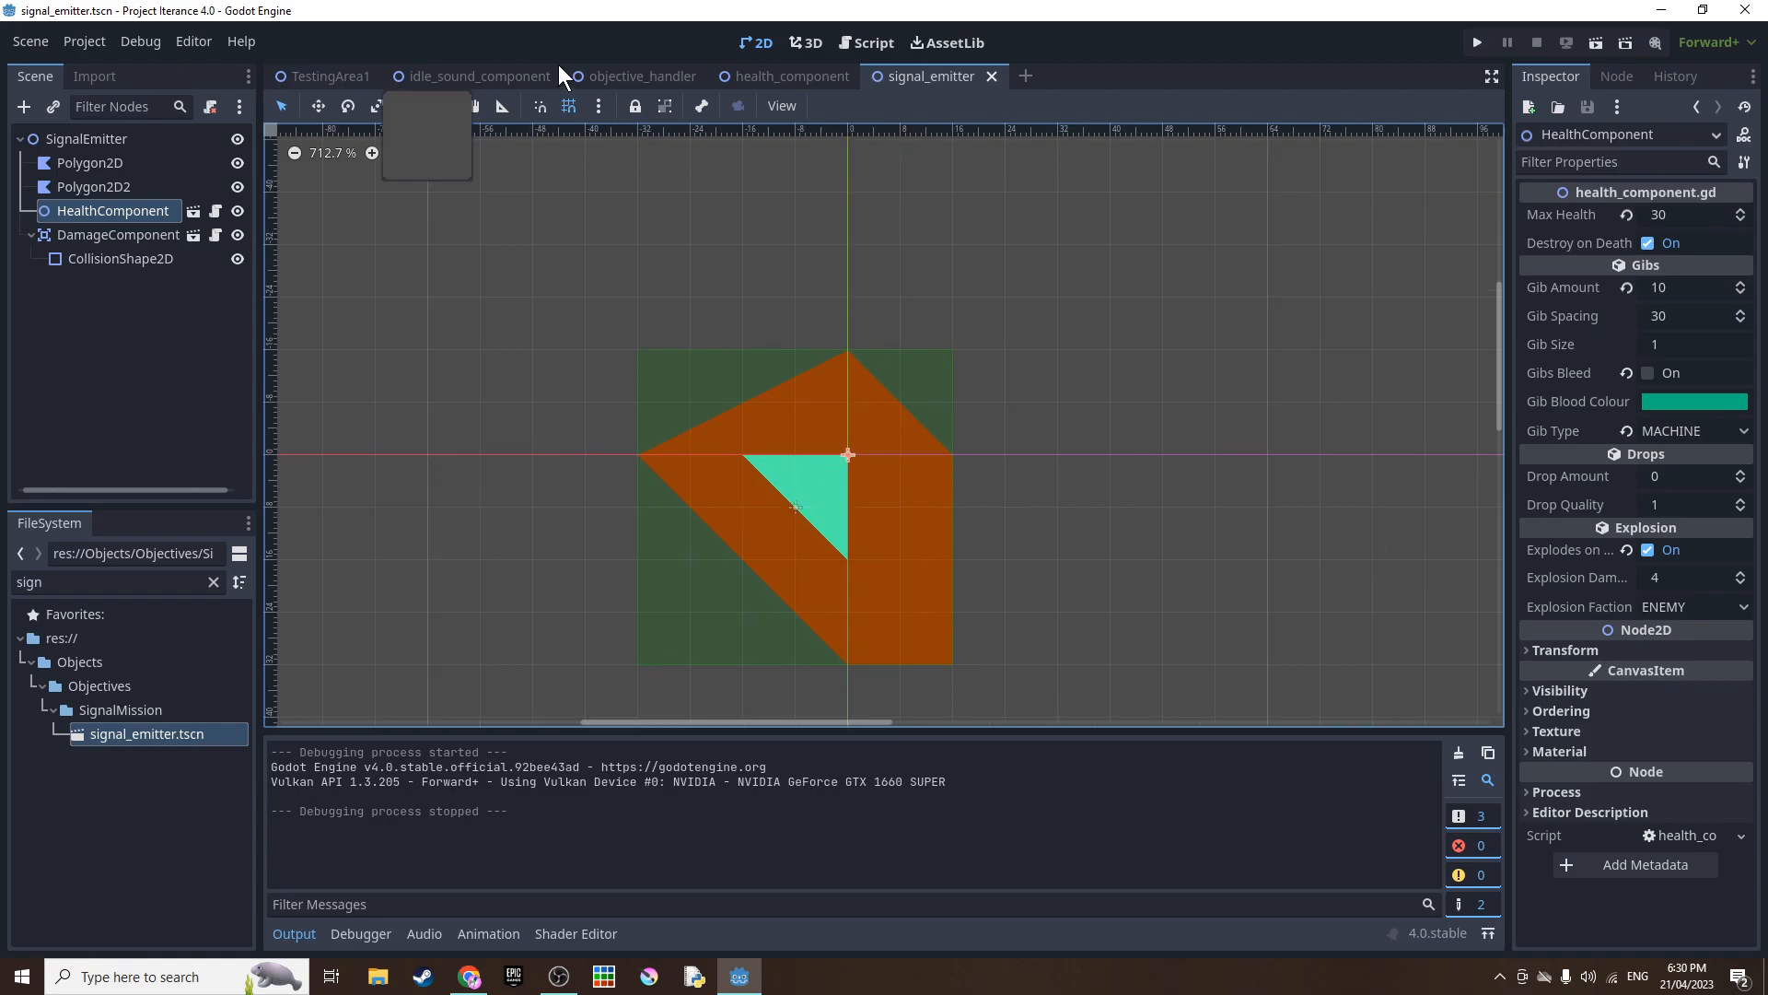
# - Review the objective_handler's SIGNAL objective settings, then run the game to see the destroy-signals mission
pyautogui.click(639, 75)
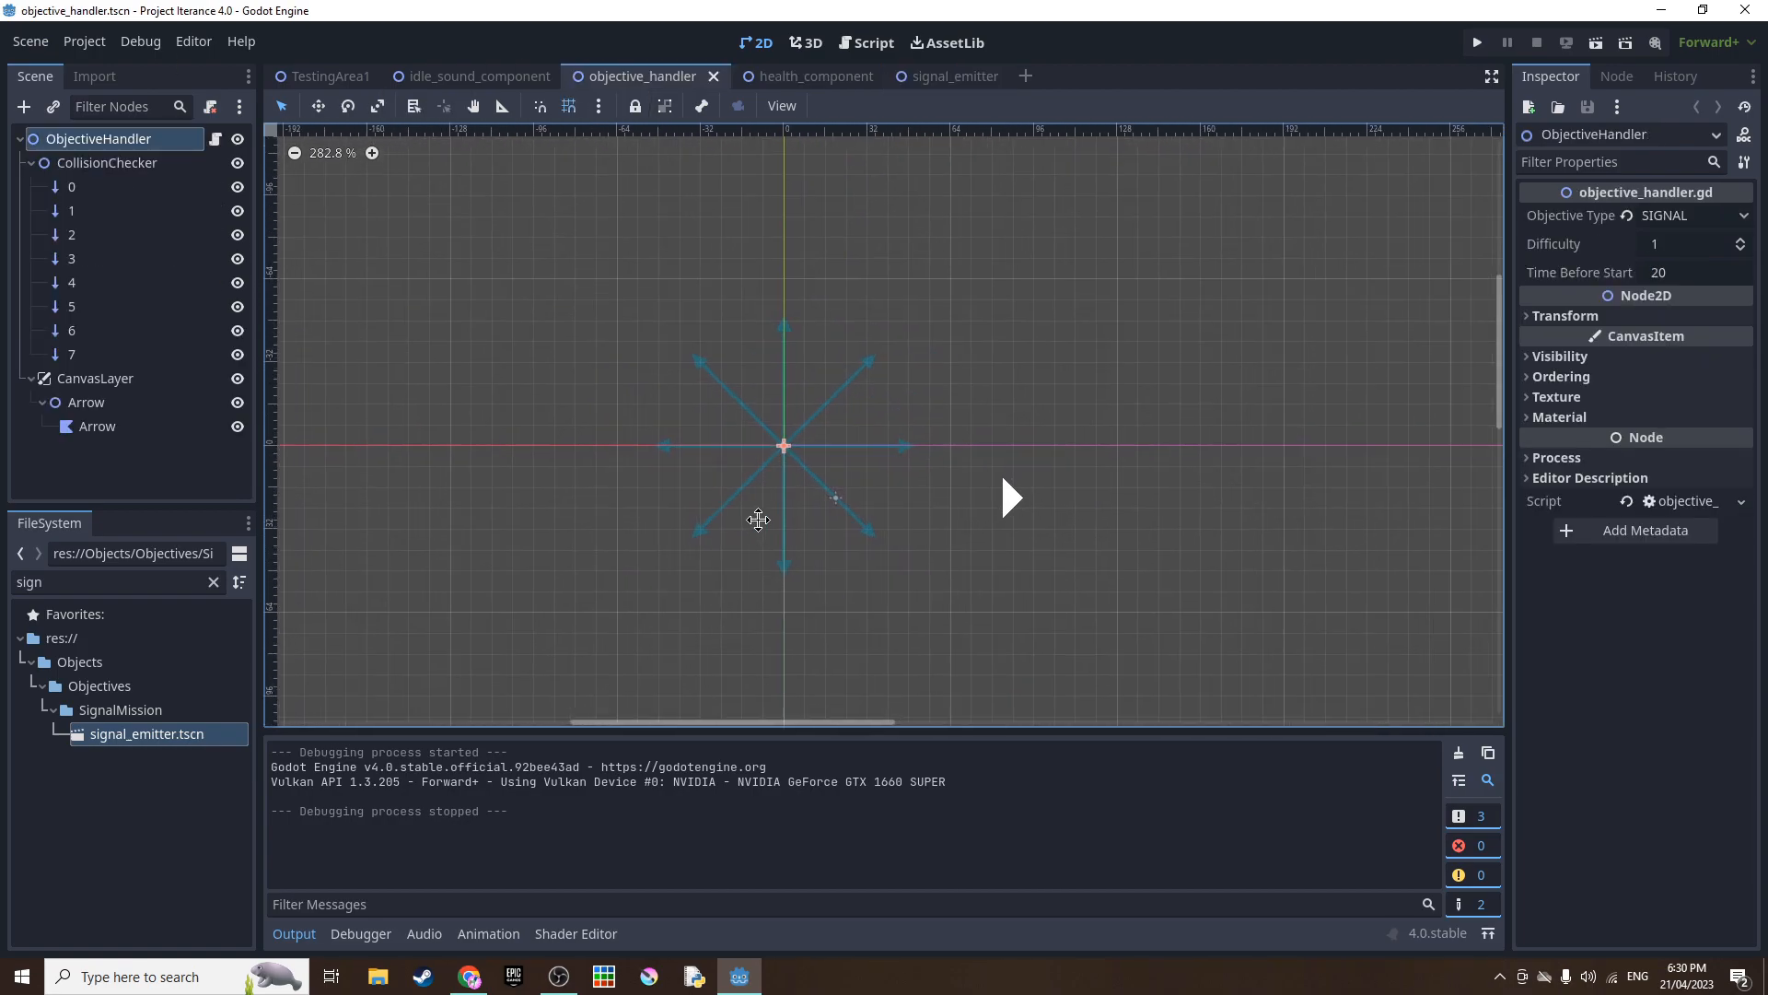
pyautogui.moveTo(1571, 215)
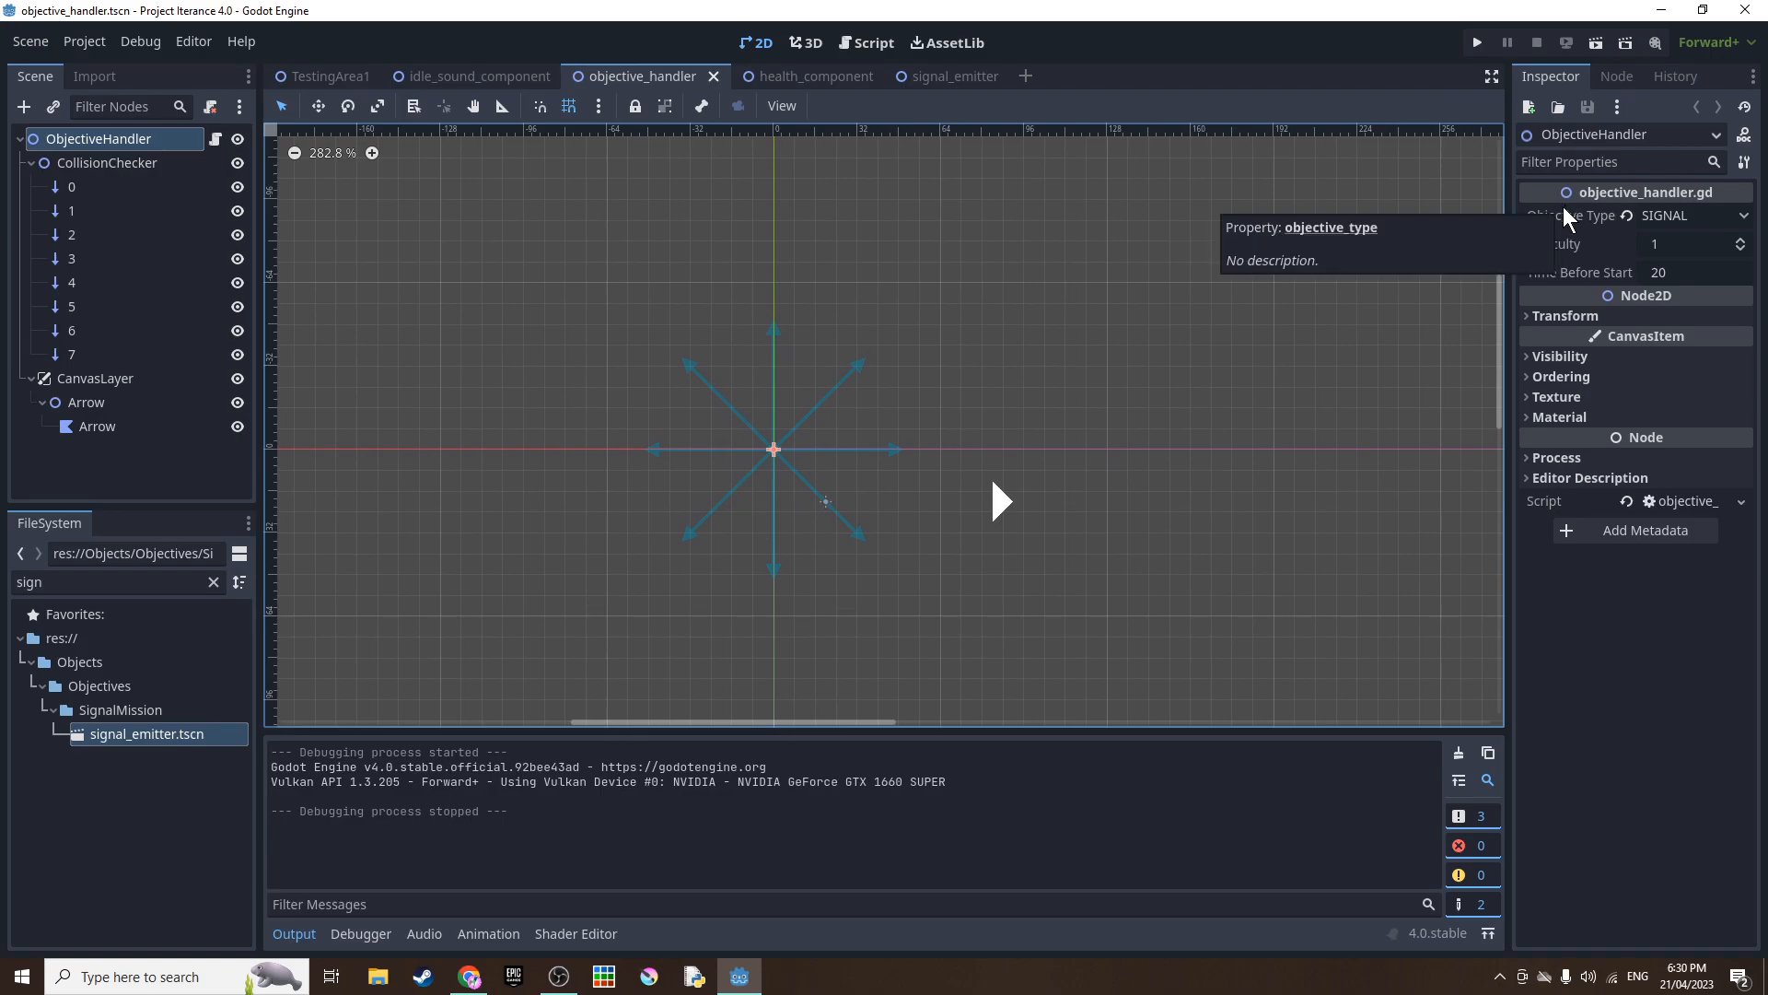
pyautogui.moveTo(1568, 261)
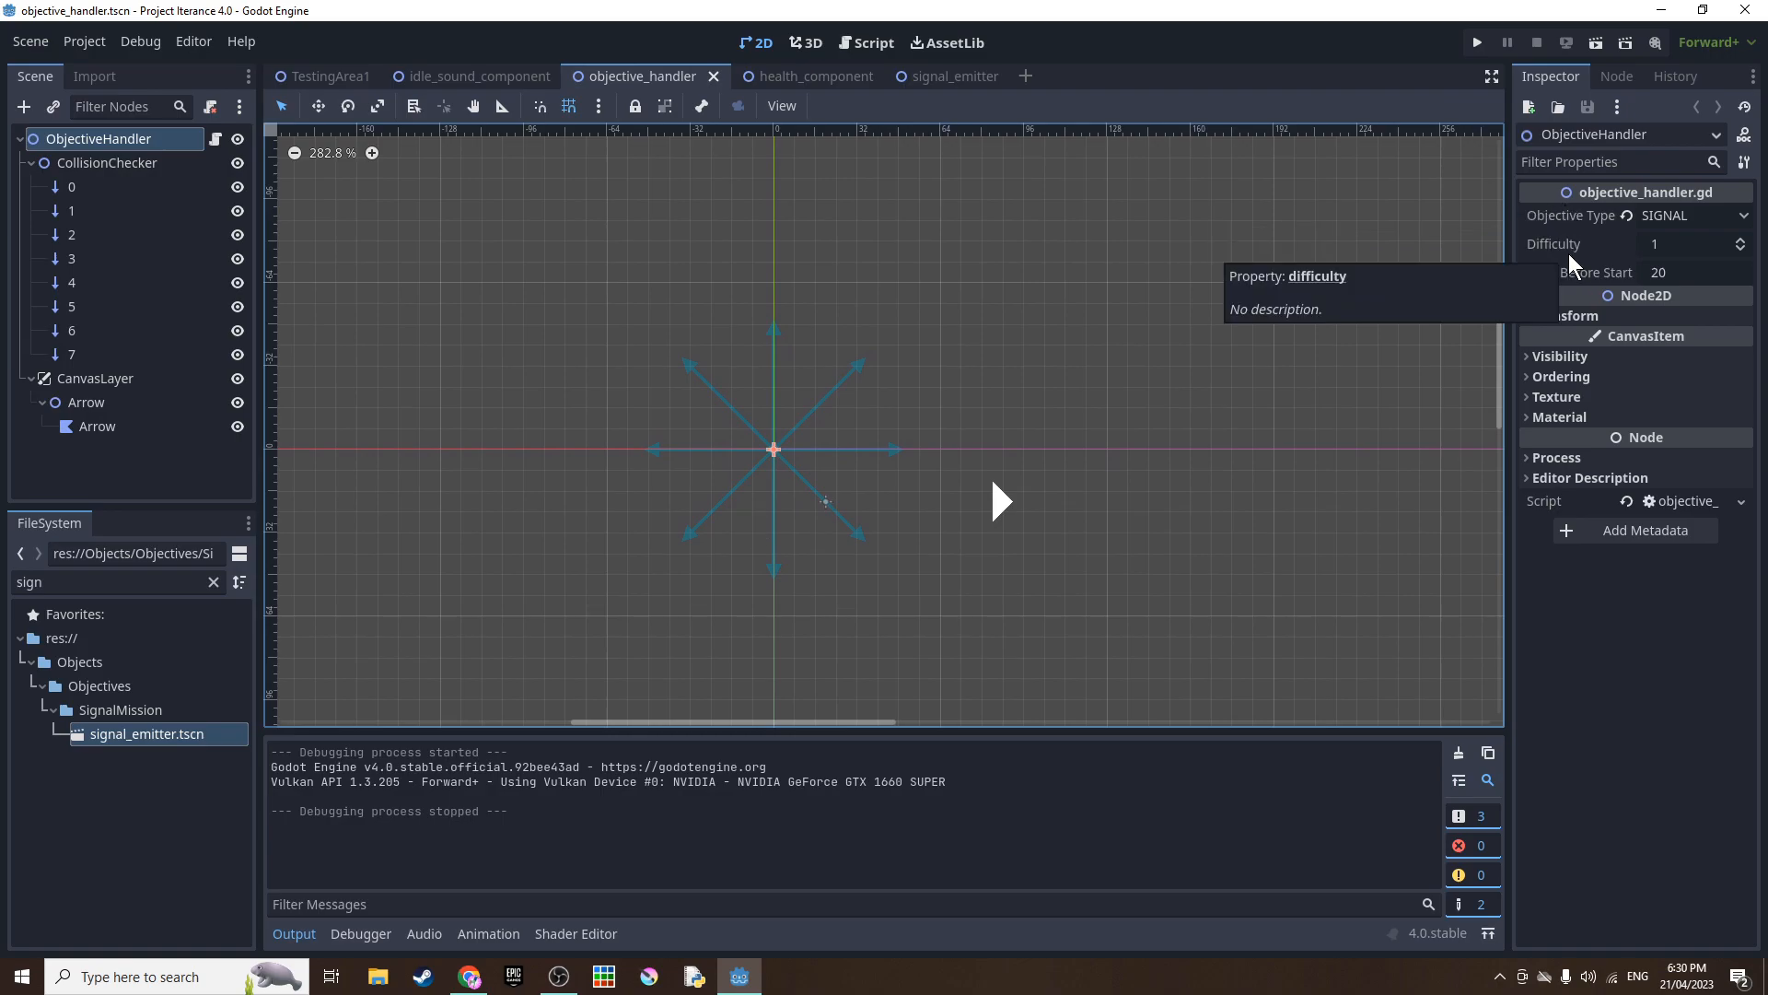
pyautogui.moveTo(1136, 377)
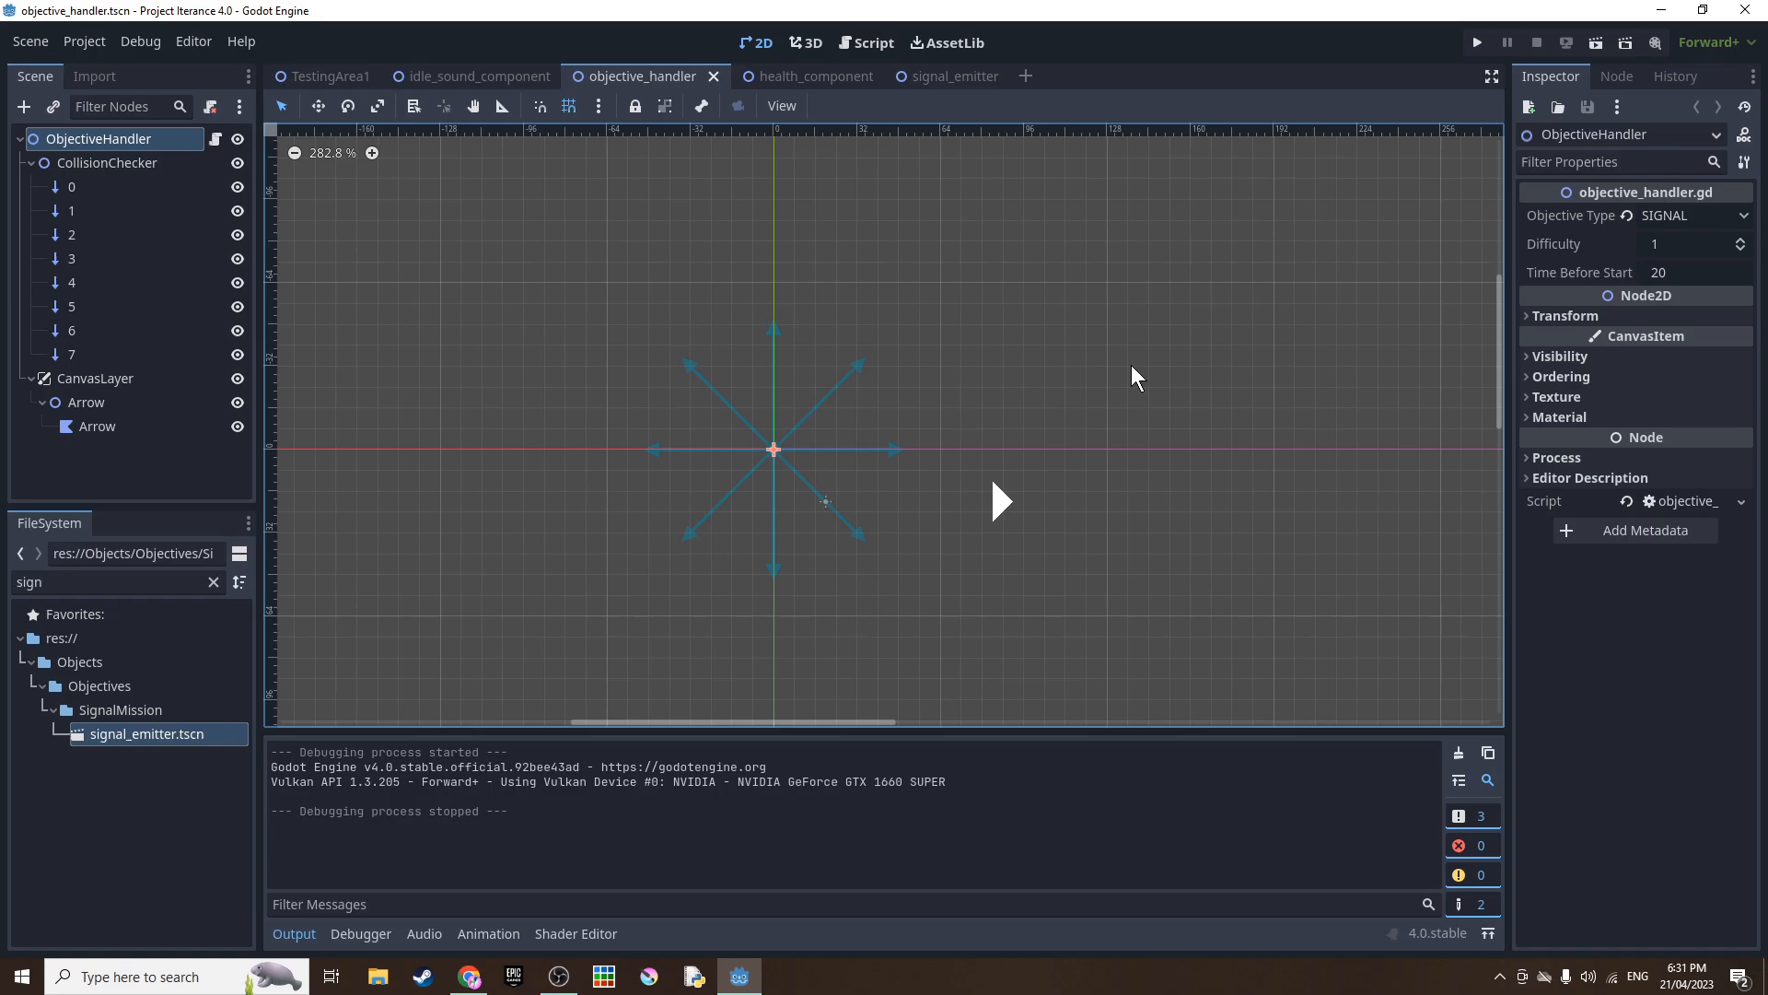
pyautogui.moveTo(1577, 272)
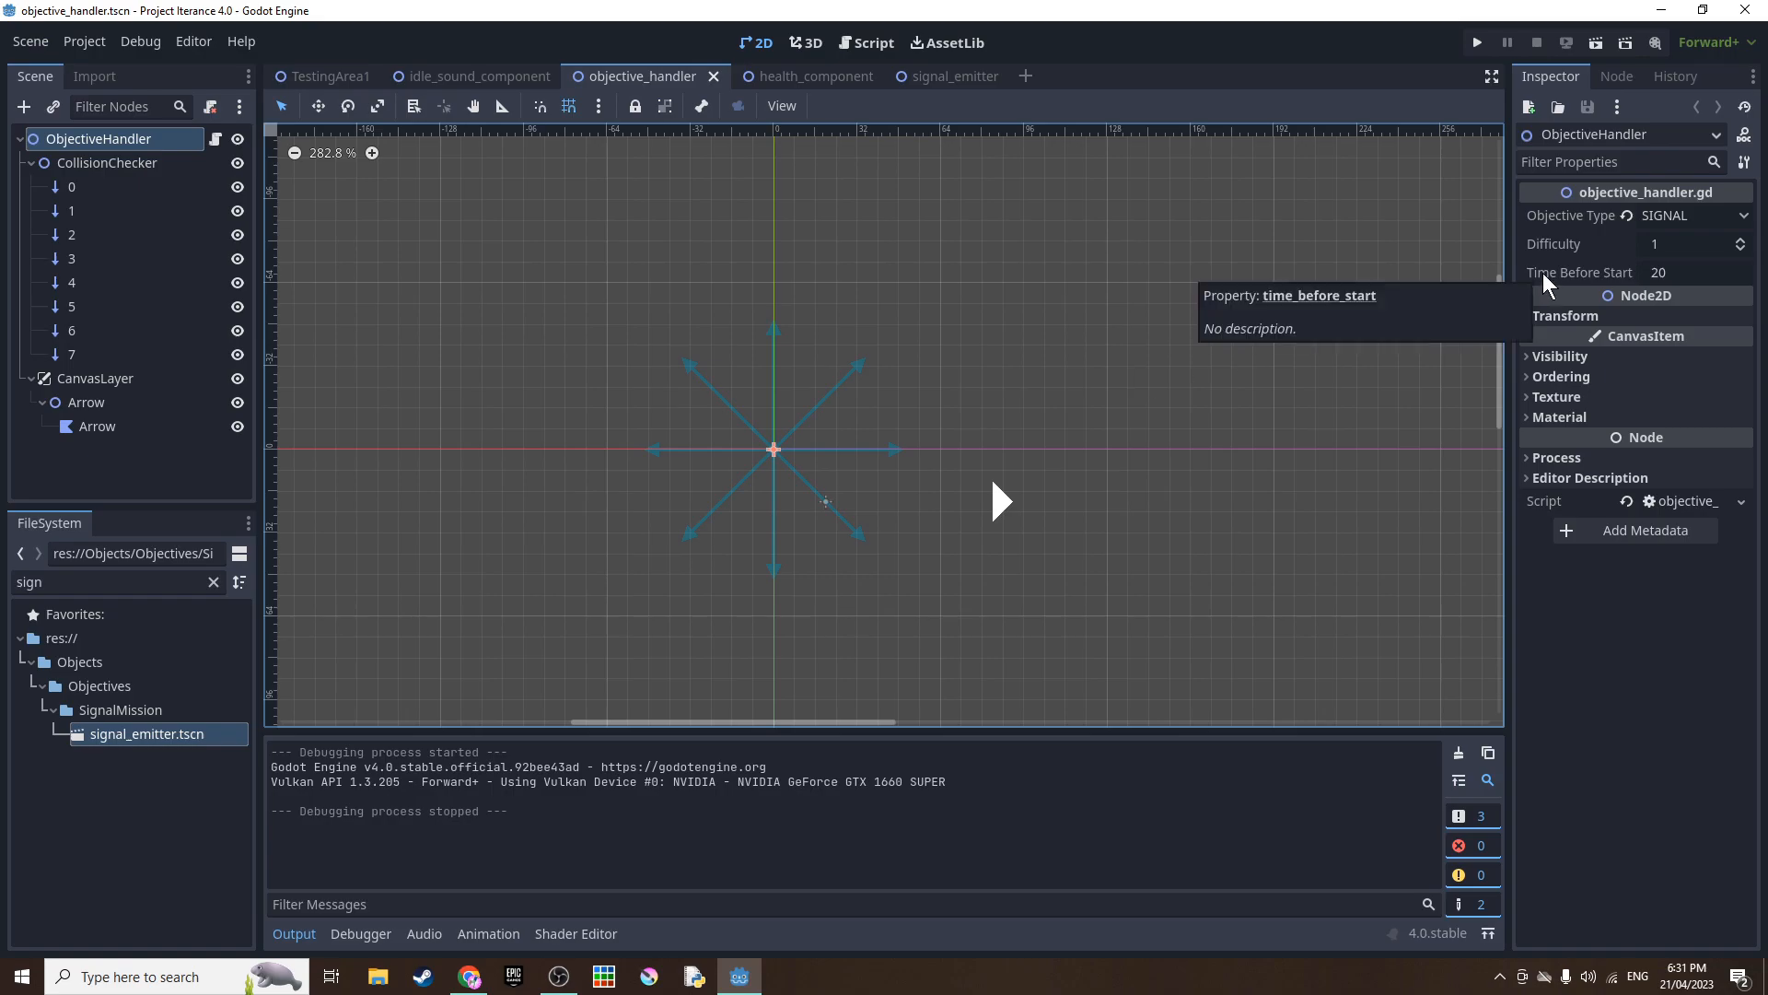
pyautogui.moveTo(1557, 278)
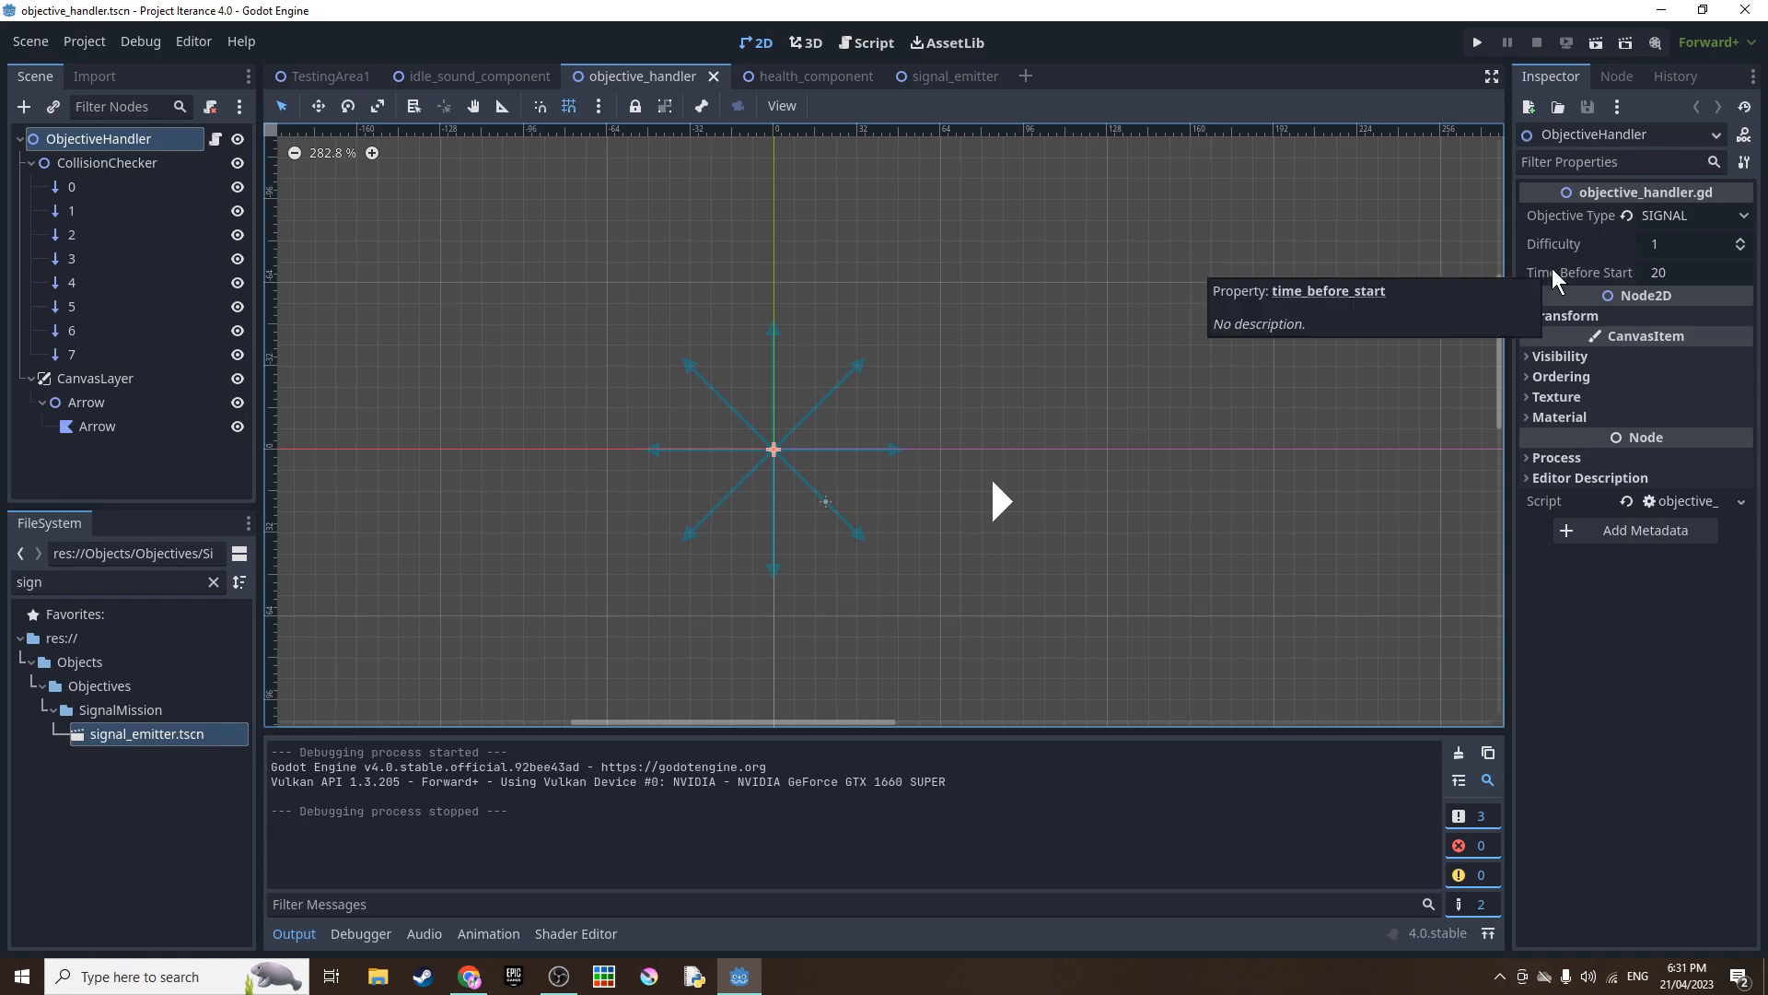
pyautogui.moveTo(1159, 307)
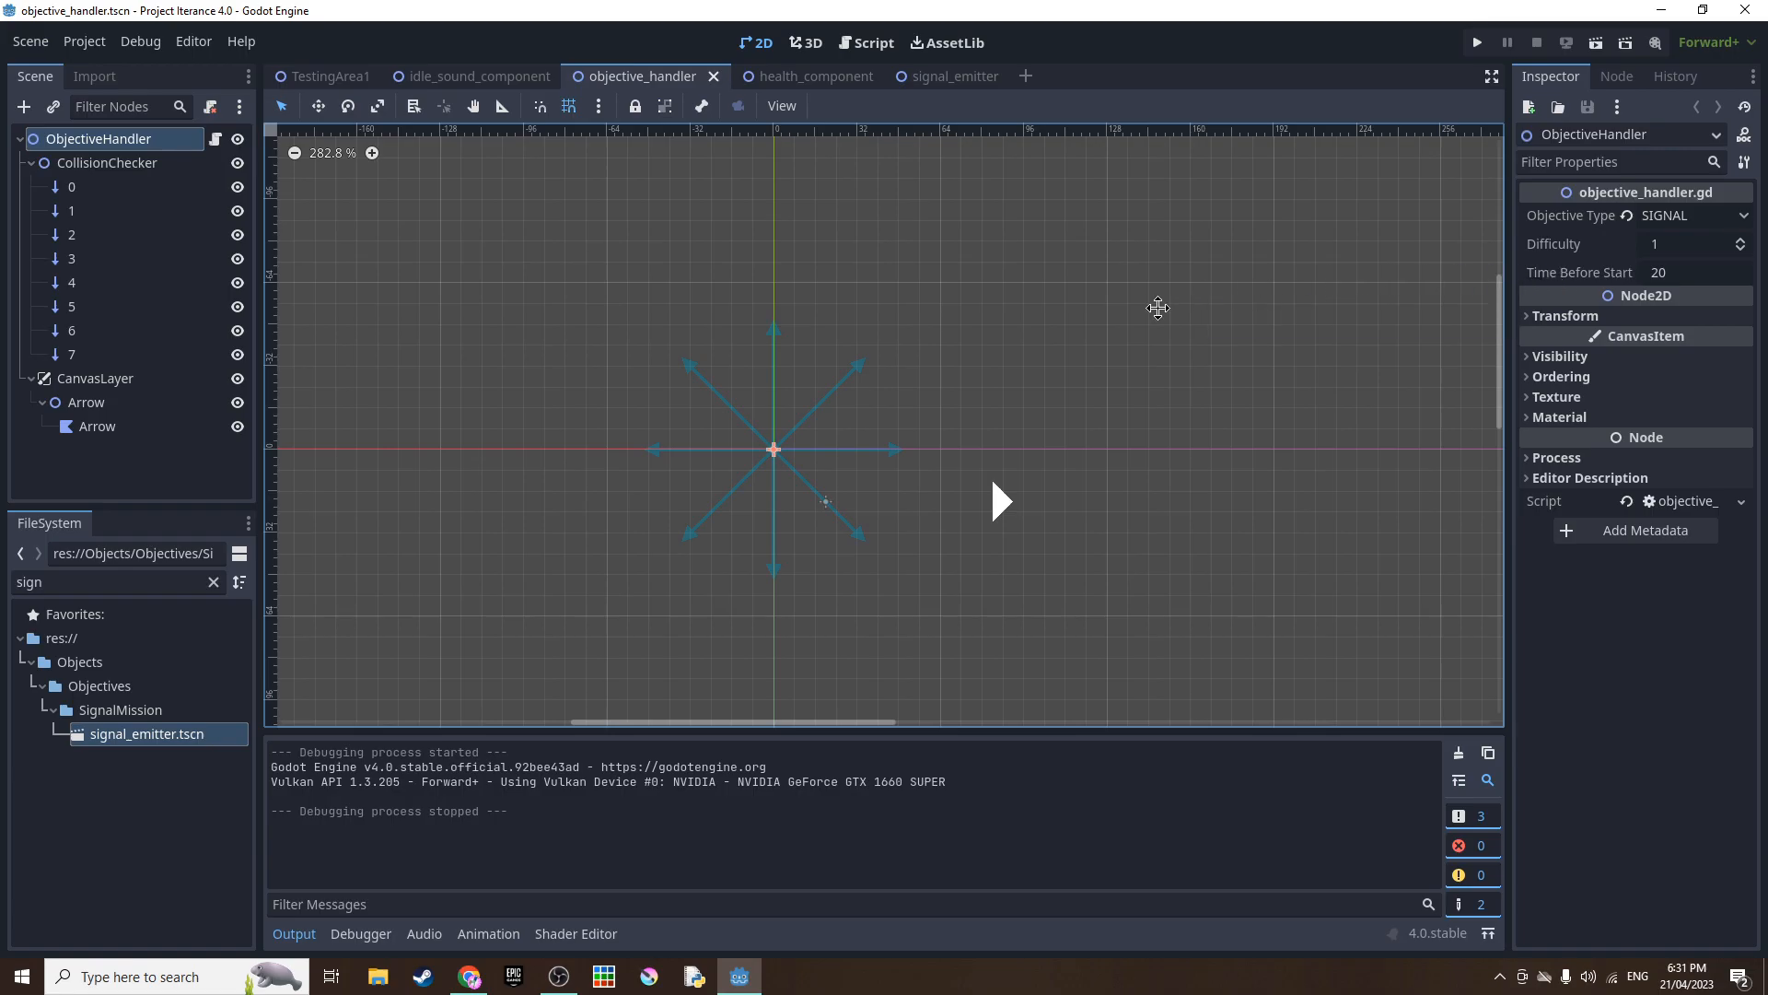
pyautogui.click(1476, 41)
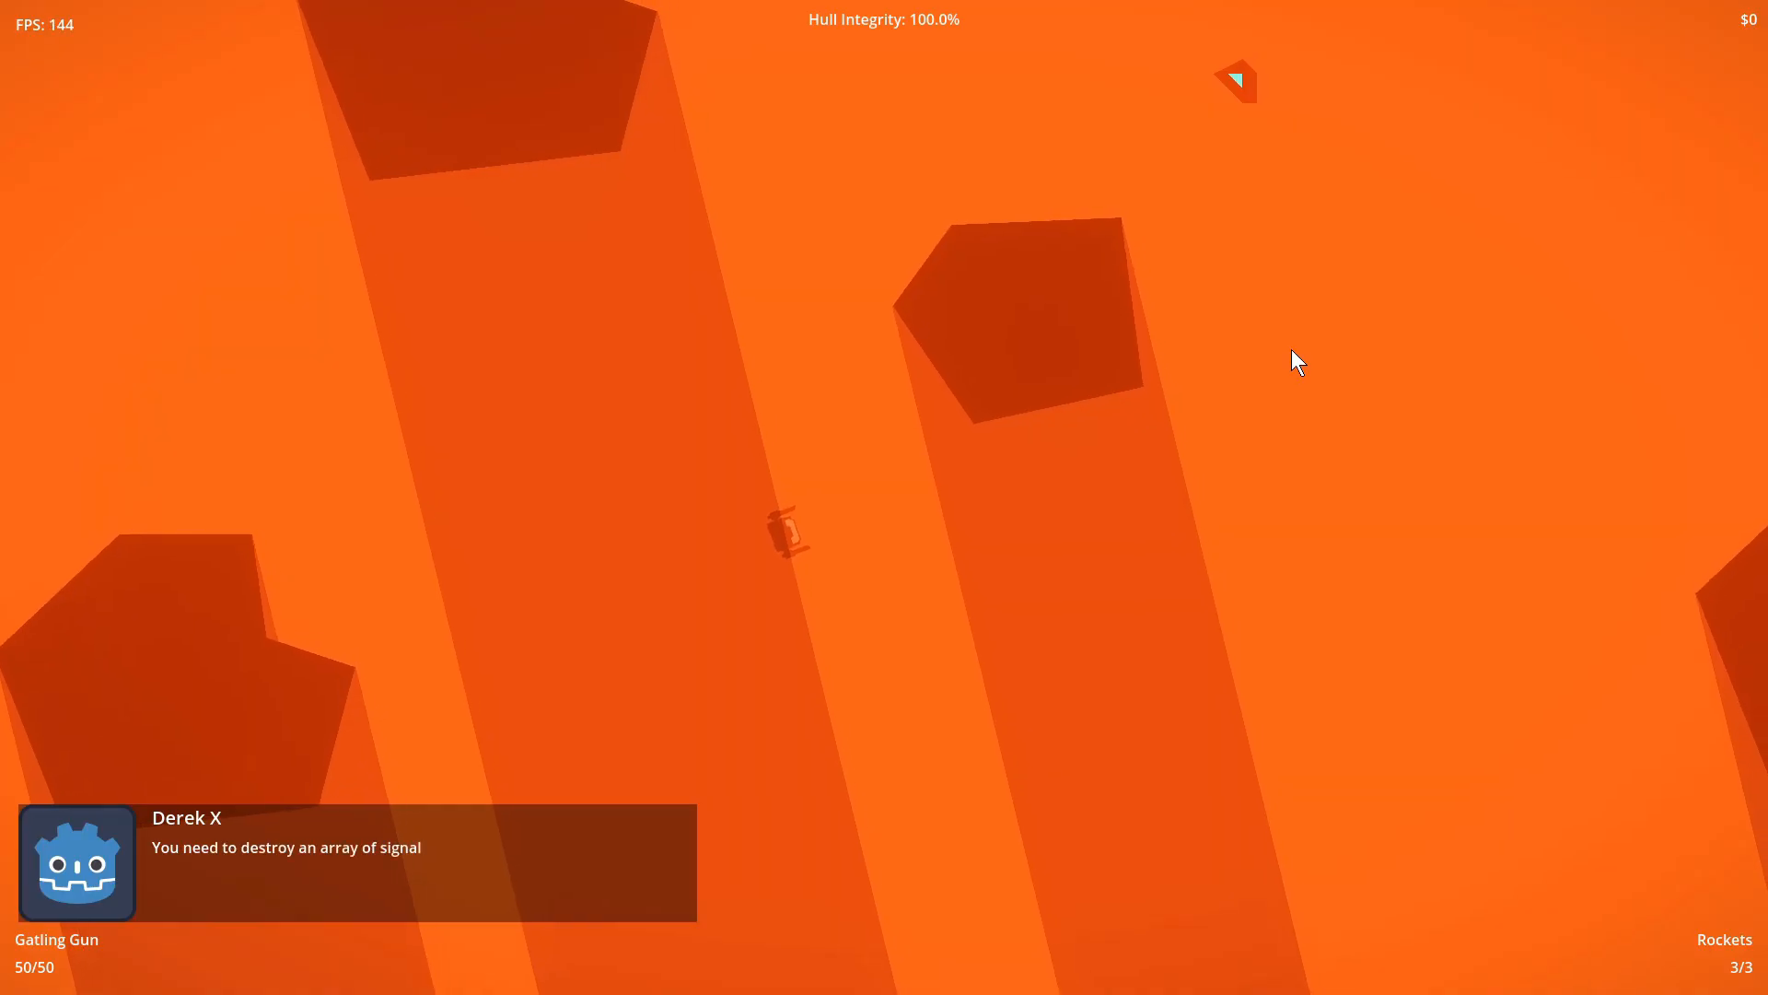